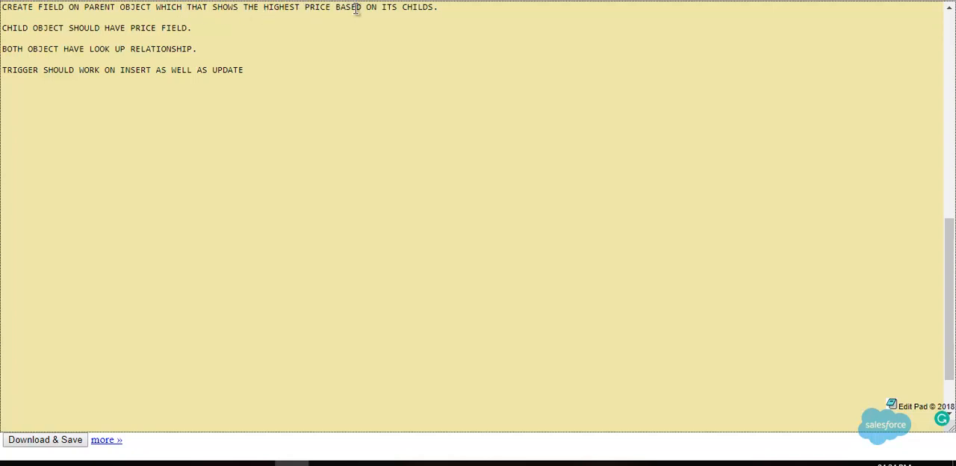
mouse_move(189, 8)
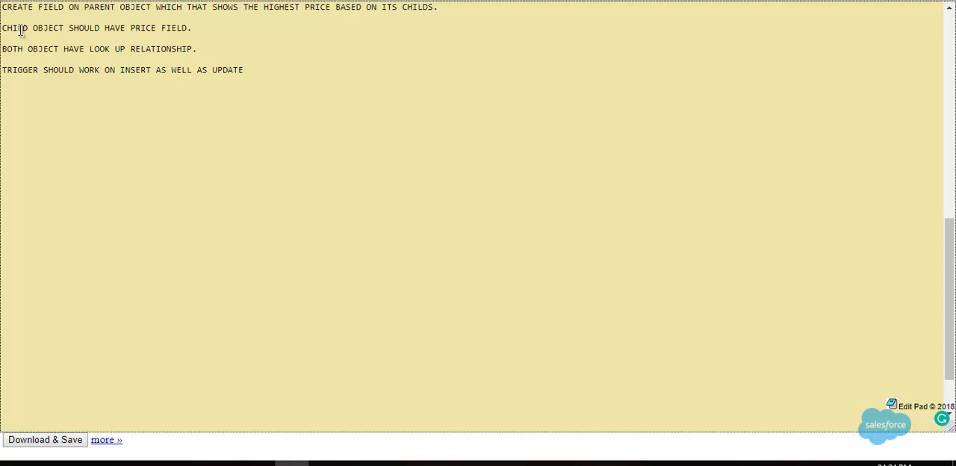
mouse_move(199, 37)
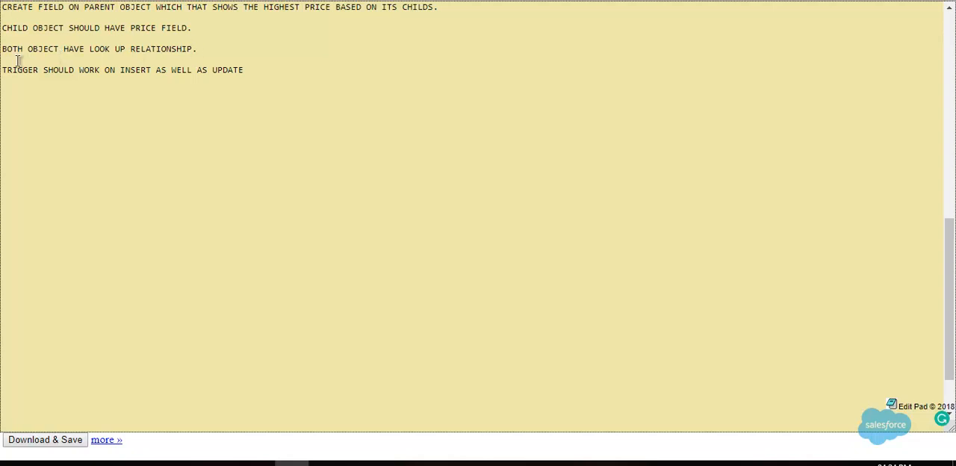
mouse_move(177, 68)
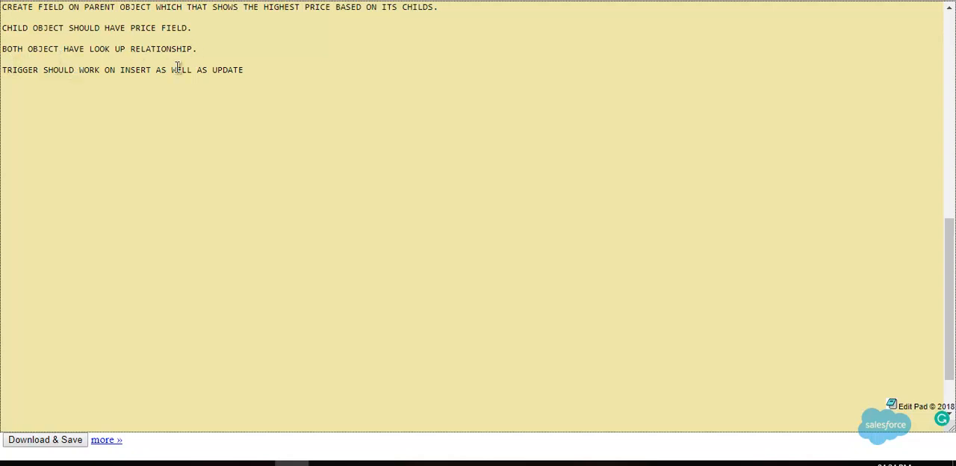
mouse_move(238, 69)
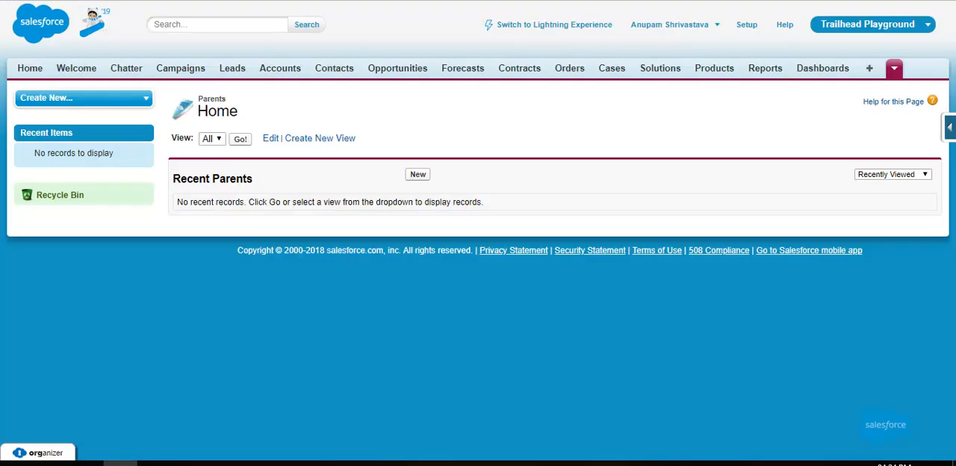
click(894, 68)
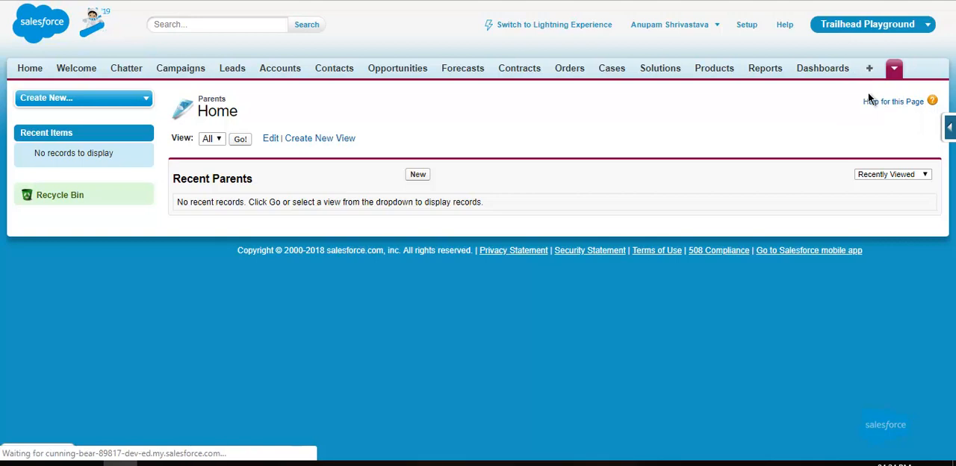
click(877, 68)
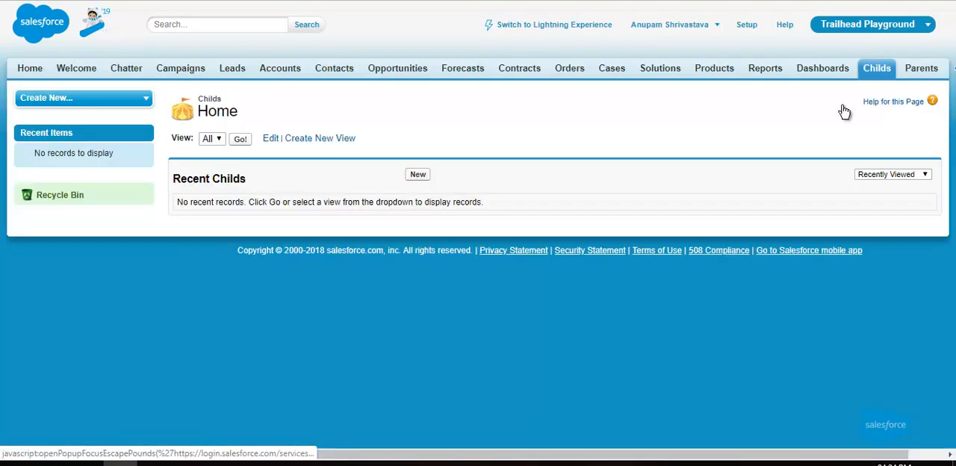
click(418, 174)
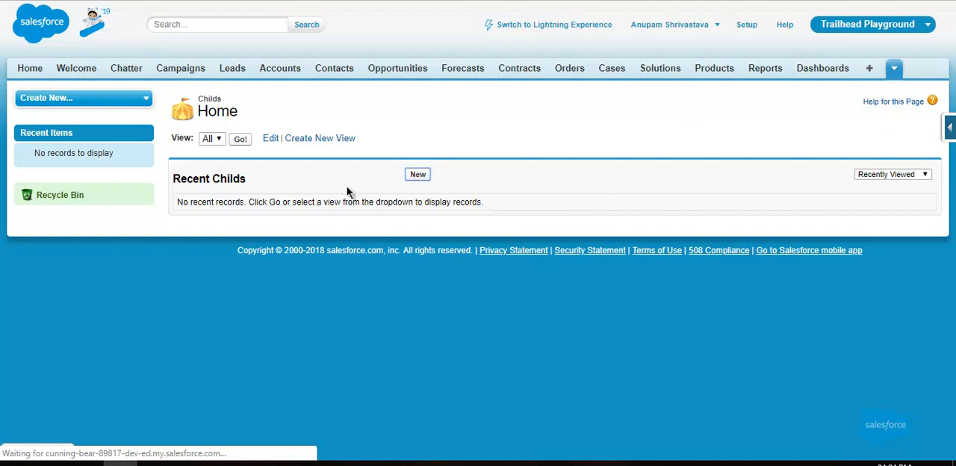
click(417, 174)
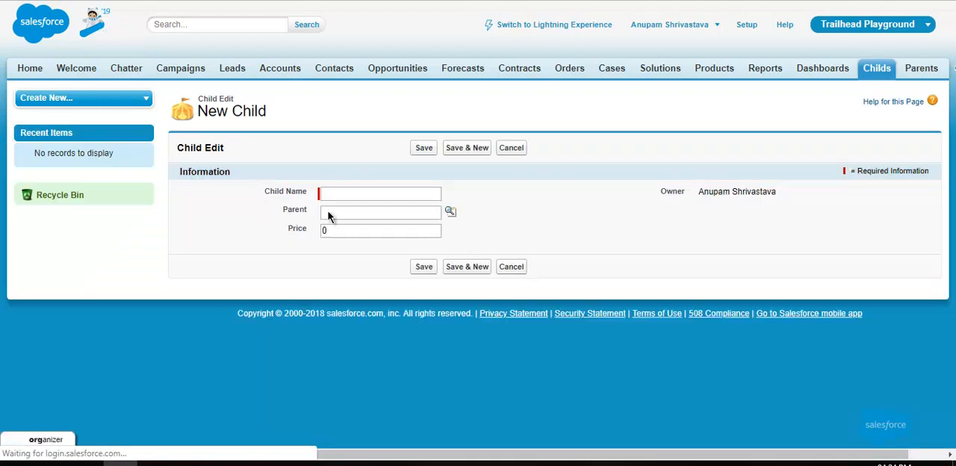
click(380, 230)
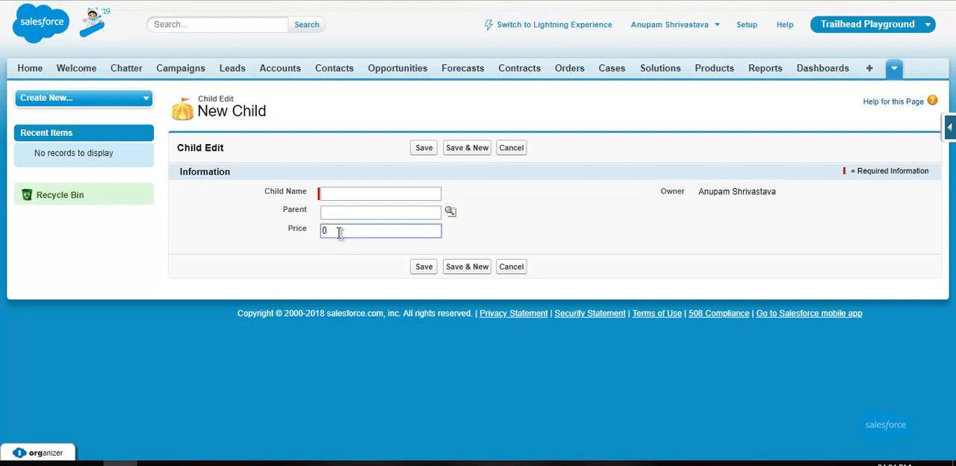
mouse_move(355, 228)
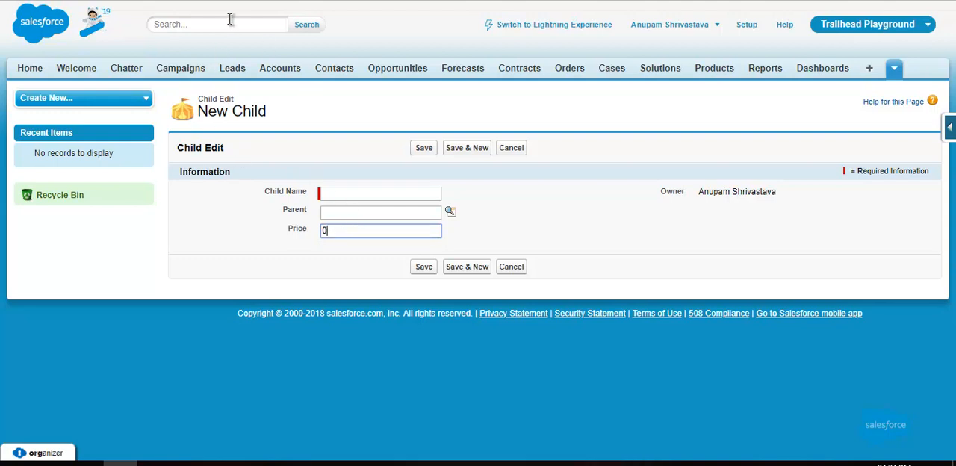
click(894, 68)
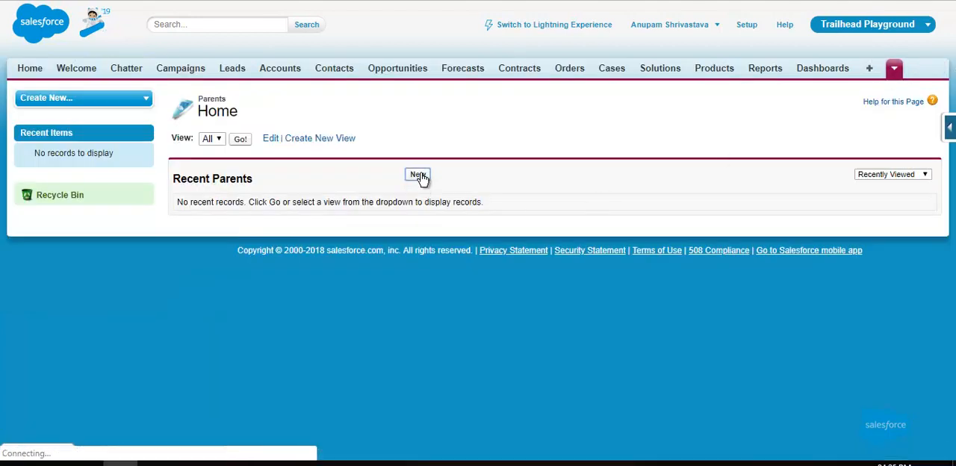
Start a blank new Parent record and expand the Force.com quick access menu
click(418, 175)
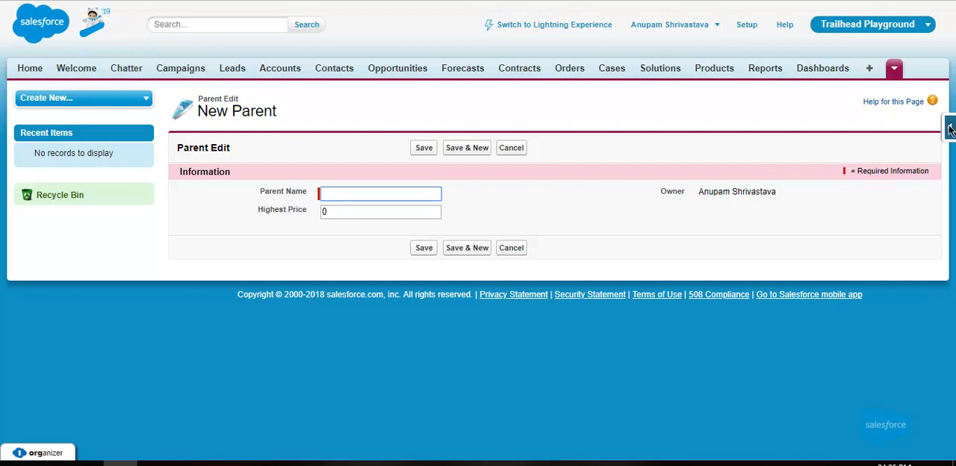
click(949, 127)
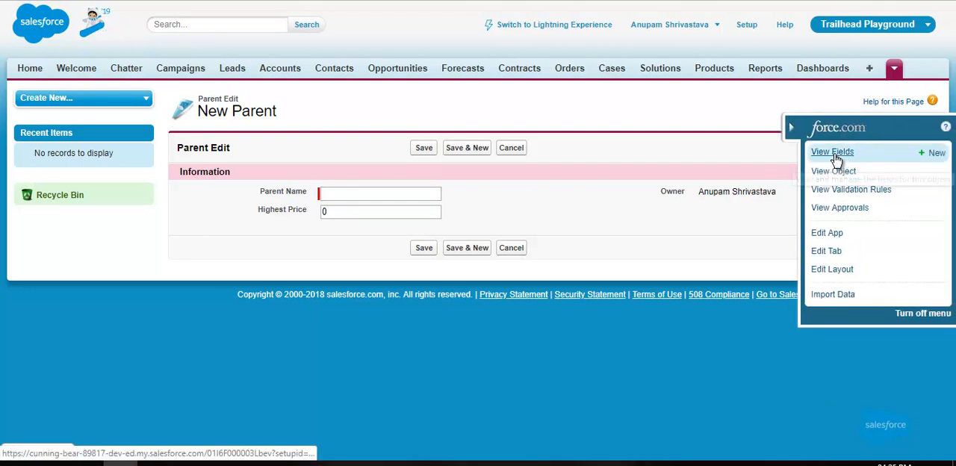
View the Parent object's fields to check the Highest Price Number(18, 0) field and triggers
click(833, 170)
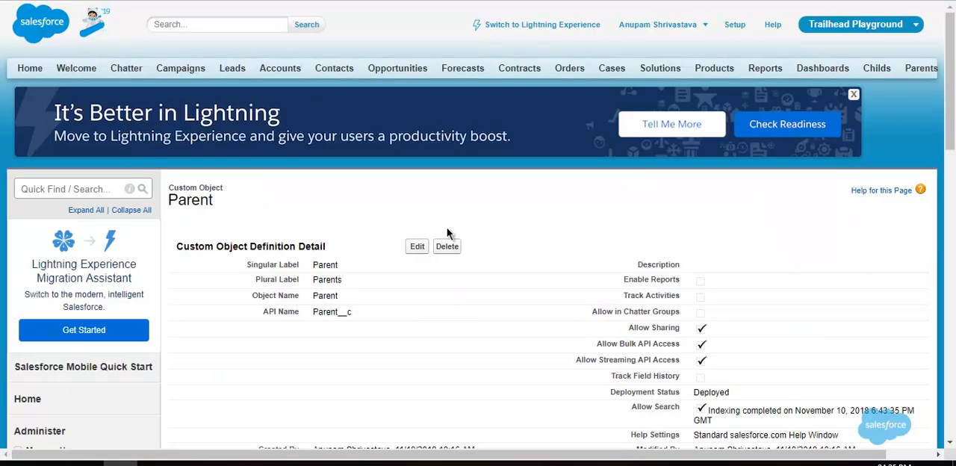
scroll(down, 3)
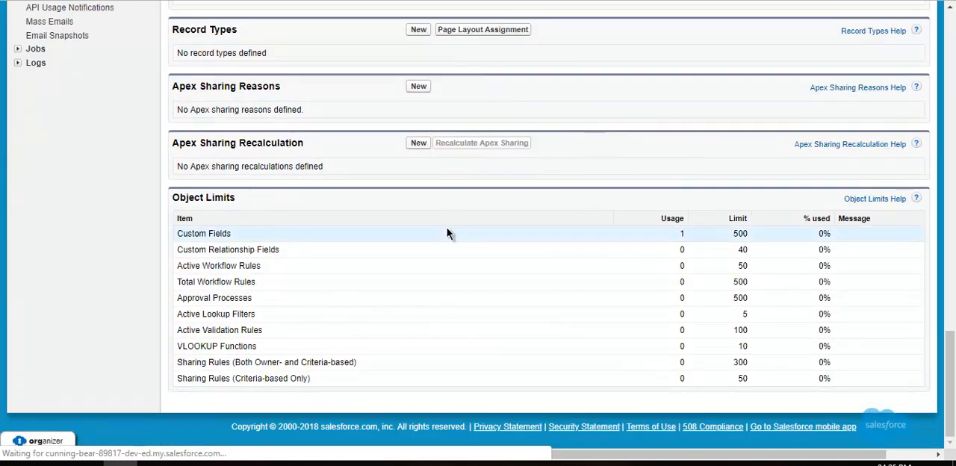
scroll(up, 3)
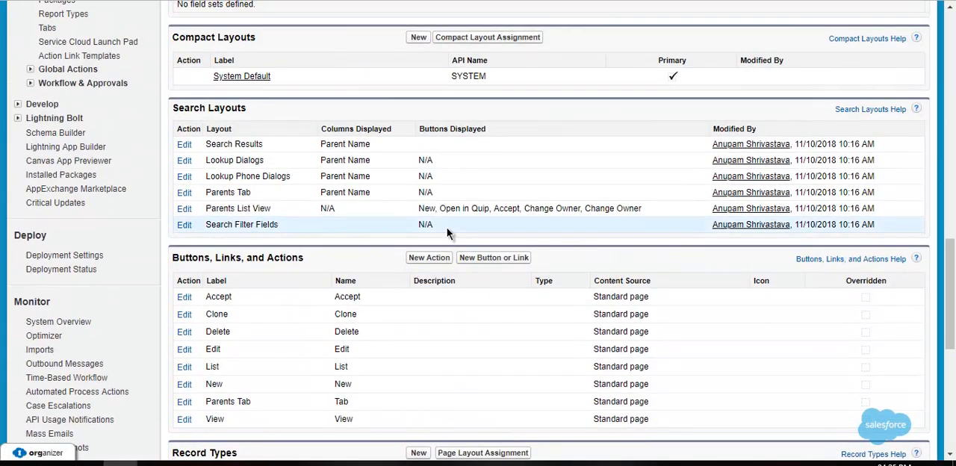
scroll(up, 3)
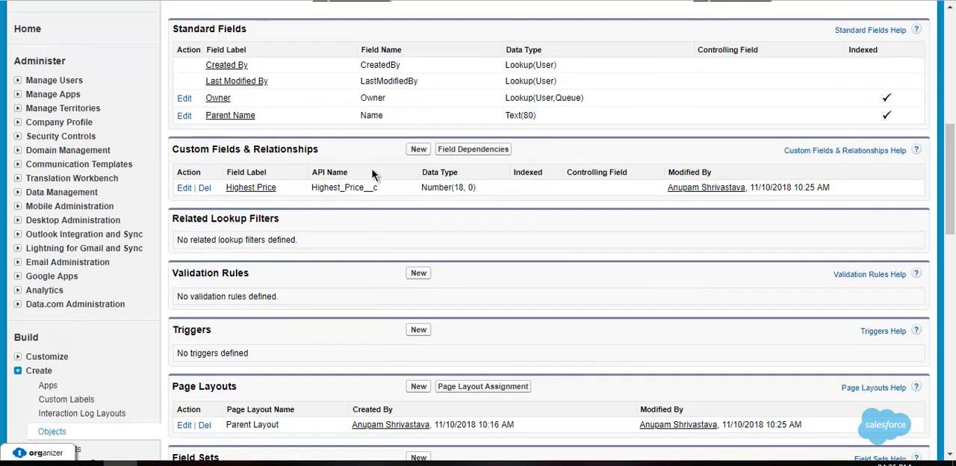
scroll(up, 3)
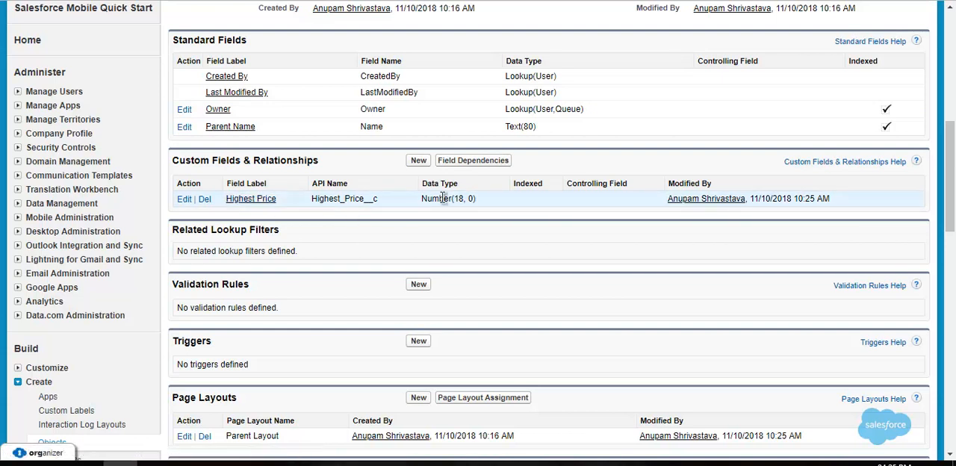
mouse_move(367, 198)
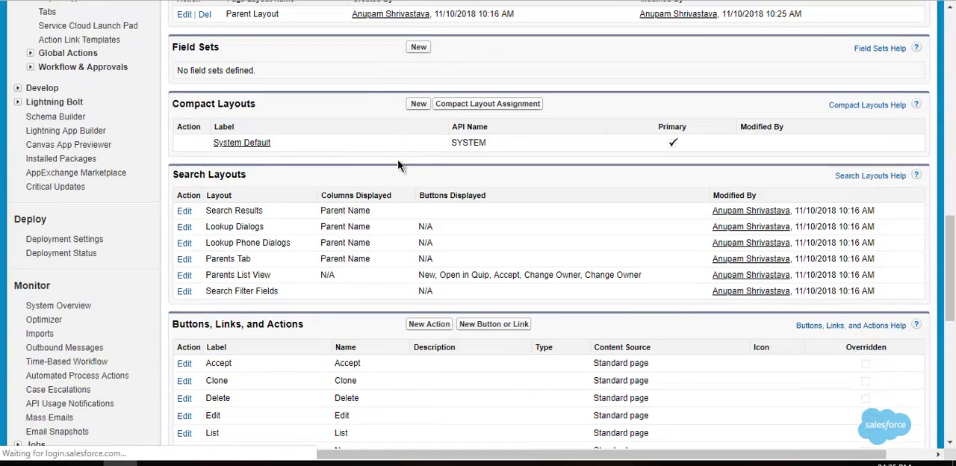
scroll(up, 3)
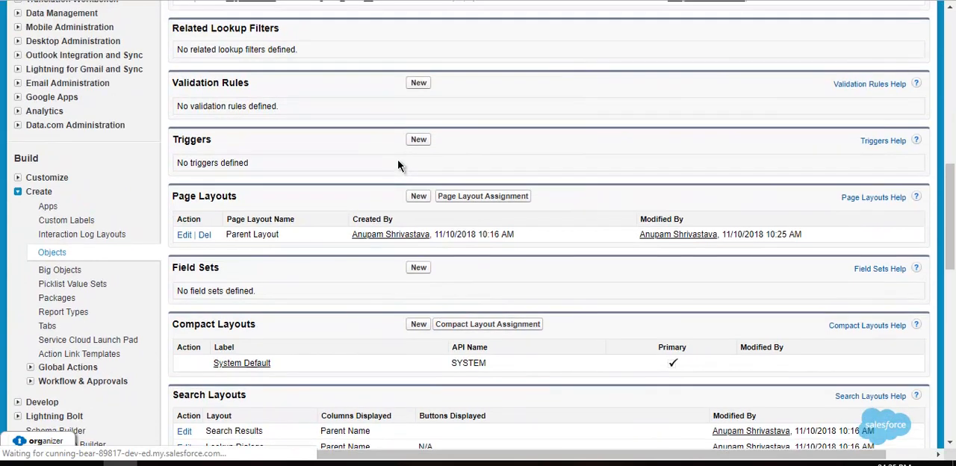
scroll(up, 3)
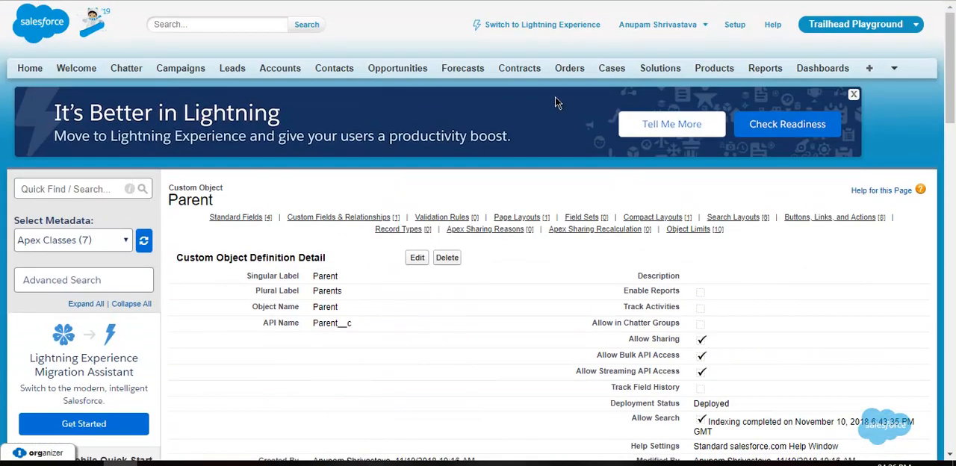
Go to the Child object page to review its Parent and Price fields and PopulateHighestPrice trigger
click(894, 68)
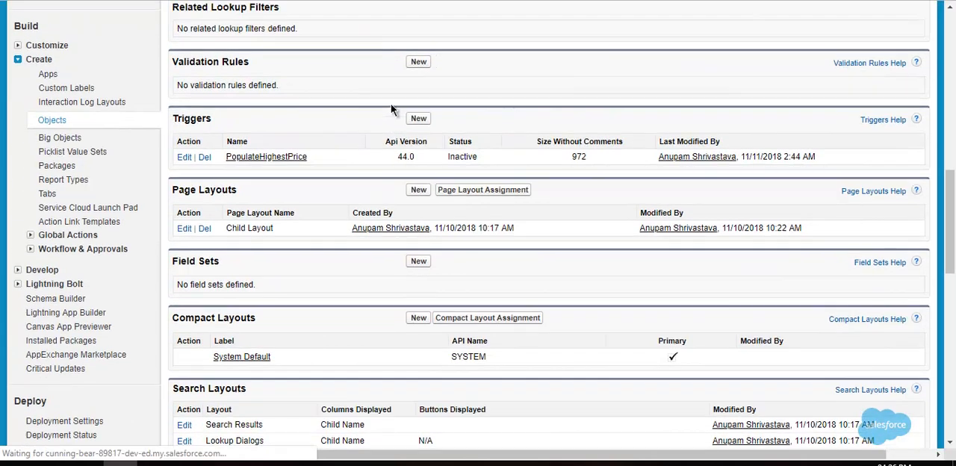
scroll(up, 3)
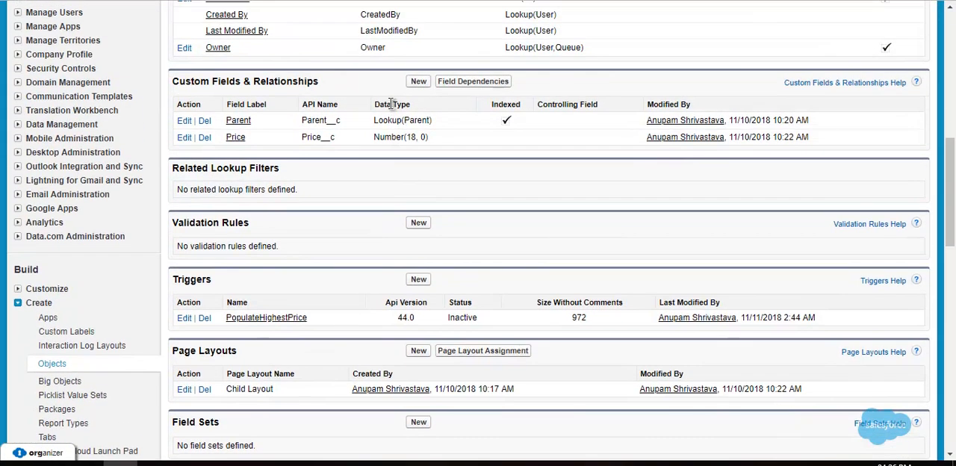
mouse_move(313, 159)
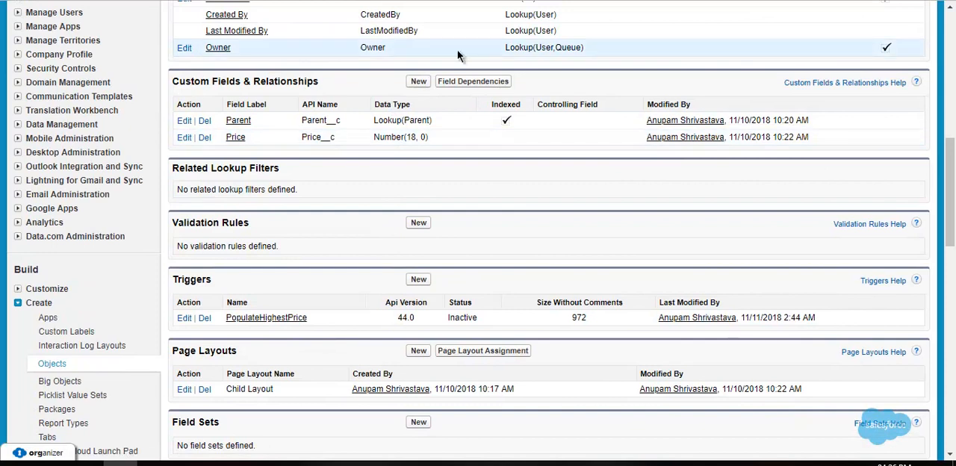
Switch to the Developer Console and start a new Apex trigger
click(265, 317)
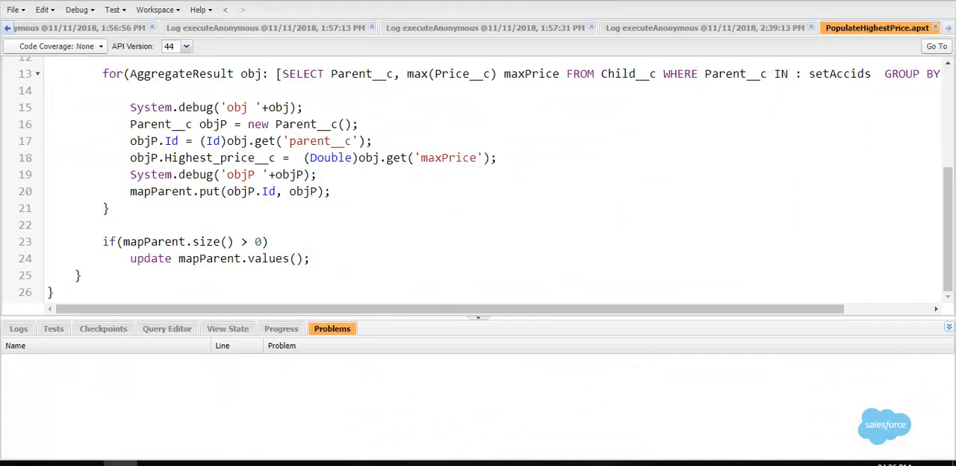
click(13, 9)
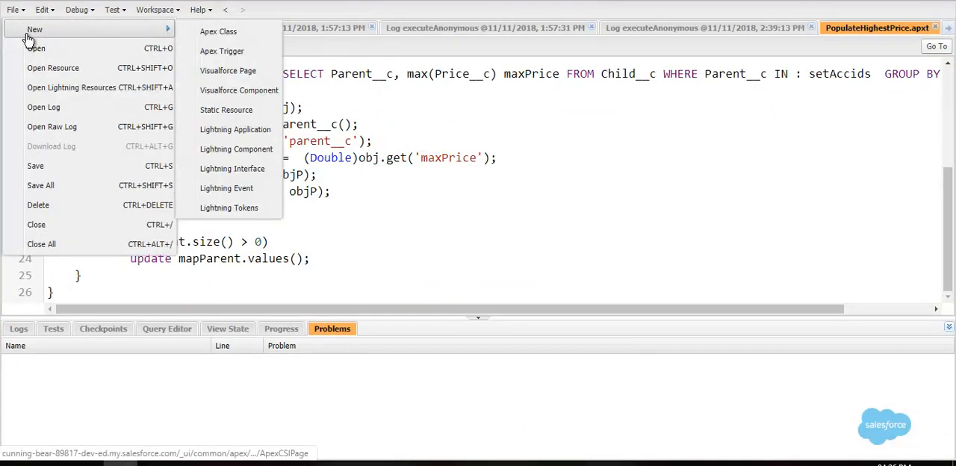
click(221, 50)
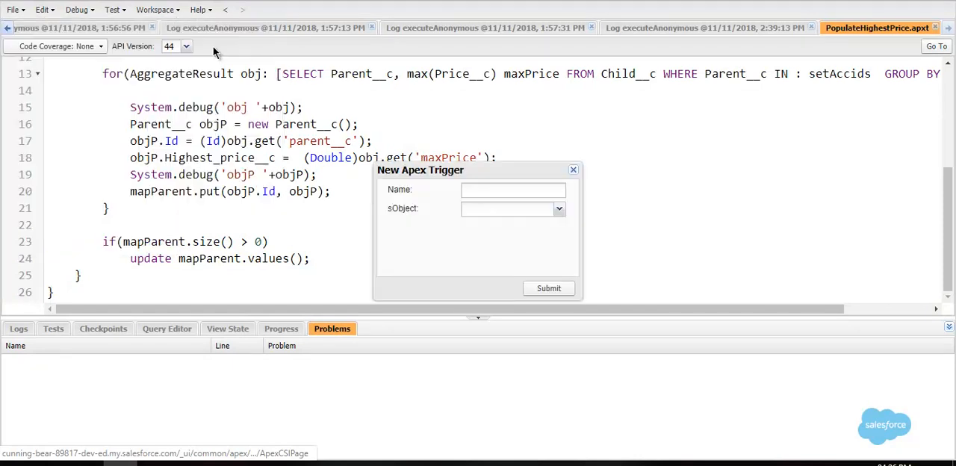
mouse_move(465, 36)
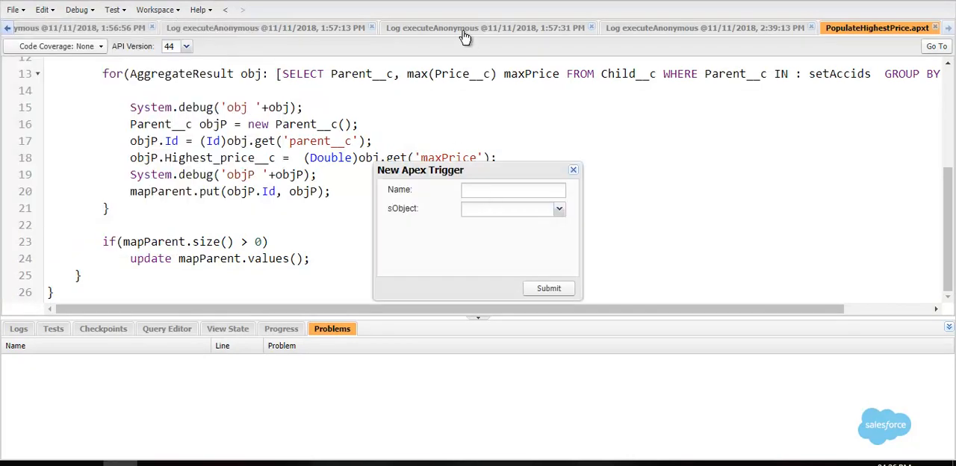
click(486, 28)
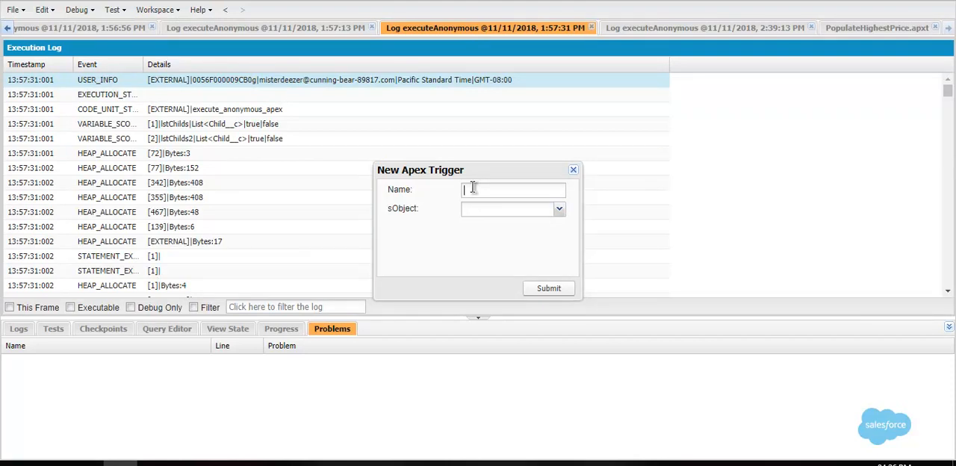
Name the trigger ShowHighestPriceOnParent and choose Child__c as its sObject
text(Show)
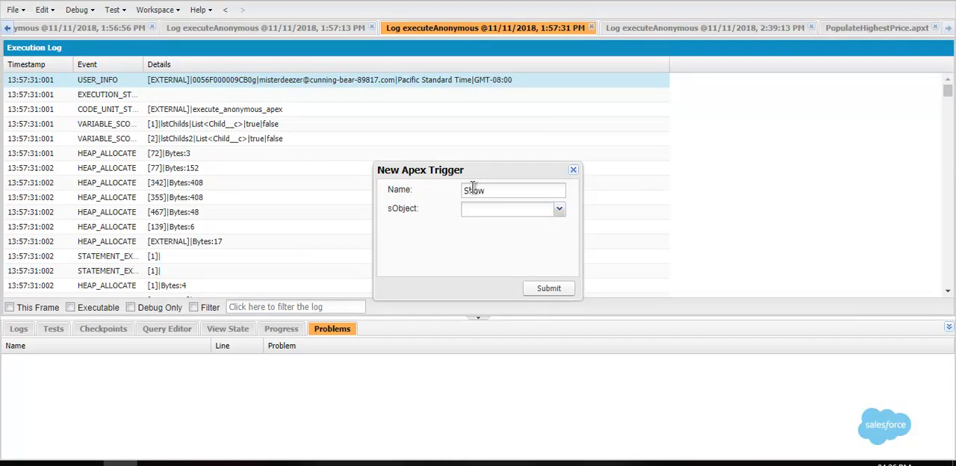
text(Highest)
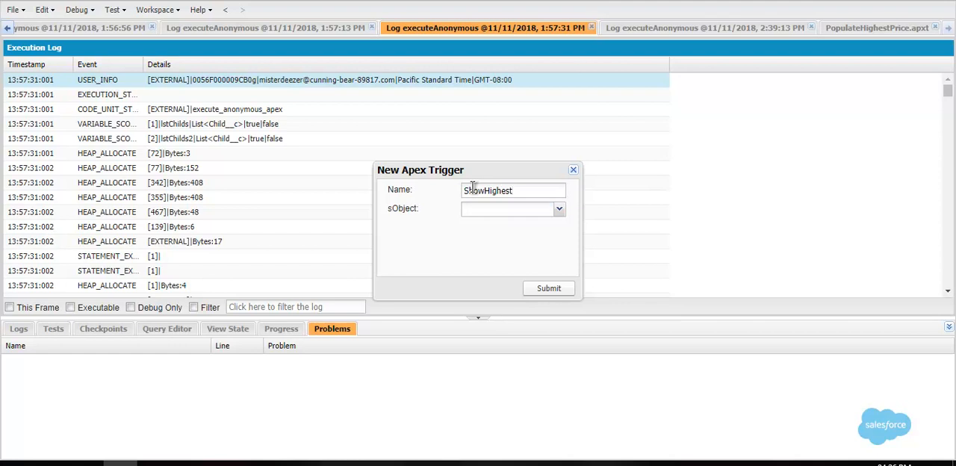
text(Price)
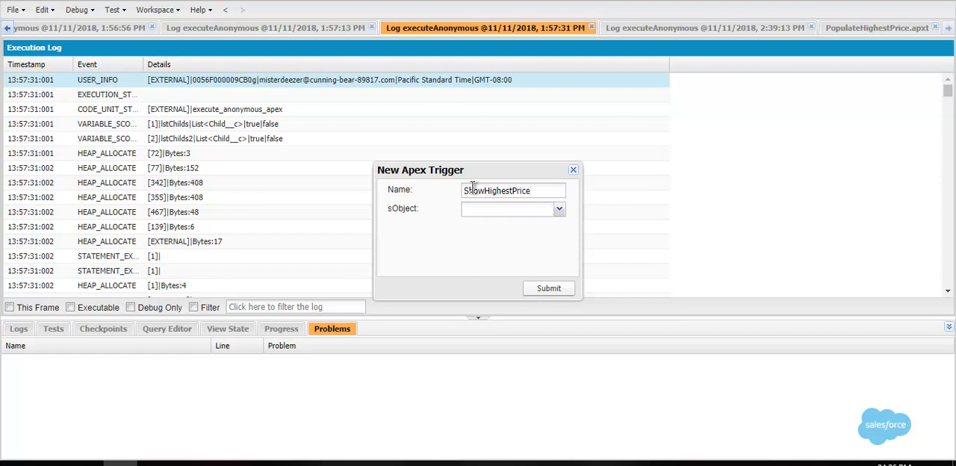
text(OnParent)
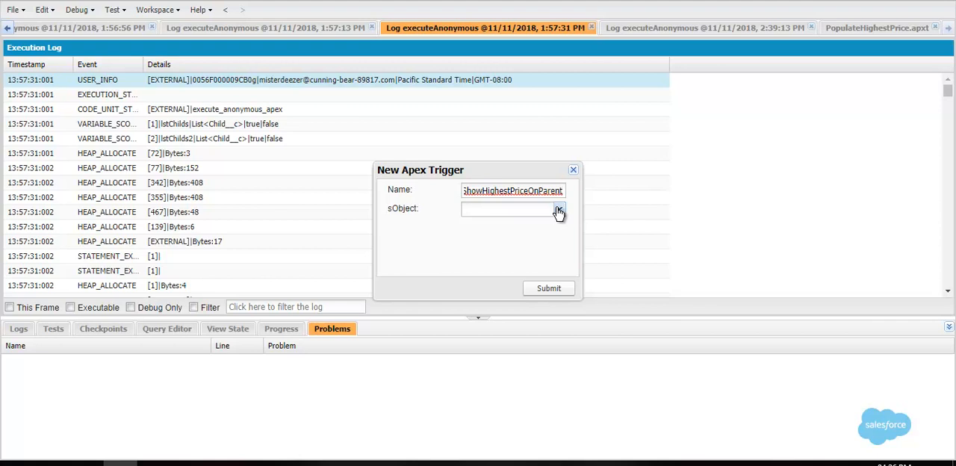
click(559, 208)
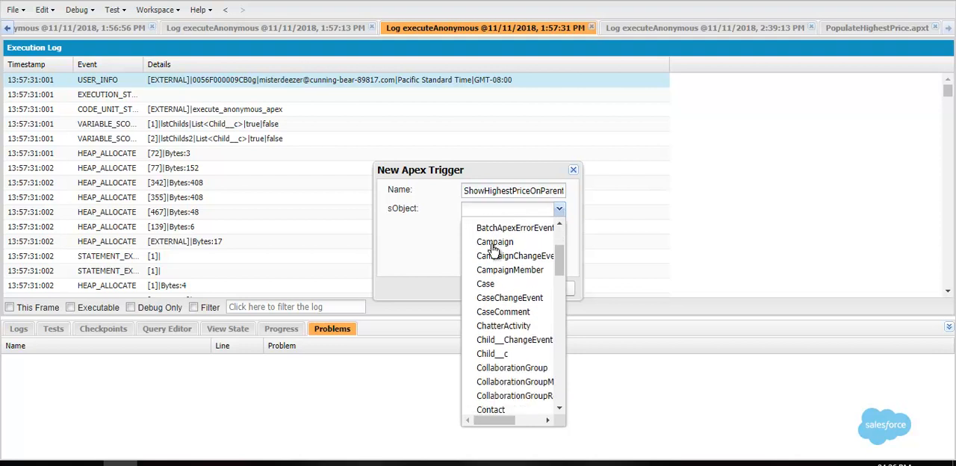
scroll(down, 3)
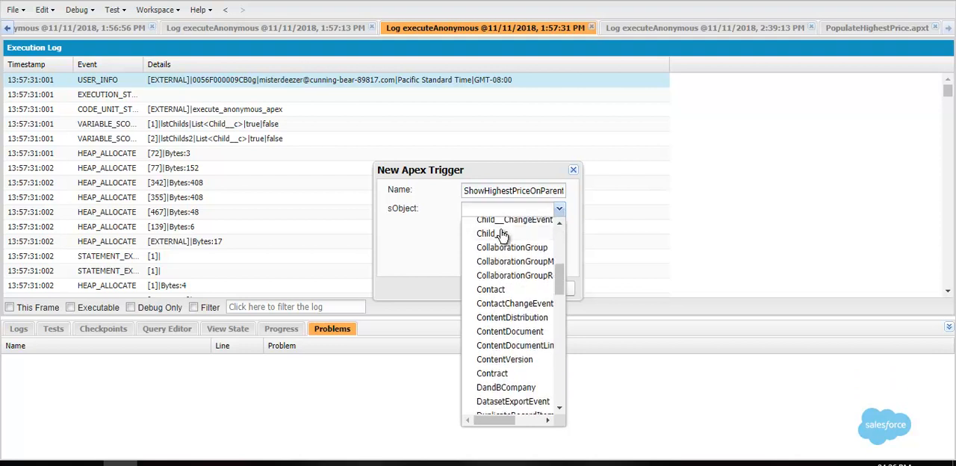
click(488, 233)
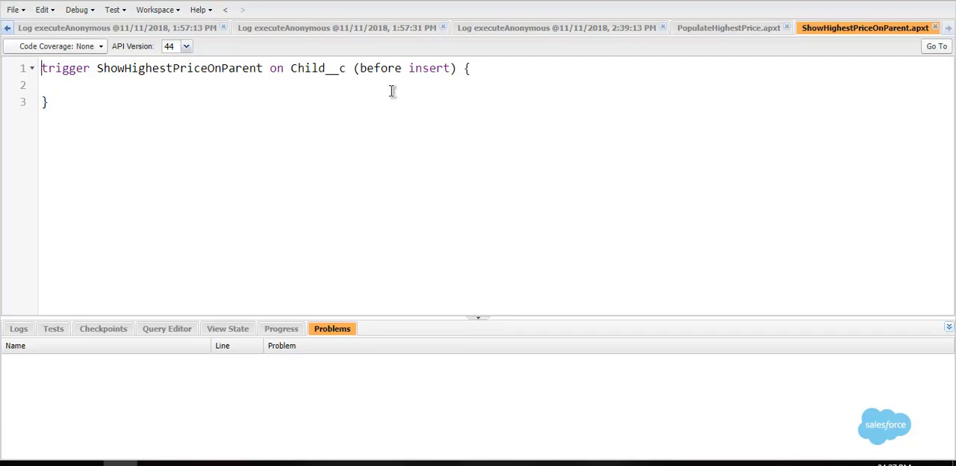
Change the trigger events from 'before' to 'after insert, after update'
double_click(379, 68)
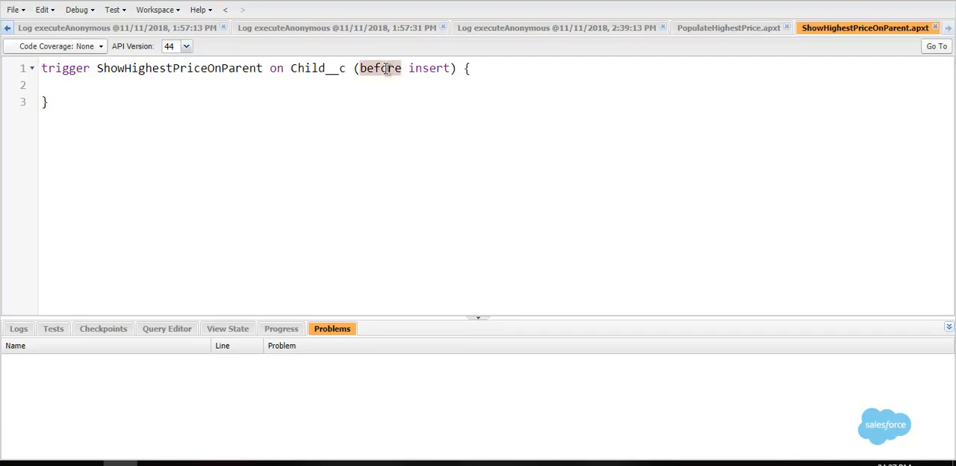
text(after)
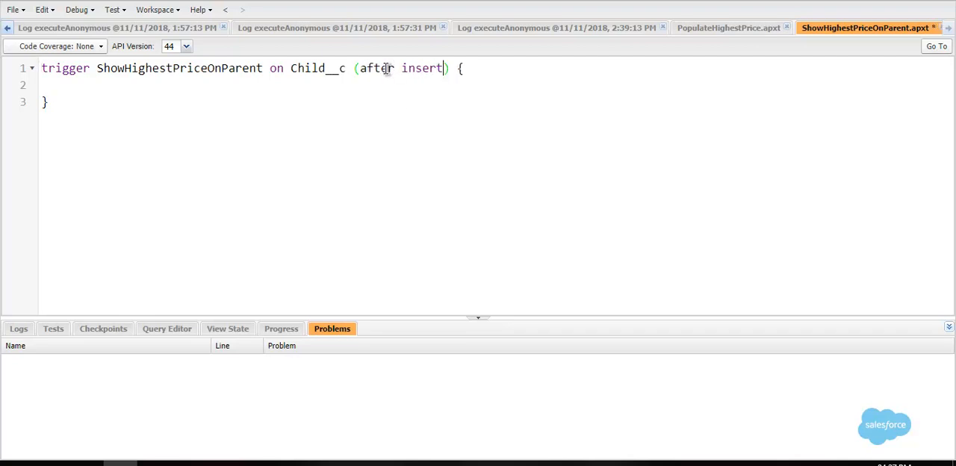
text(, after upod)
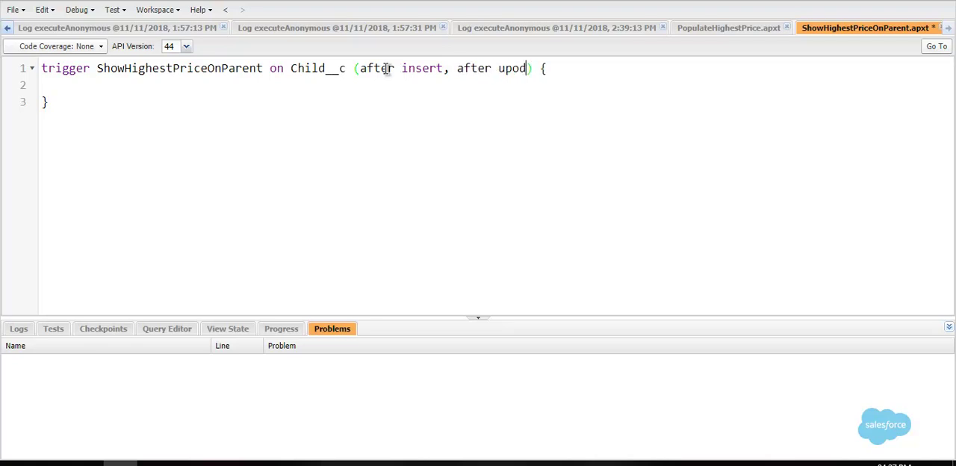
text(ate)
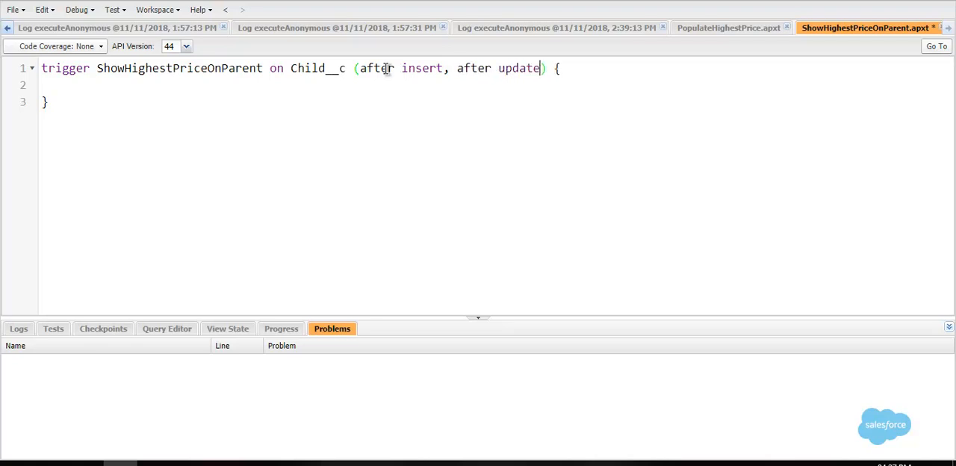
Declare Set<Id> setIds = new Set<Id>(); in the trigger body
key(Enter)
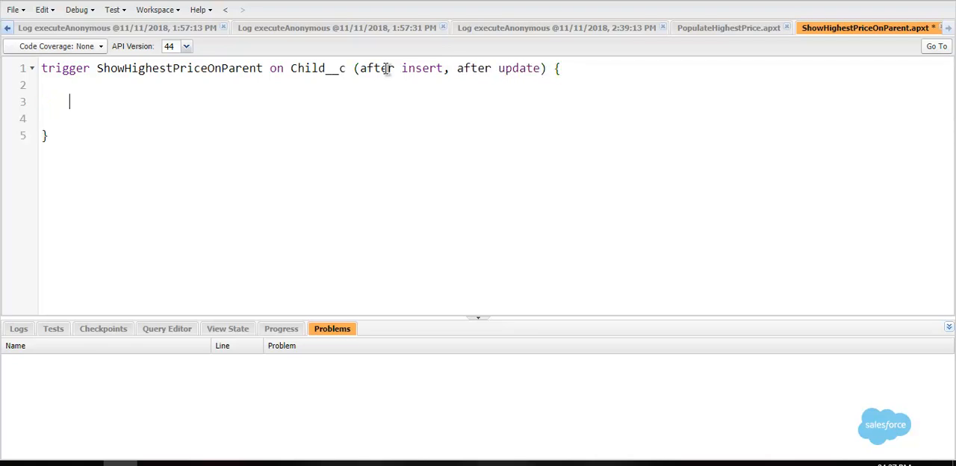
text(List)
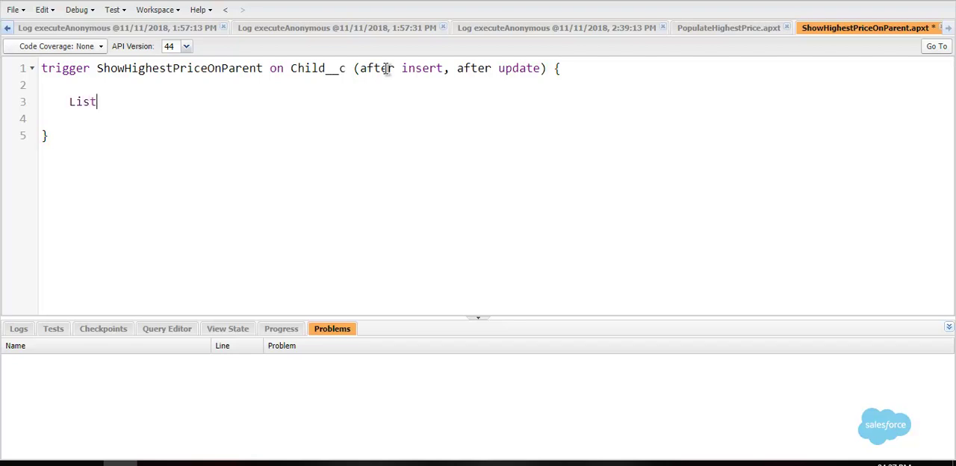
text(<>)
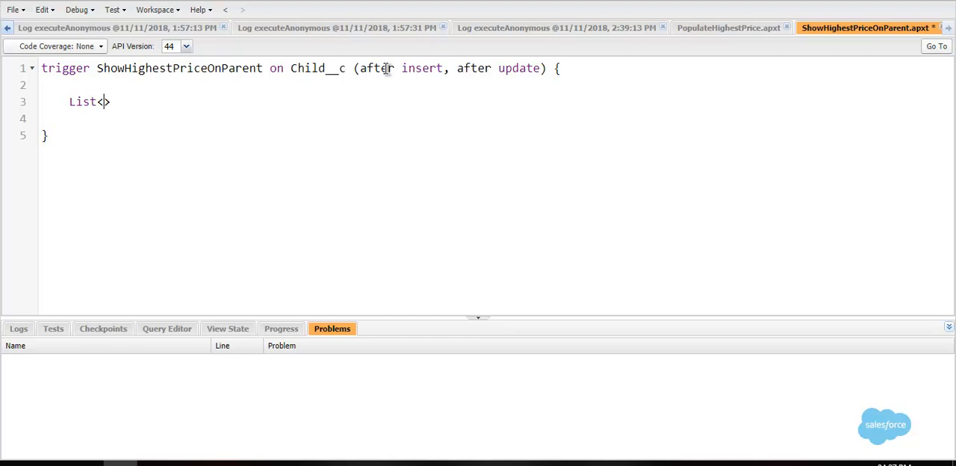
text(>)
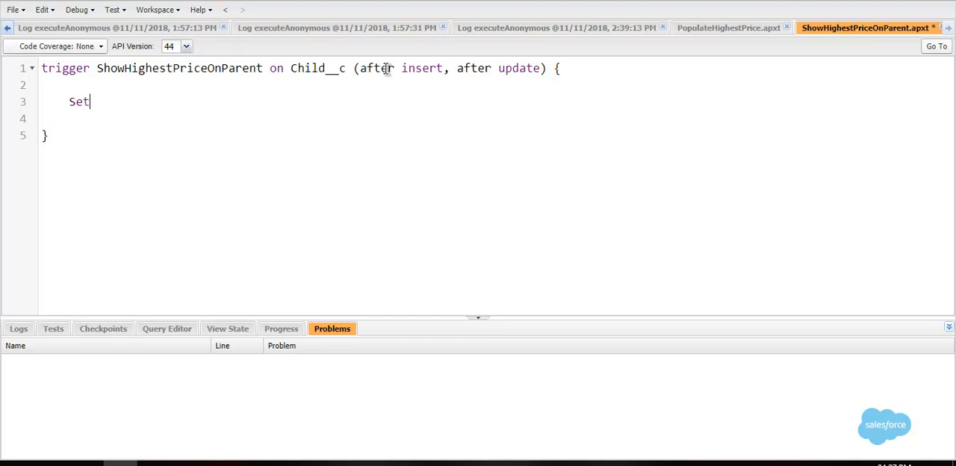
text(<Id>)
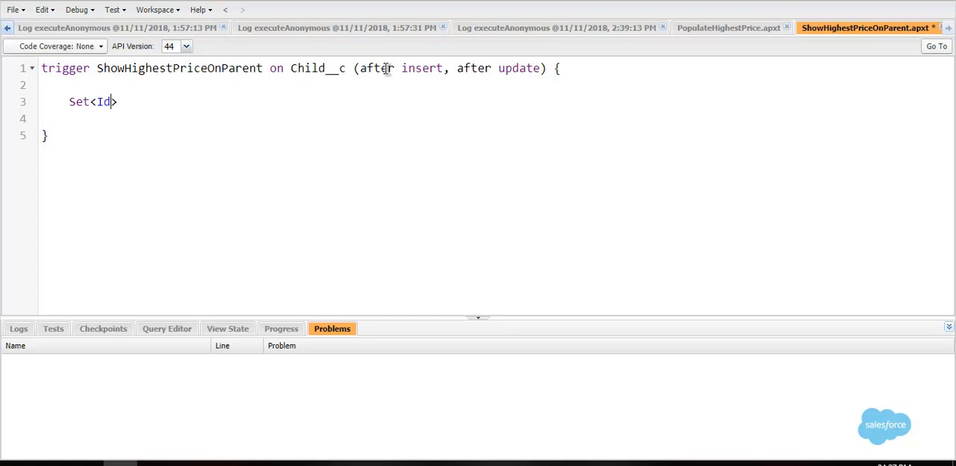
text(set)
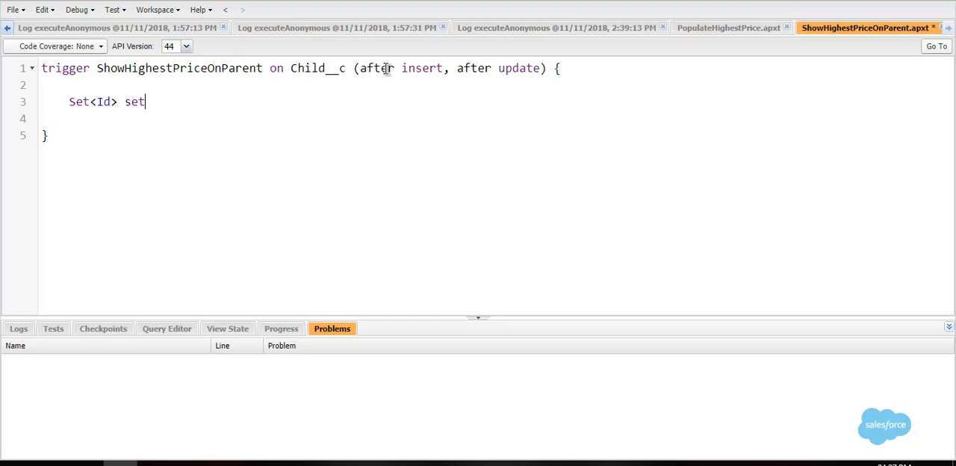
text(Ids)
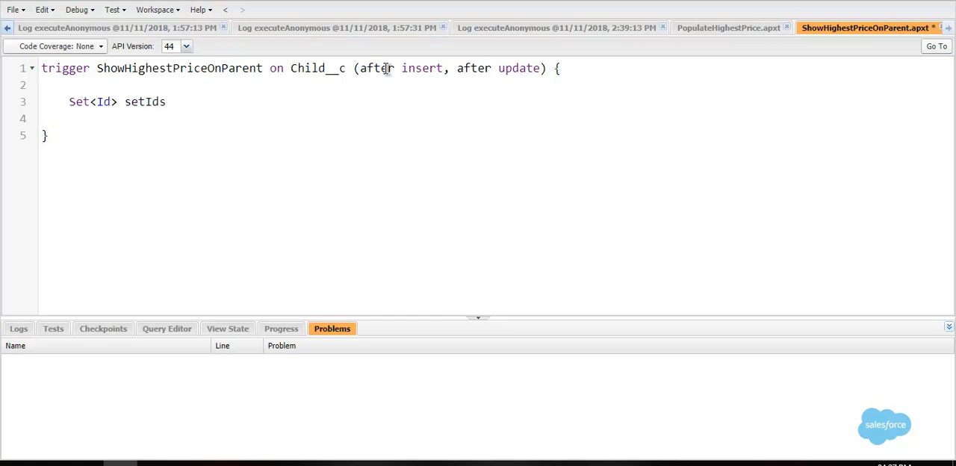
text(= new Set<>)
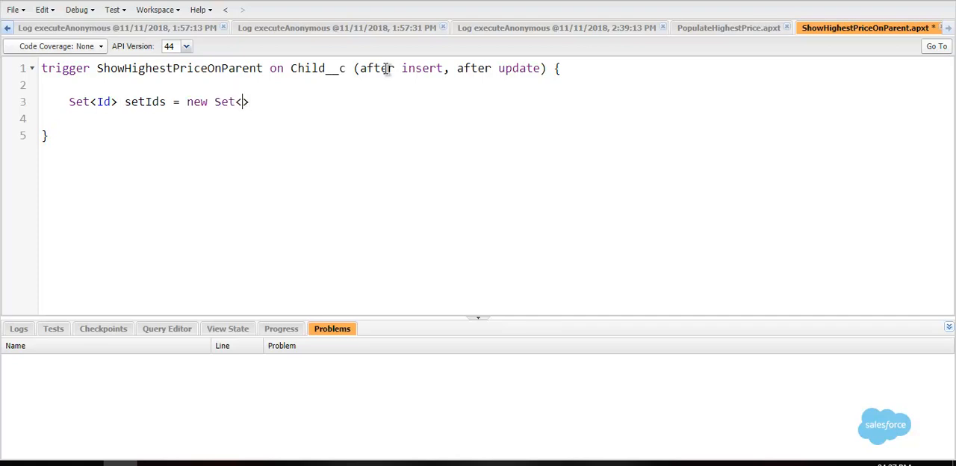
text(Id>();)
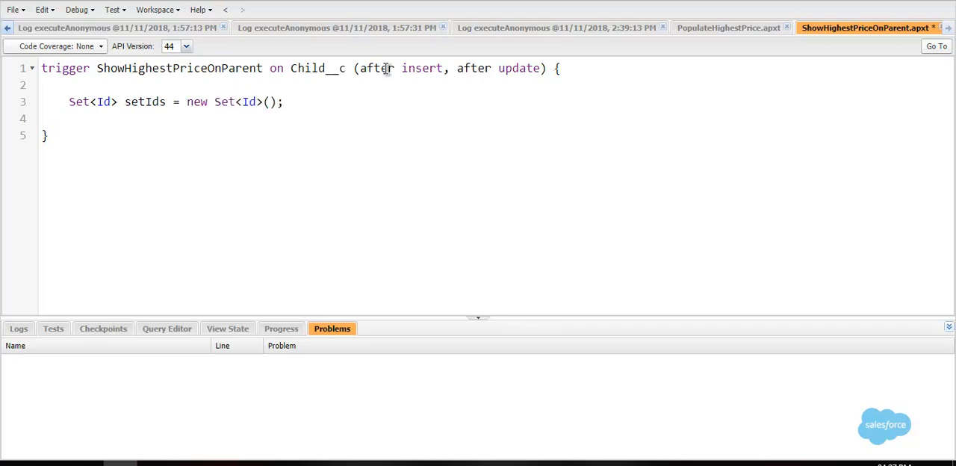
key(Return)
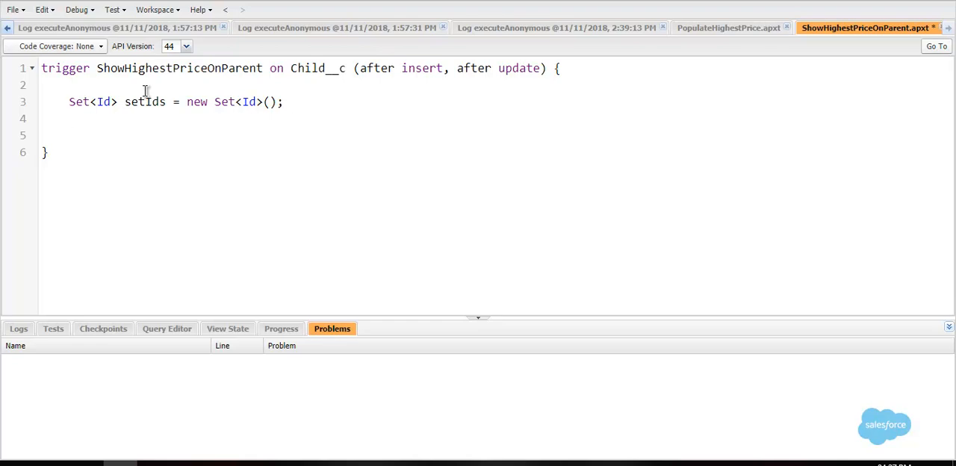
Add a comment saying the set stores all related parent records' Ids
text(//)
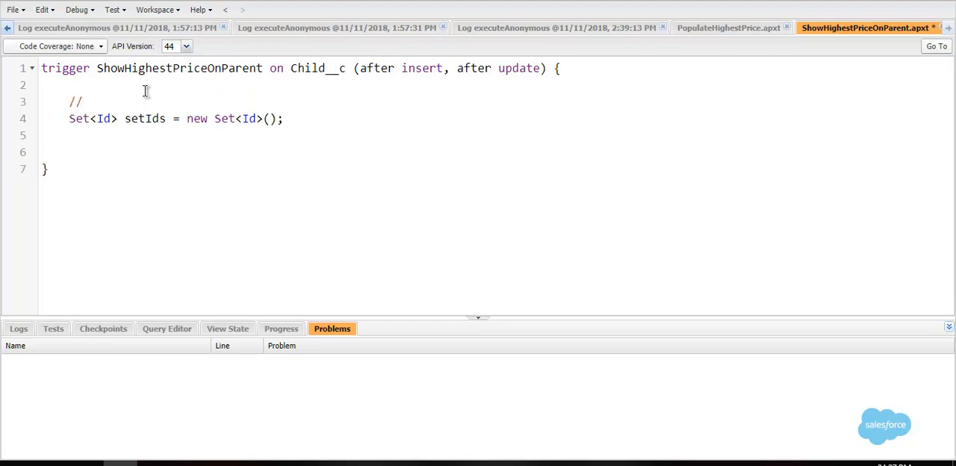
text(to store)
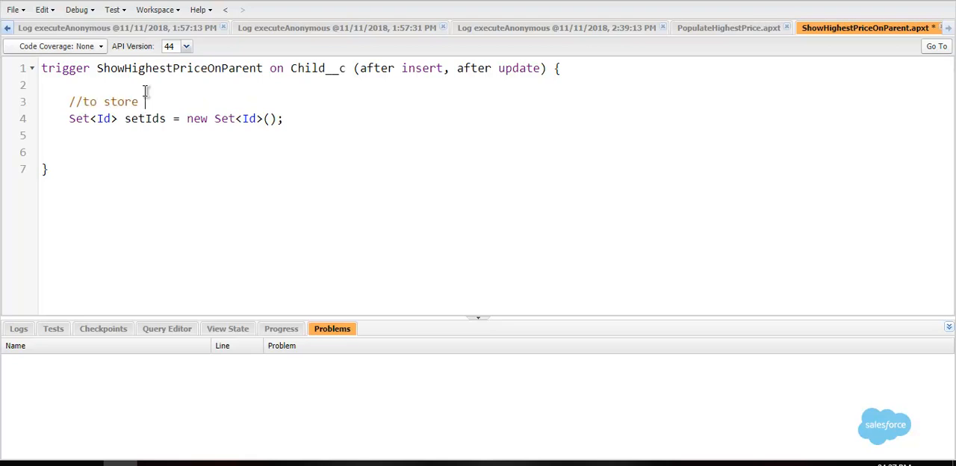
text(all related)
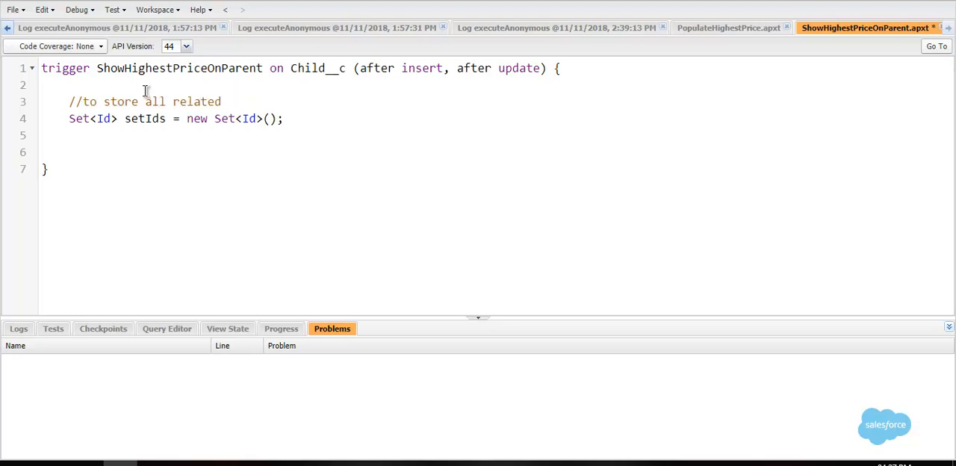
text(parent records)
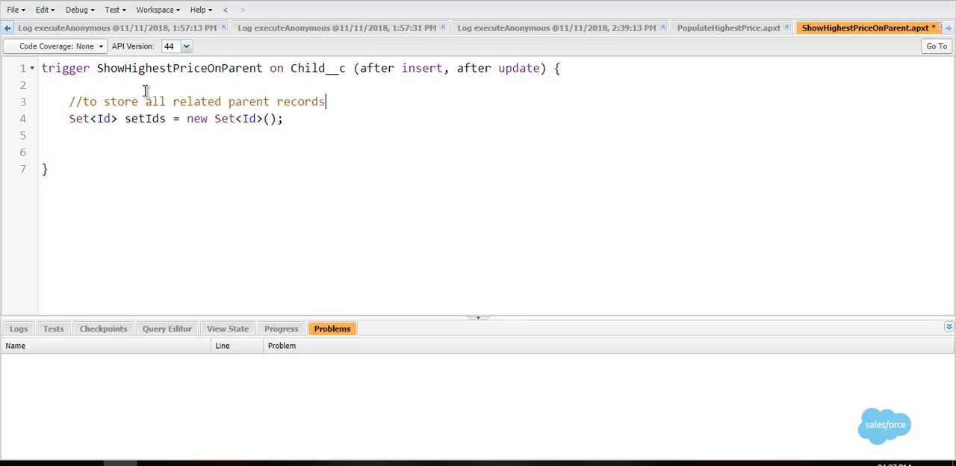
text('s Id)
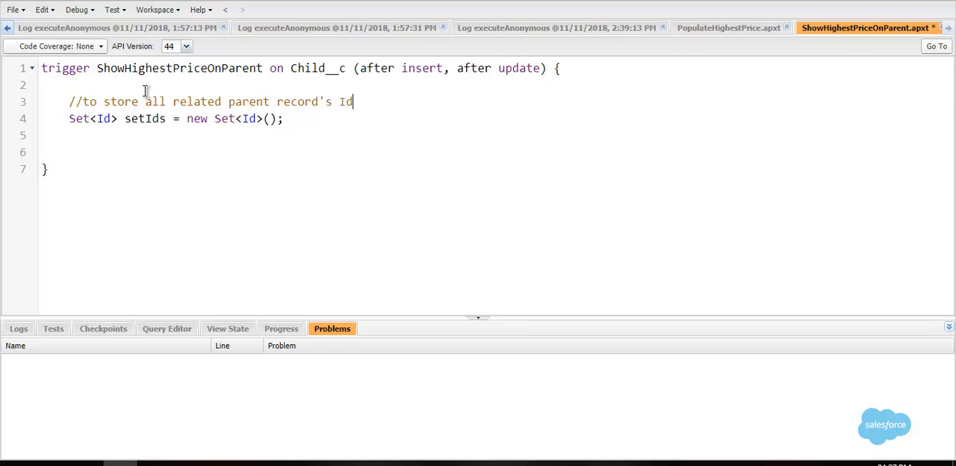
text(s)
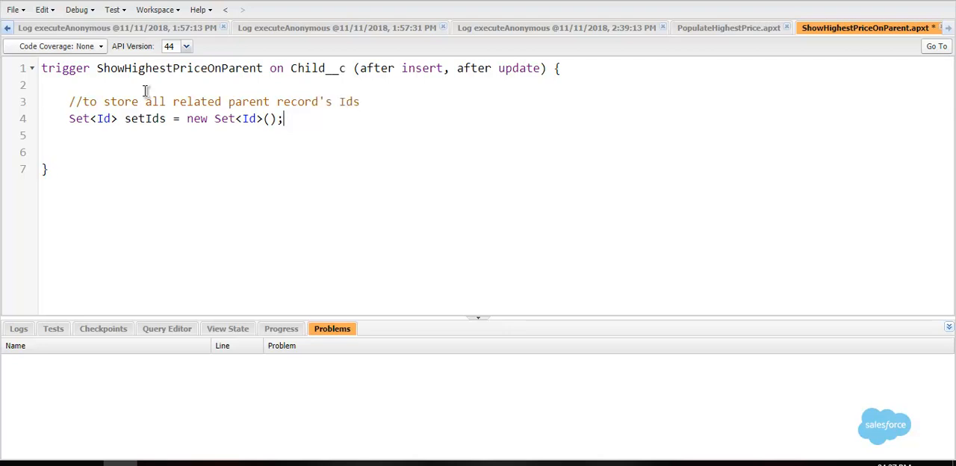
Write for(Child__c objChild : Trigger.new) { setIds.add(objChild.Parent__c); } in the trigger
text(for()
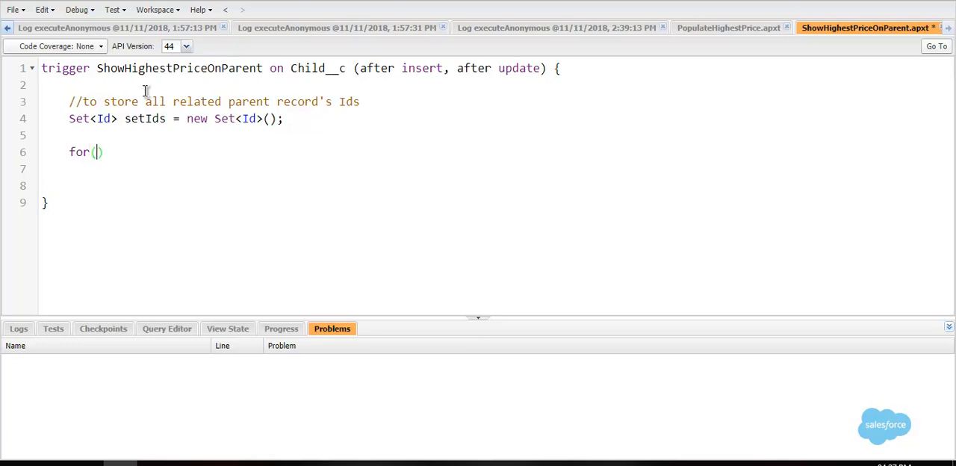
text(Chil)
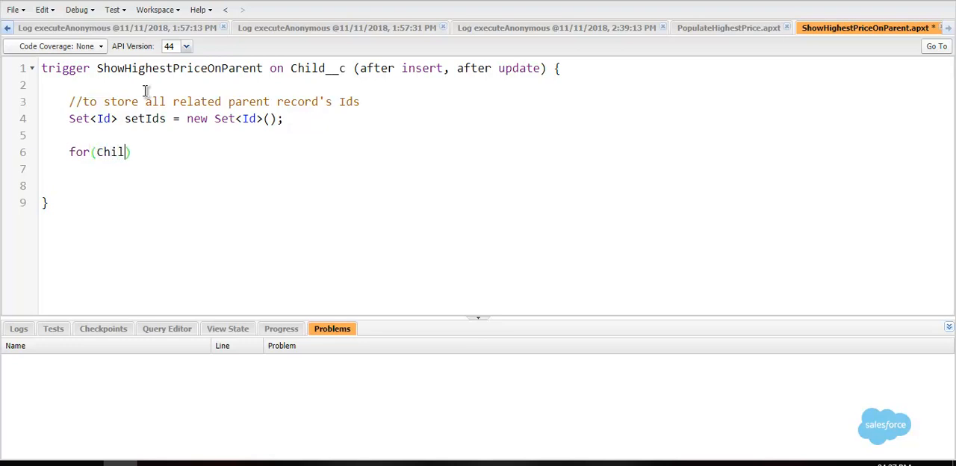
text(d__c obj)
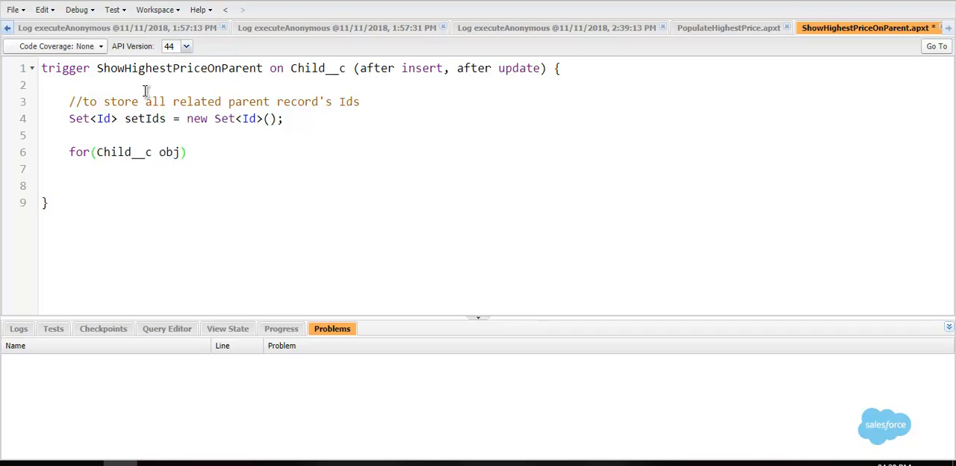
text(Child : Tri)
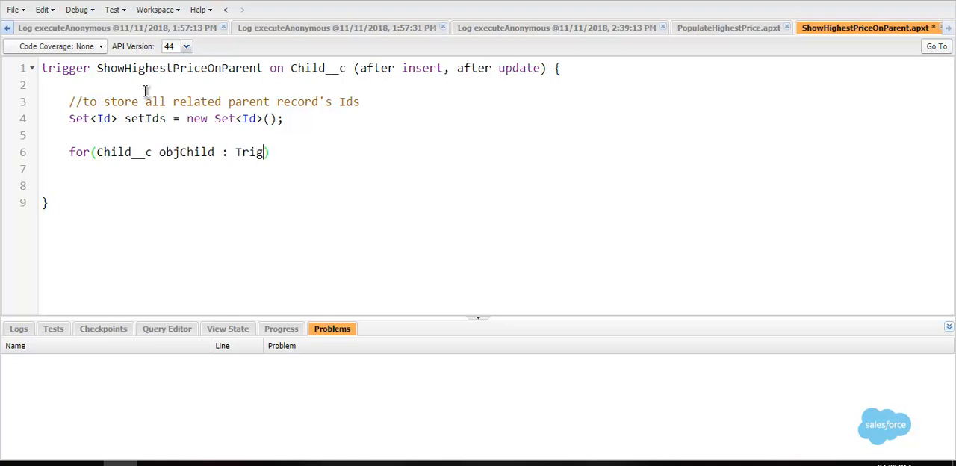
text(ger.)
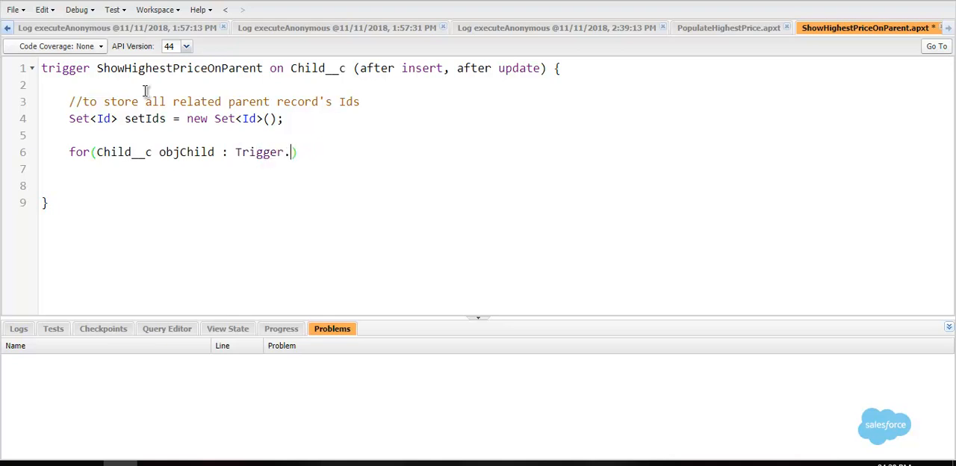
text(new) {)
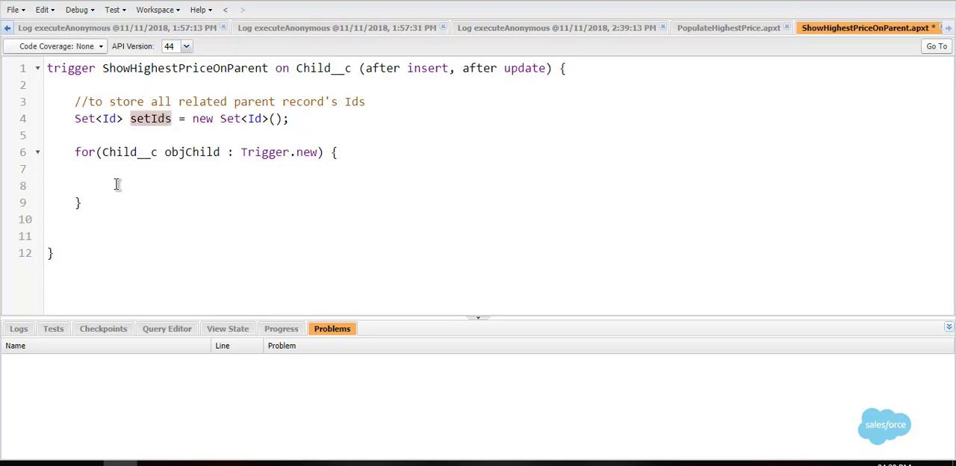
text(setIds.add)
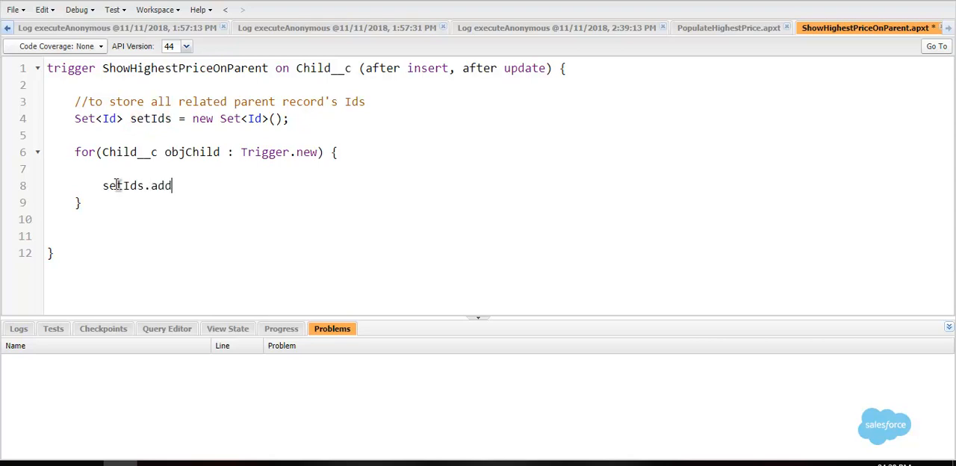
text(())
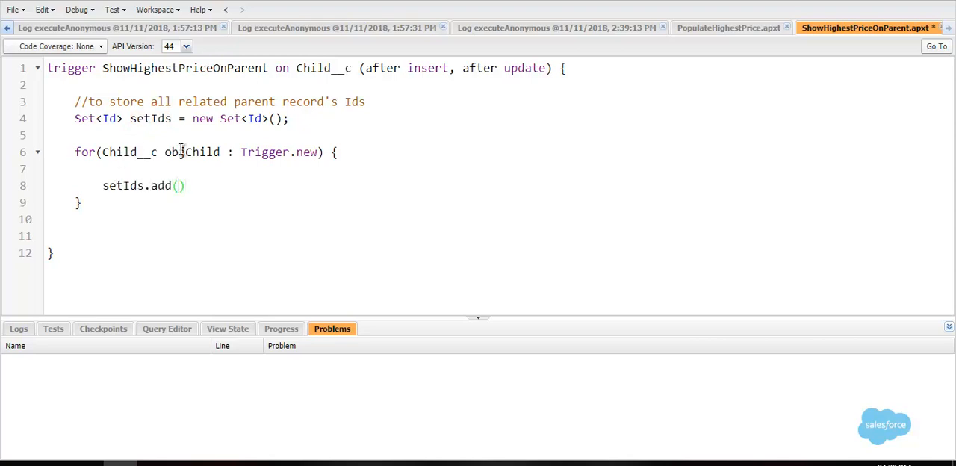
text(objChild)
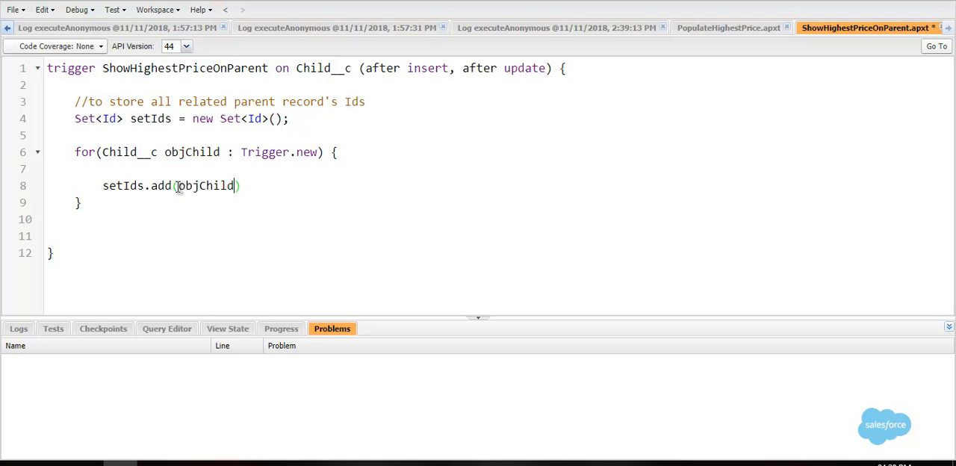
text(.)
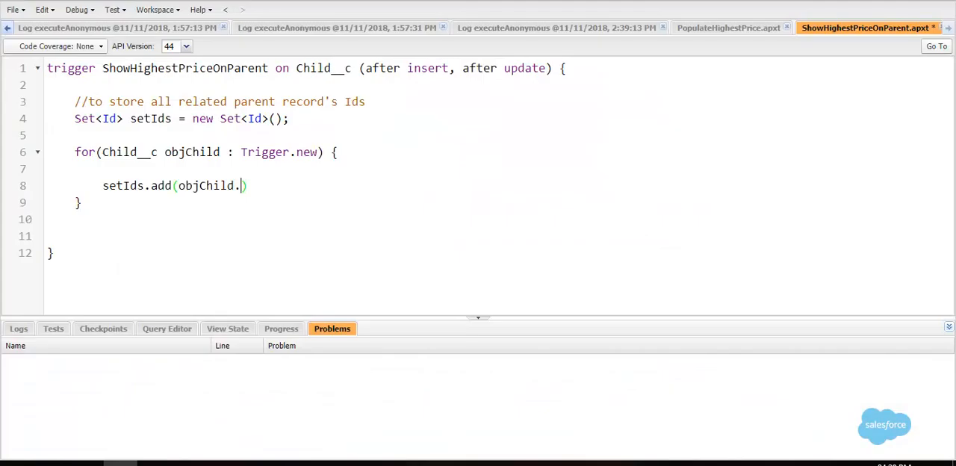
text(Parent__c)
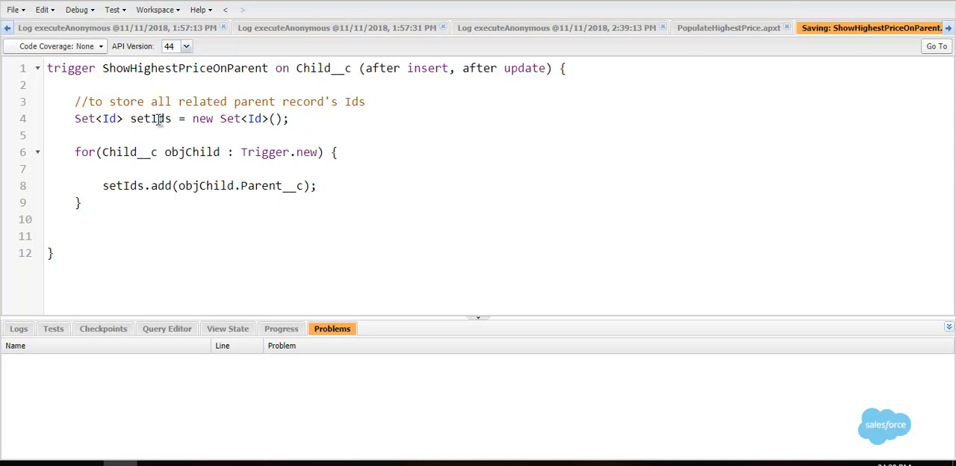
Save ShowHighestPriceOnParent.apxt and wait for the save to finish
click(316, 185)
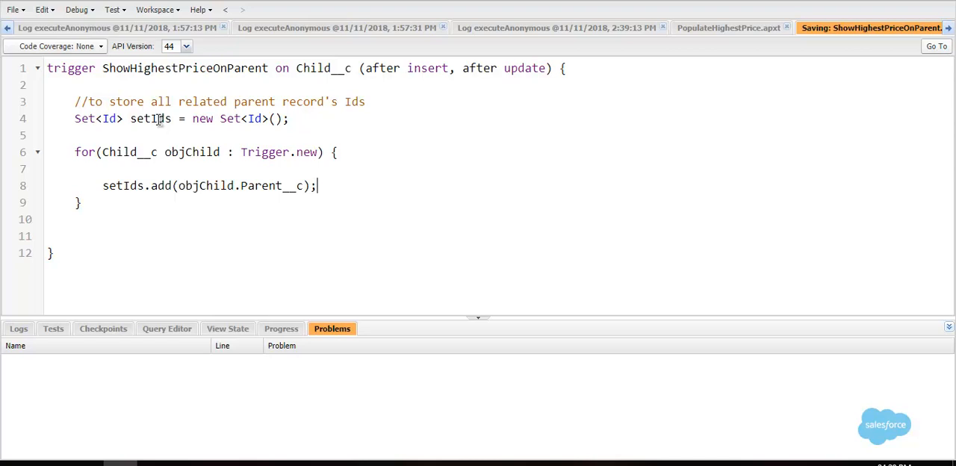
click(317, 185)
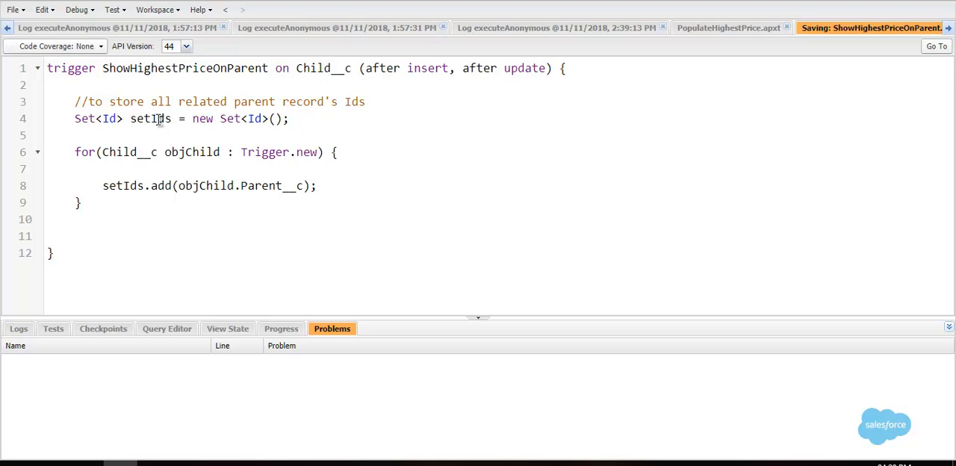
click(316, 185)
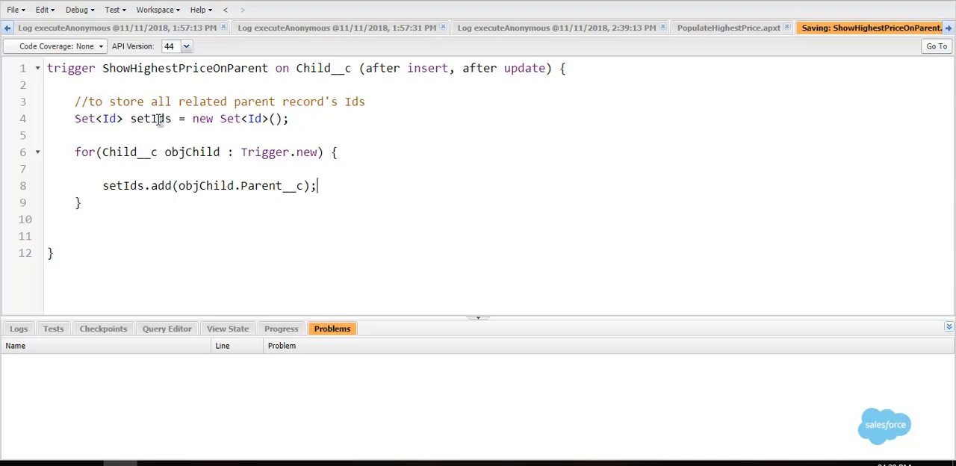
key(ctrl+a)
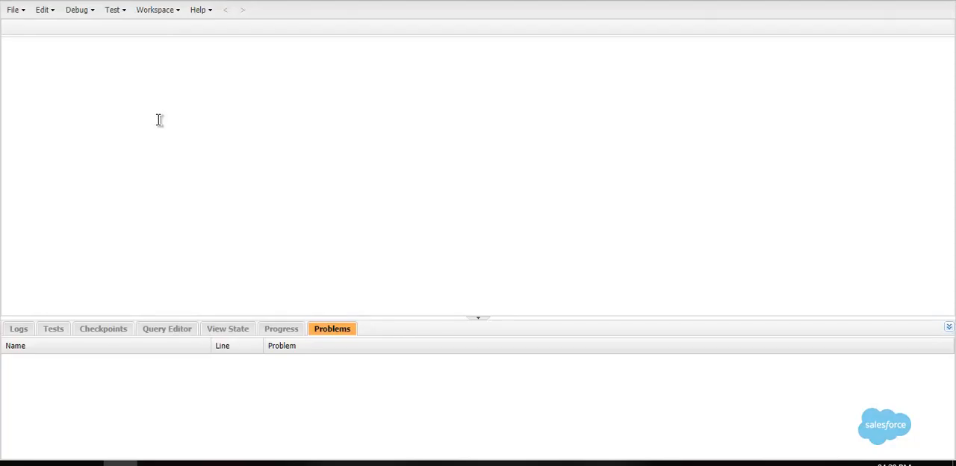
click(865, 27)
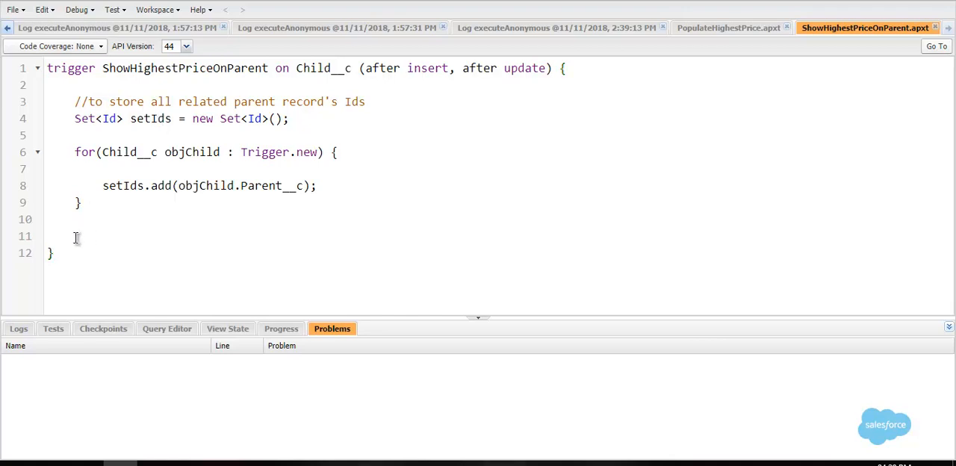
Declare map<Id, Parent__c> mapParentId_ParentObject = new map<Id, Parent__c>(); and start a for() loop
text(map<>)
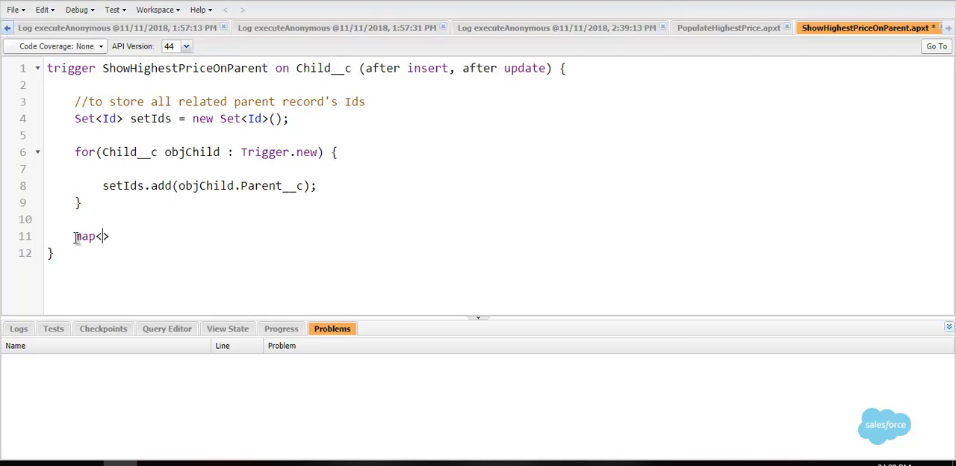
text(Idc,)
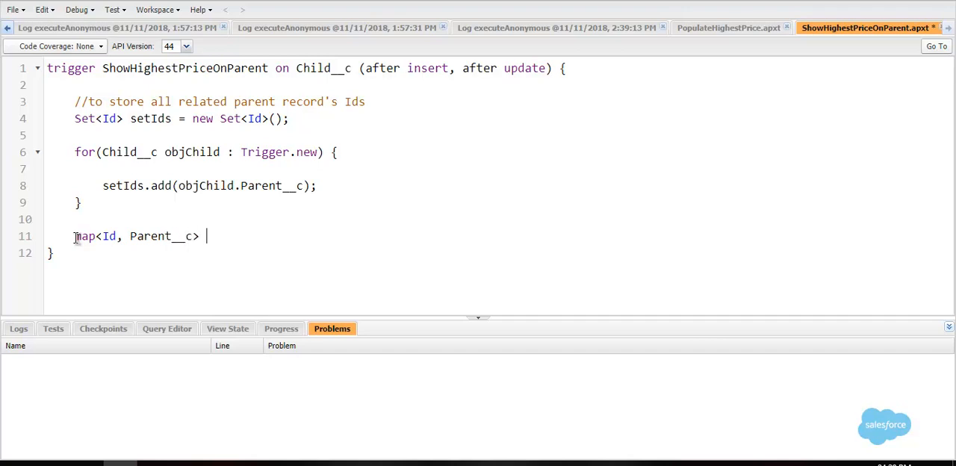
text(mapPare)
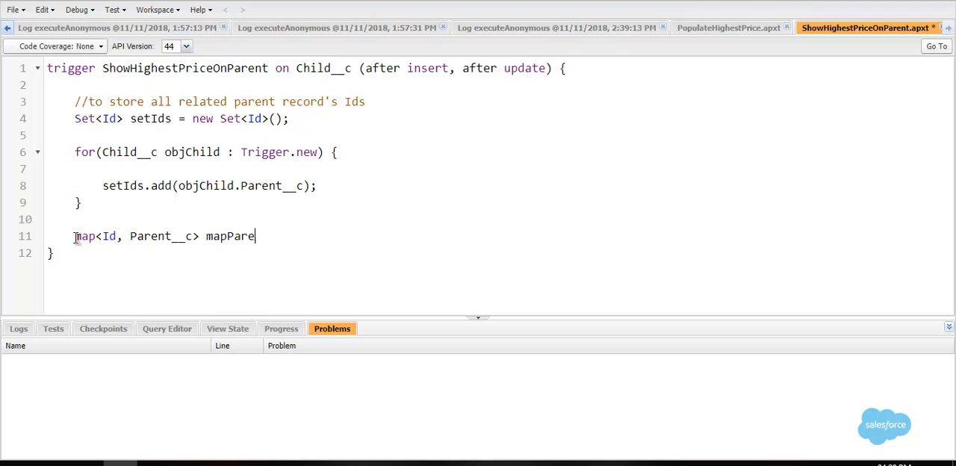
text(ntId_)
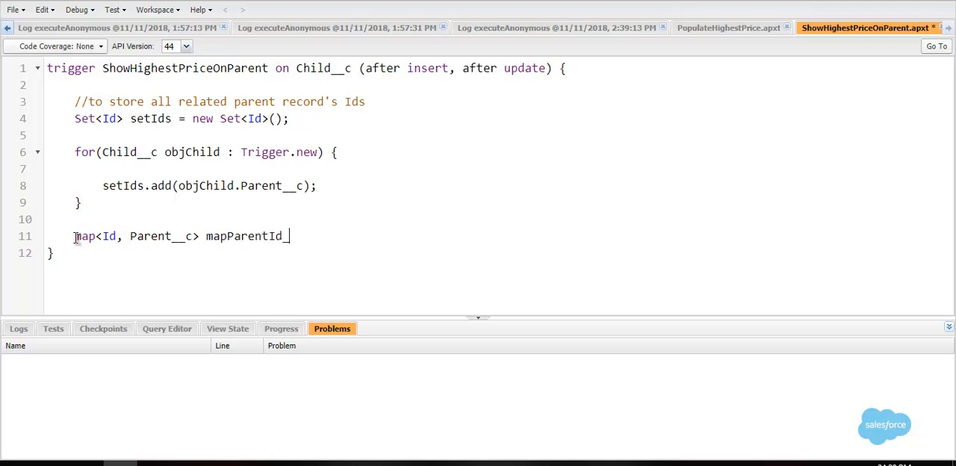
text(Parent0)
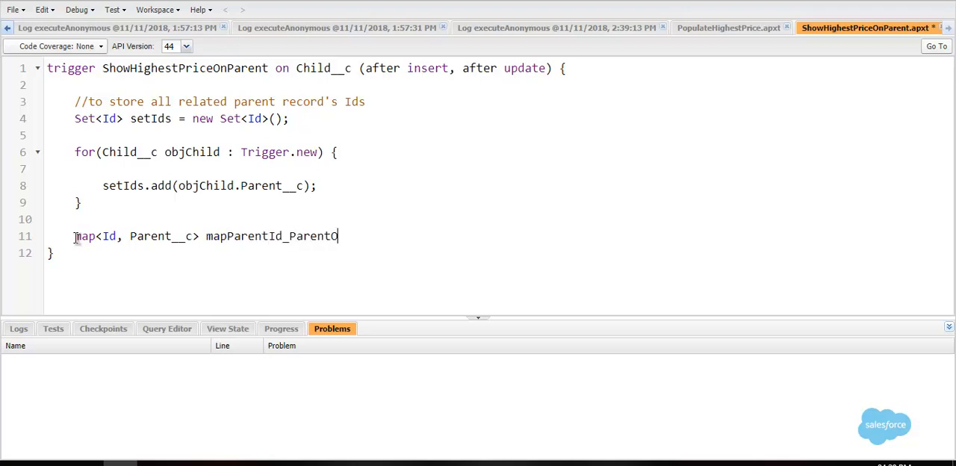
text(bject =)
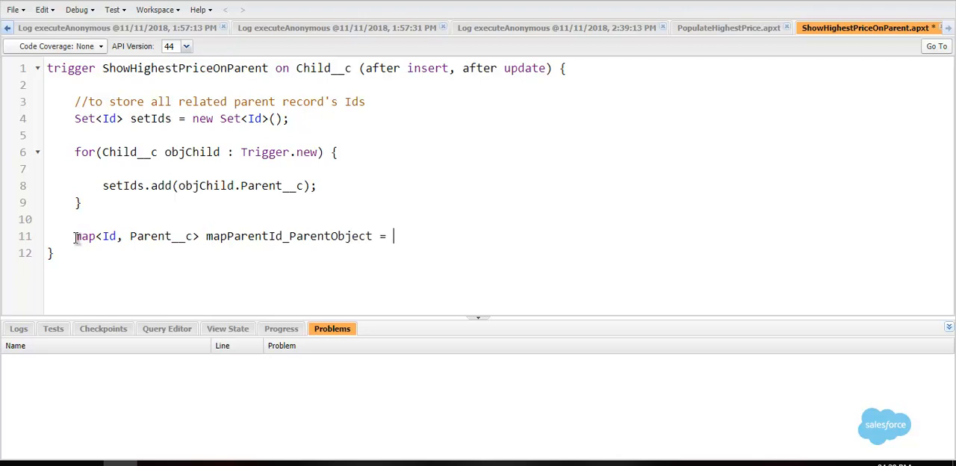
text(new map<>)
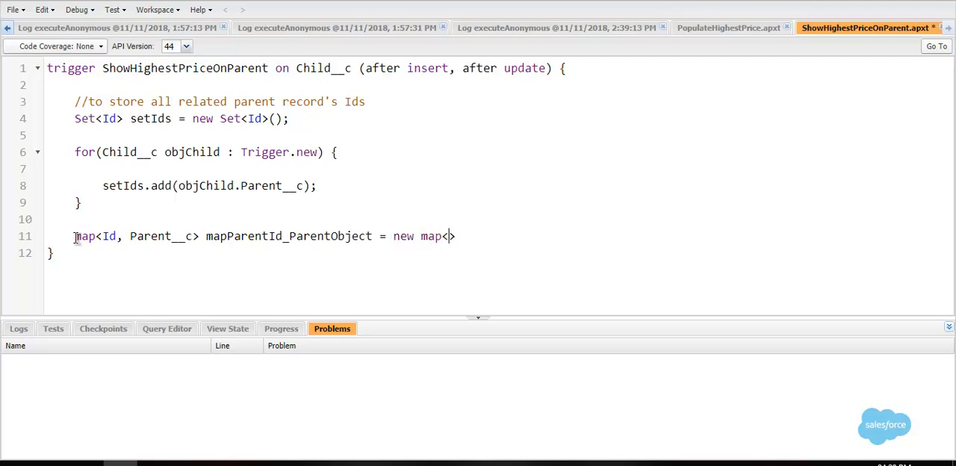
text(Id, Parent)
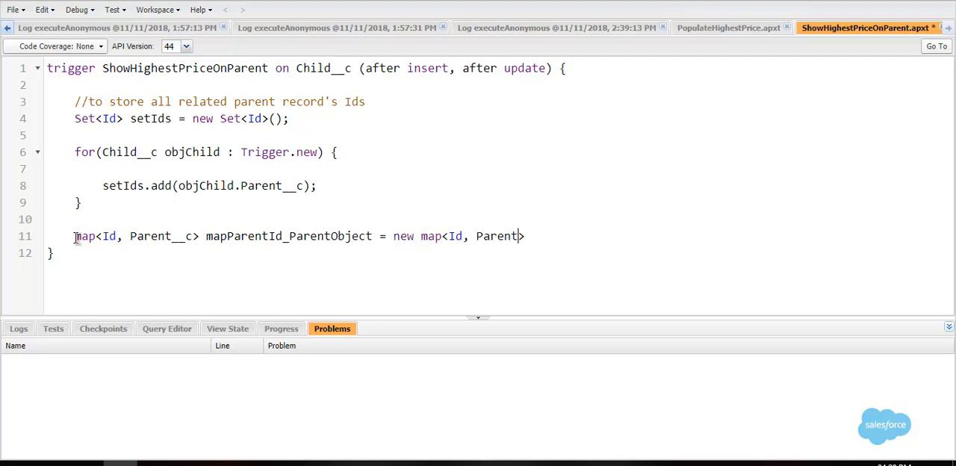
text(__c>();)
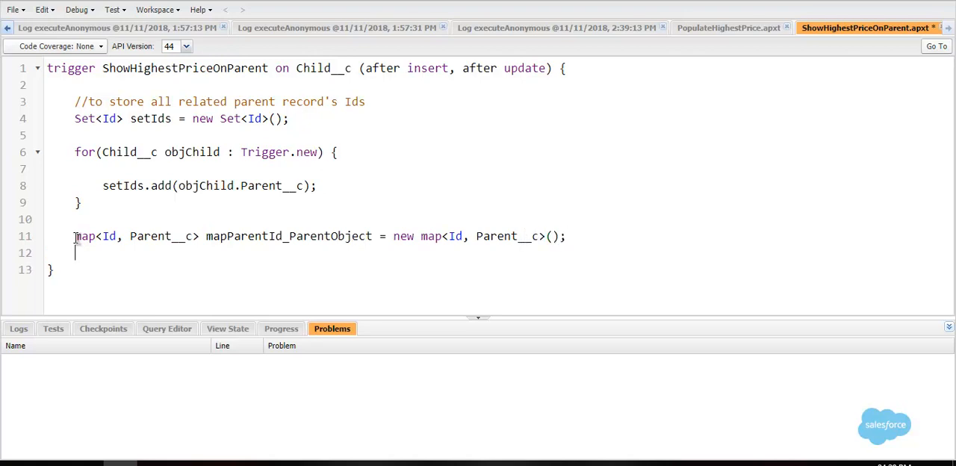
text(for())
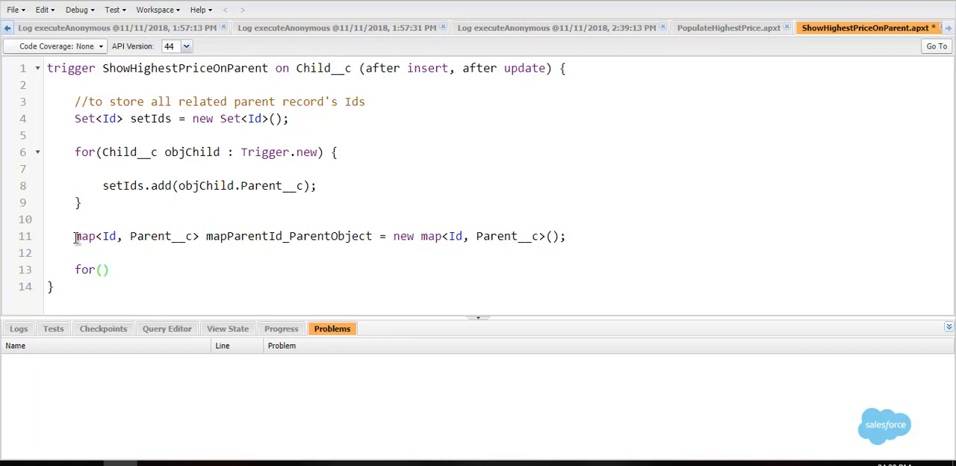
Make the loop iterate AggregateResults from a SOQL query selecting Parent__c
click(103, 269)
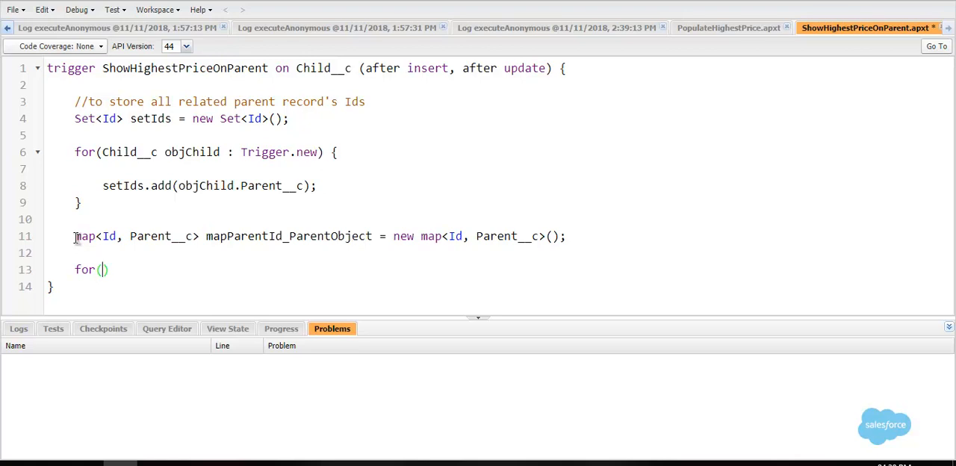
text(A)
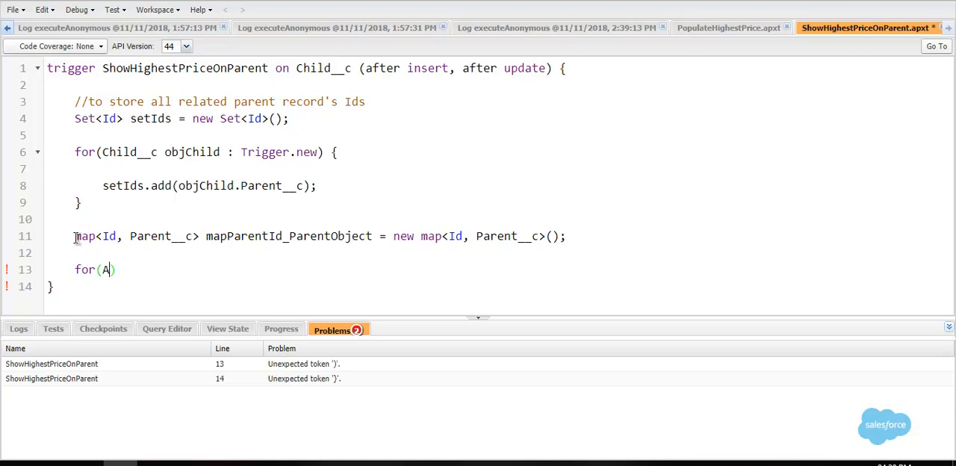
text(ggregateResult obj)
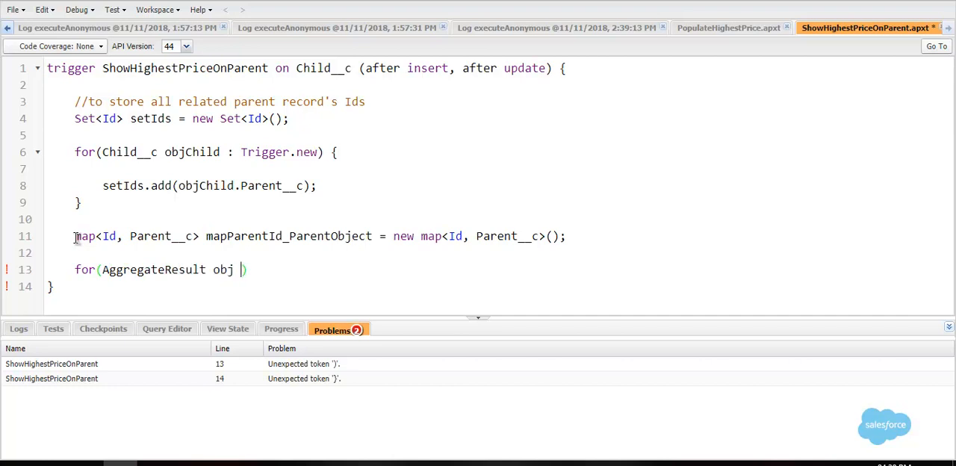
text(: [])
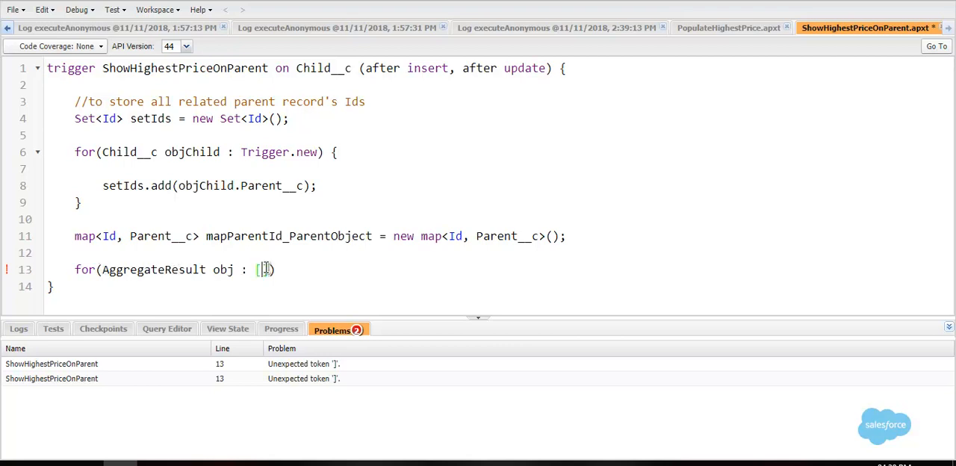
text(SE)
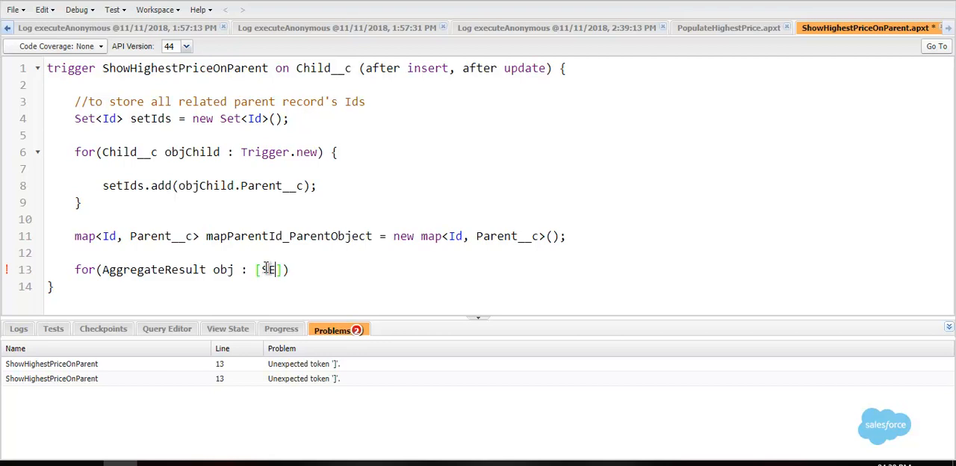
text(ELECT I)
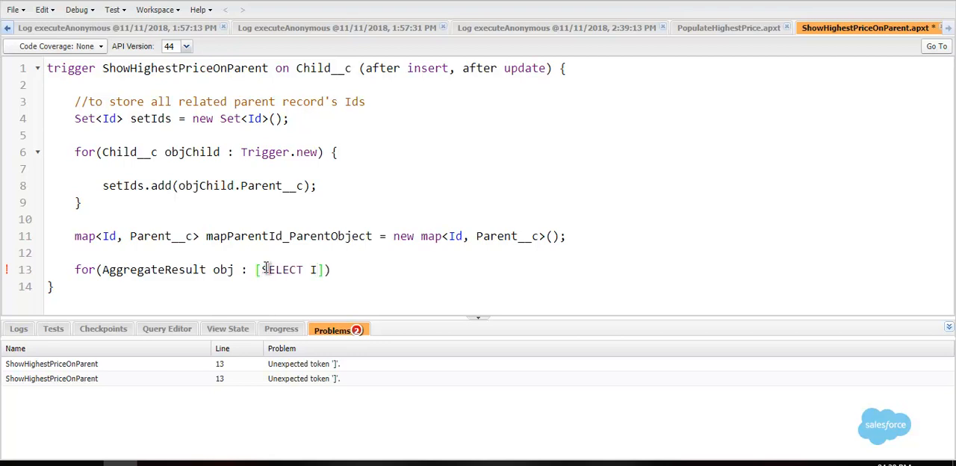
key(Backspace)
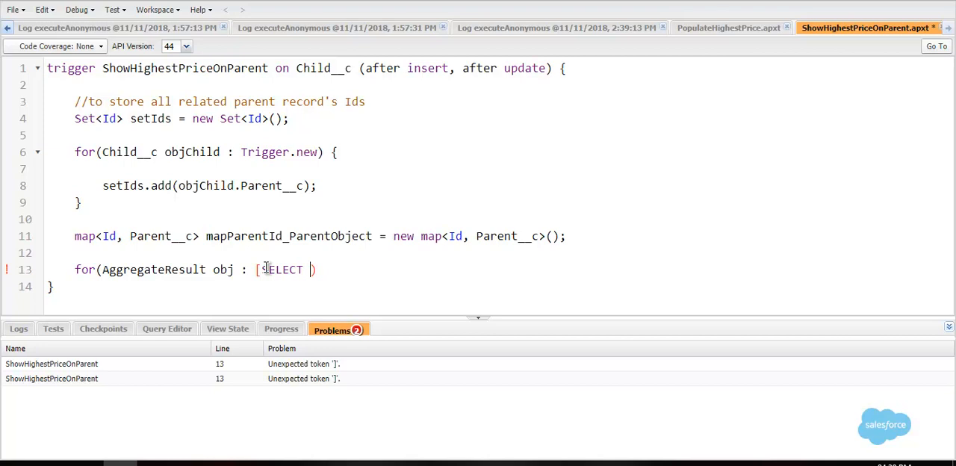
text(Parent__c)
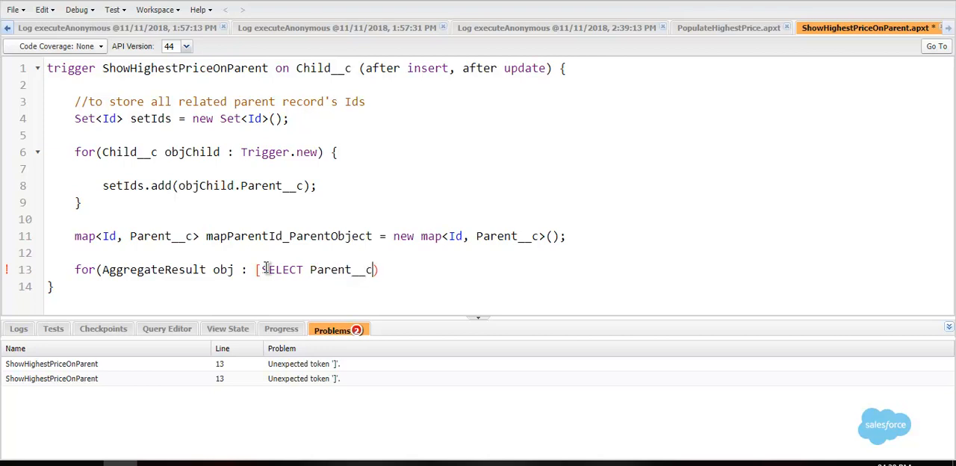
Extend the query with MAX(Price__c) maxPrice FROM Child__c and a WHERE keyword
text(])
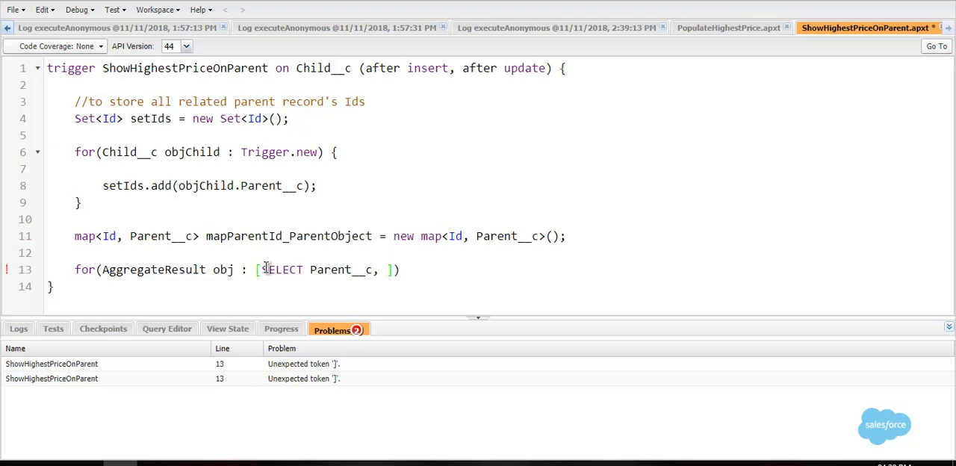
text(MAX)
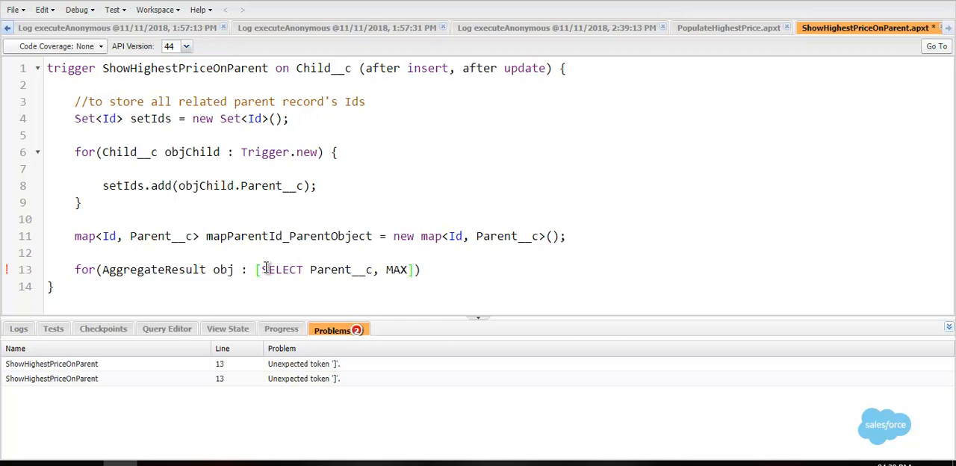
text(())
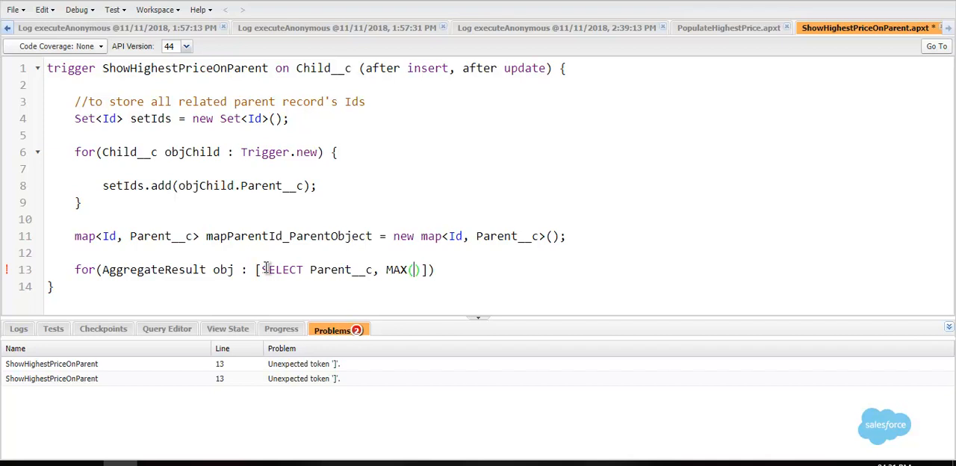
text(Price)
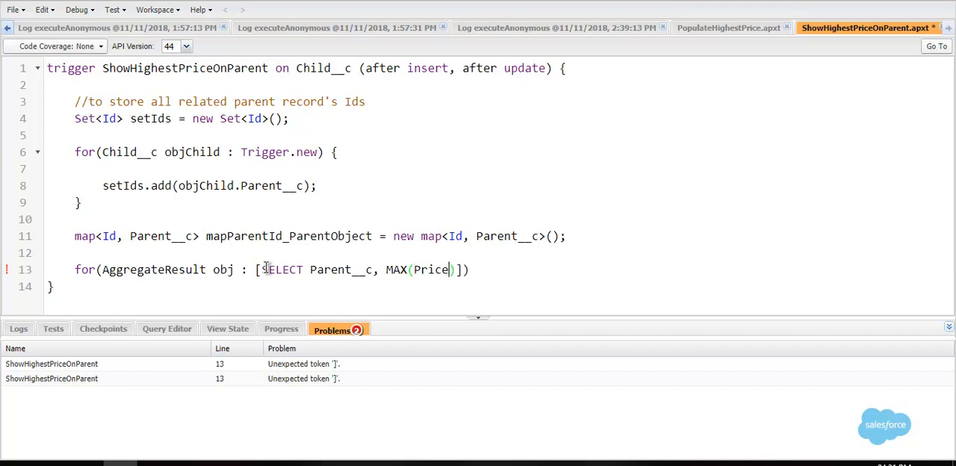
text(__c)
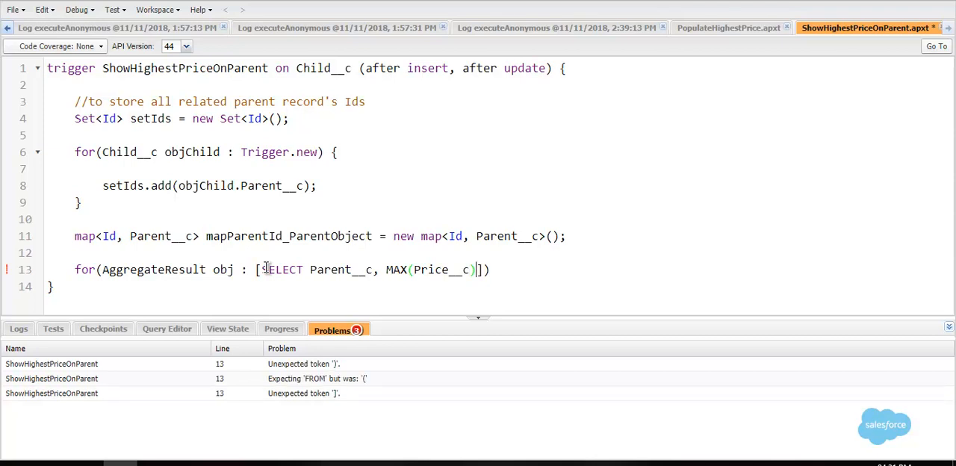
text(maxPrice)
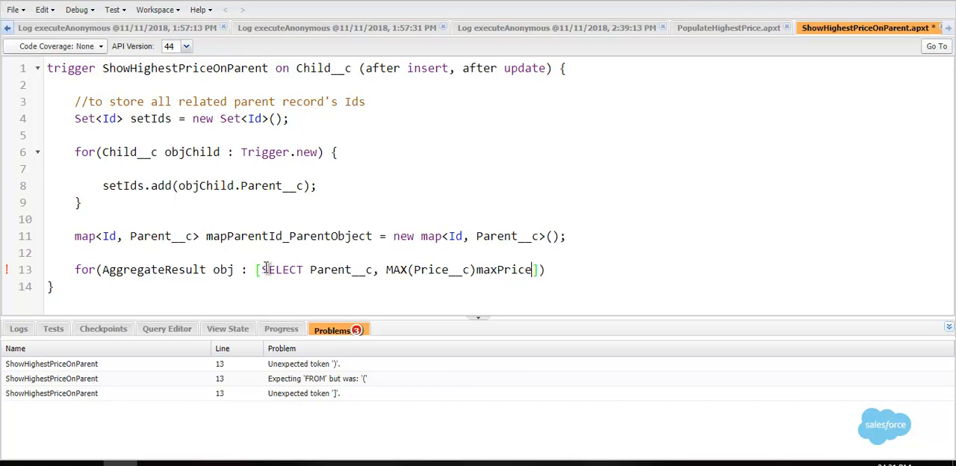
text(FROM C)
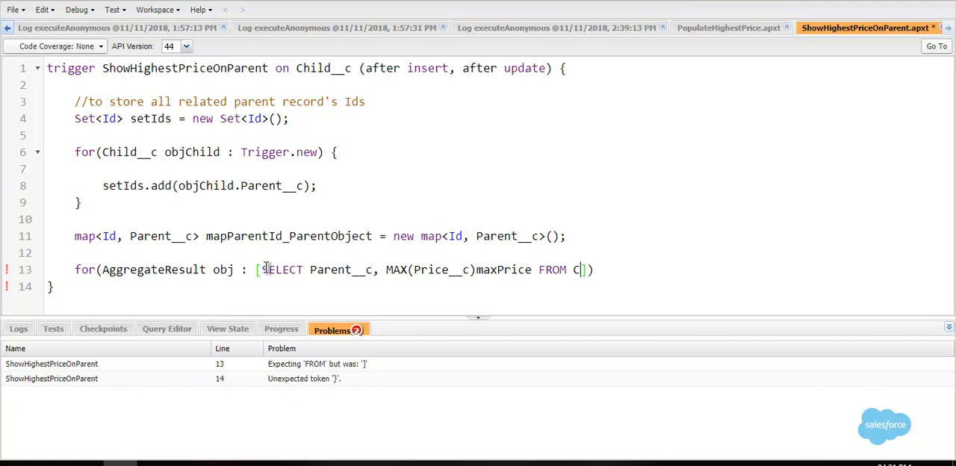
text(hild)
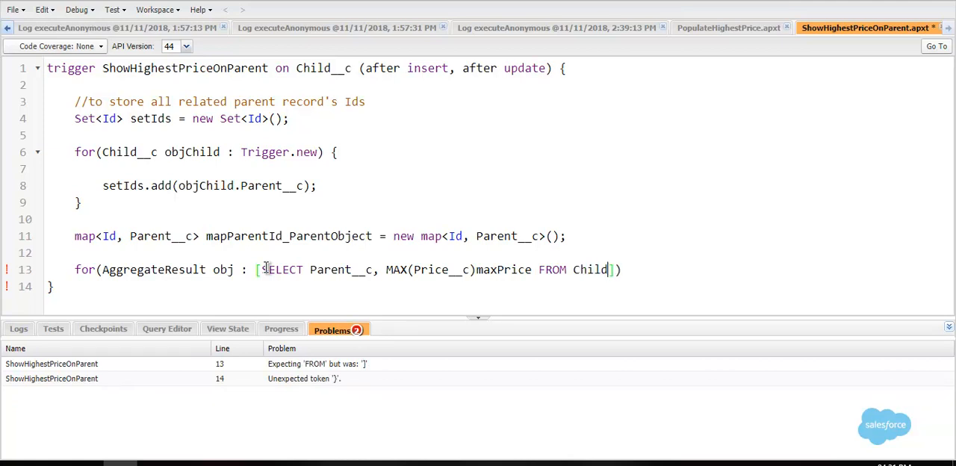
text(__c)
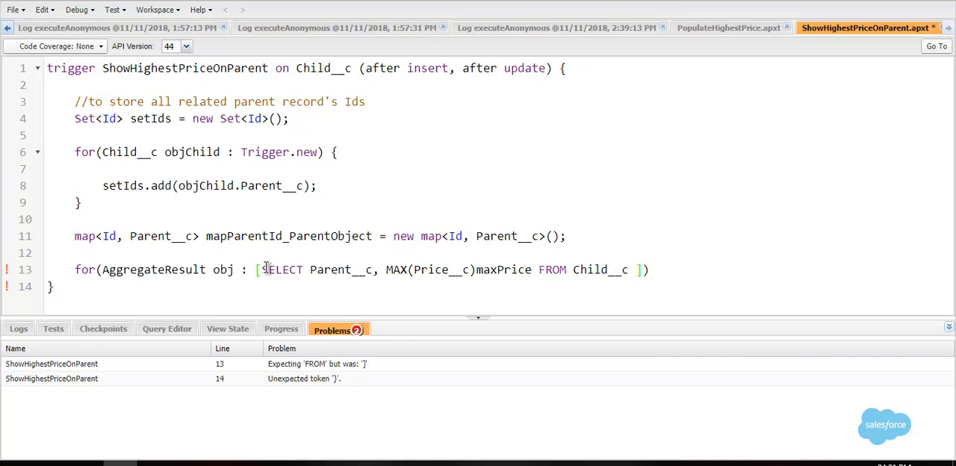
text(WHERE)
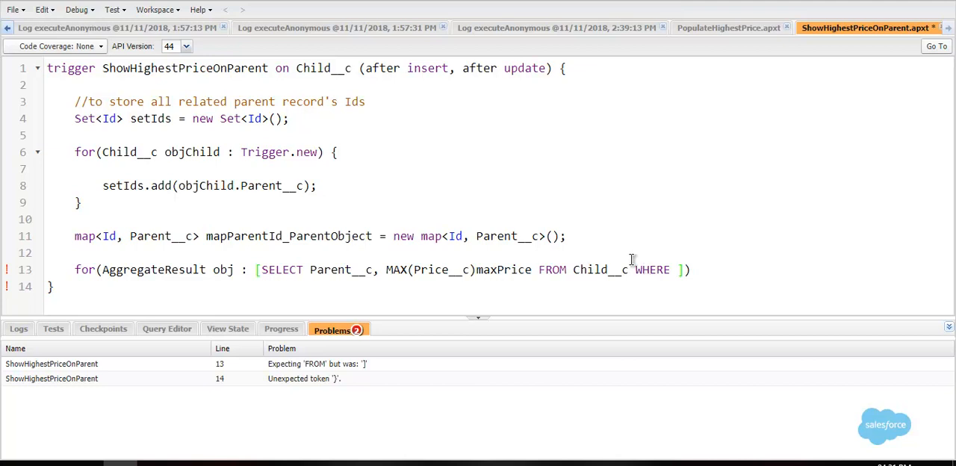
Add the filter Parent__c IN :setIds and a GROUP BY Parent__c clause
double_click(341, 270)
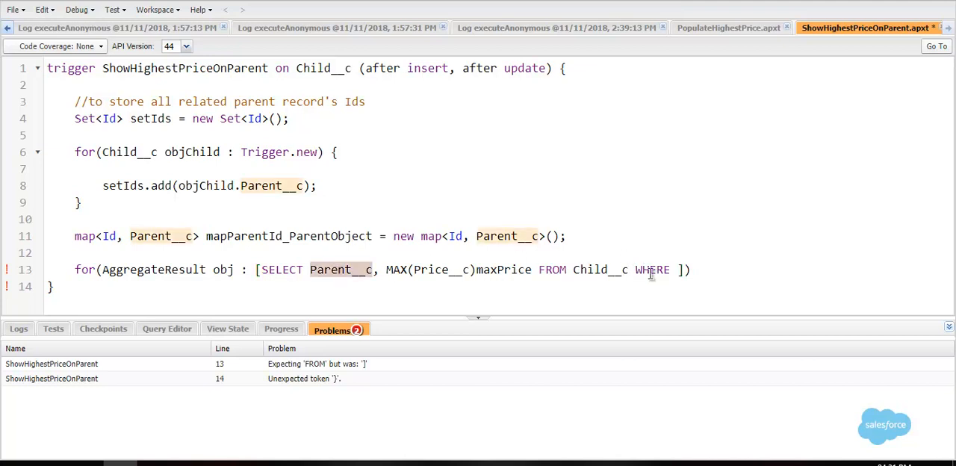
text(Parent__c IN)
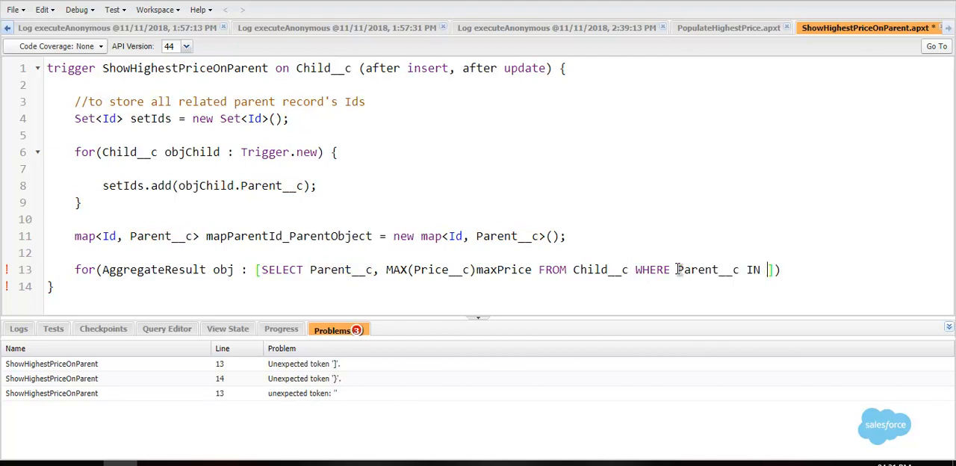
text(:set)
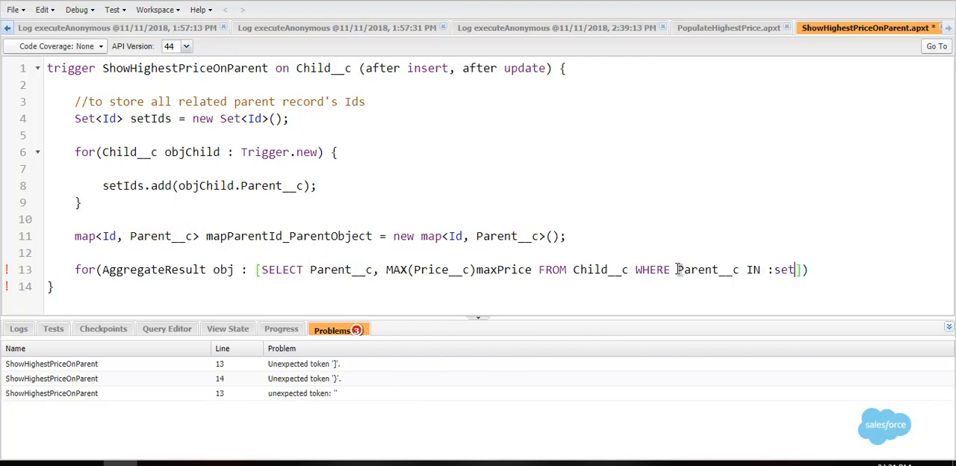
text(Ids)
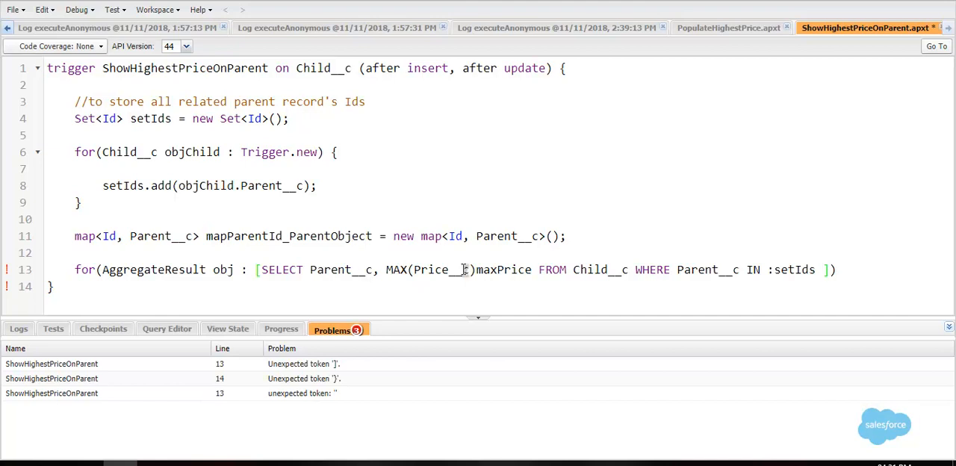
text(GROUP BY)
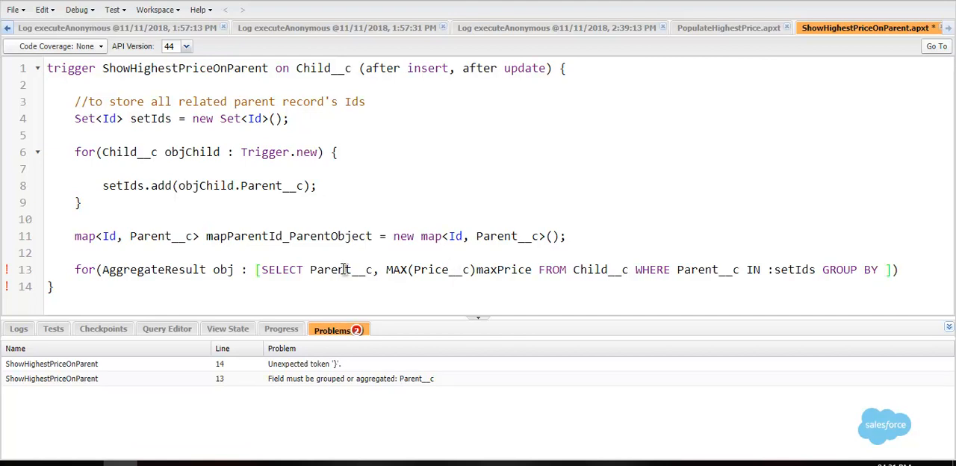
double_click(342, 269)
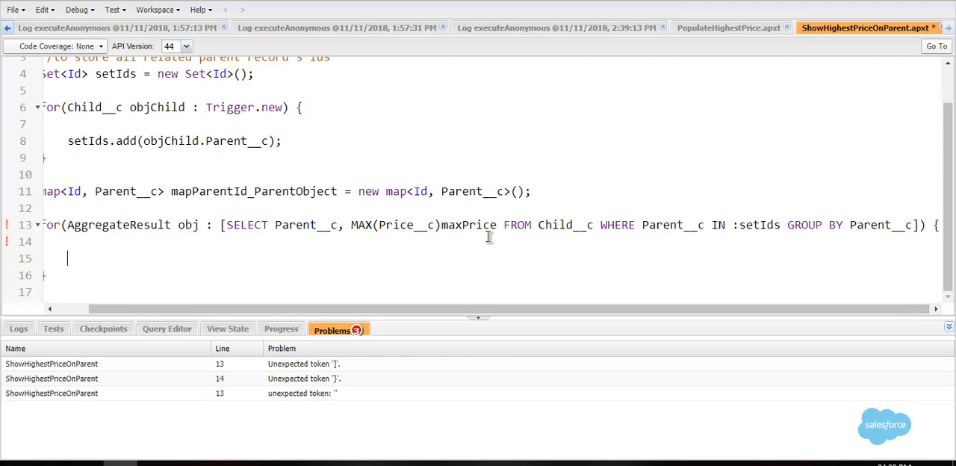
mouse_move(906, 225)
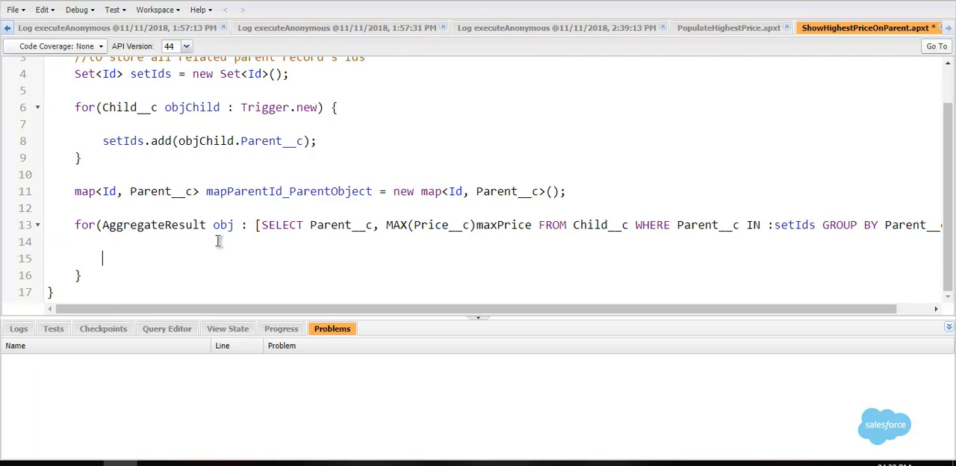
Declare Parent__c objParent = new Parent__c(); inside the aggregate loop
text(Pa)
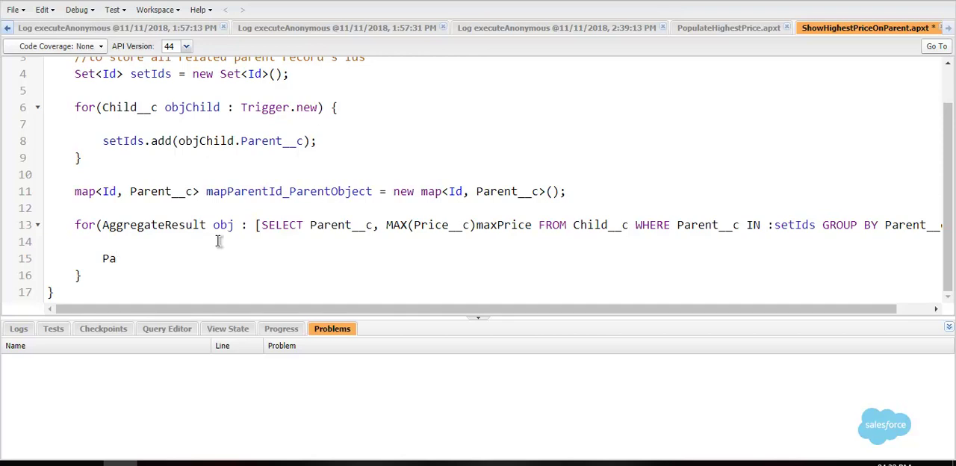
text(rent__c)
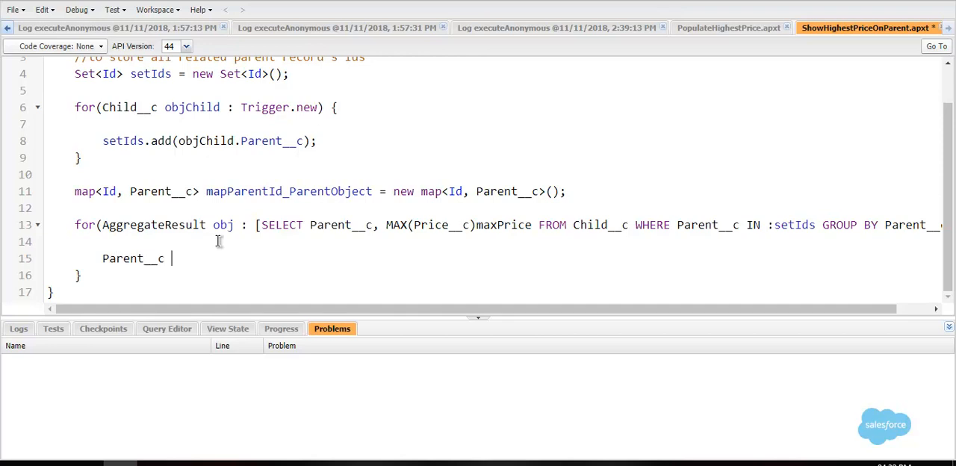
text(obj)
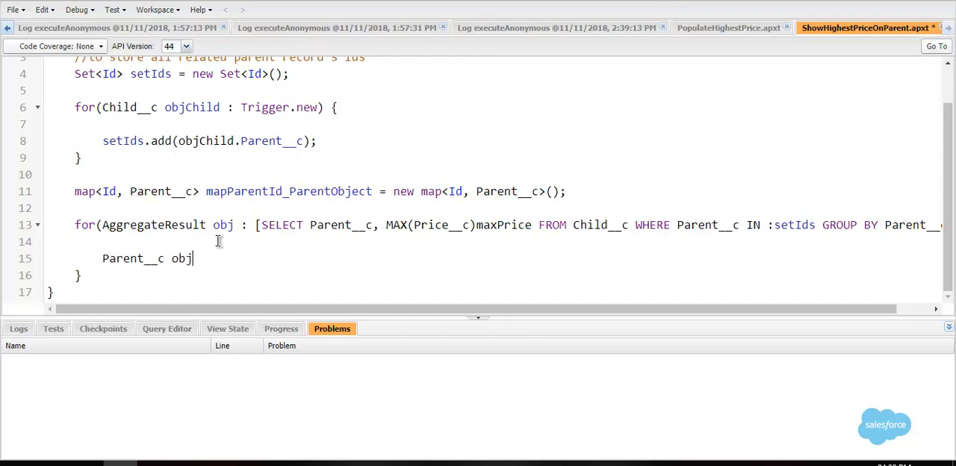
text(Parent)
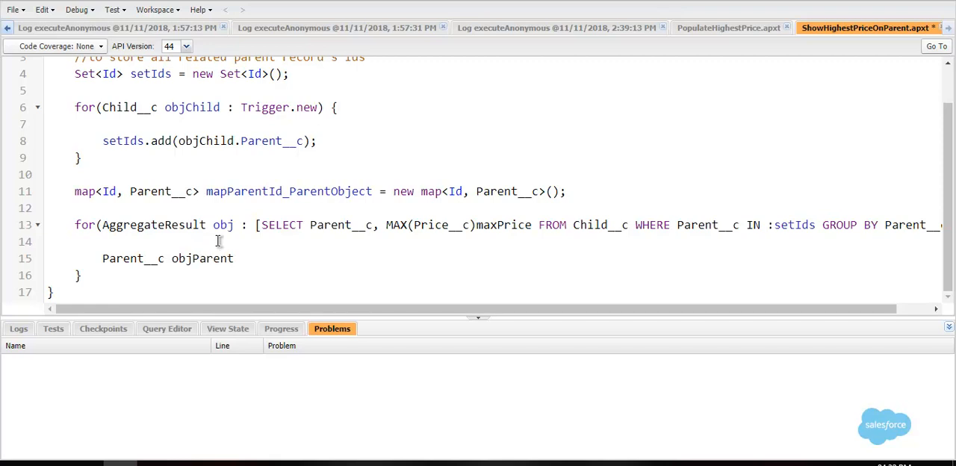
text(= new Parent)
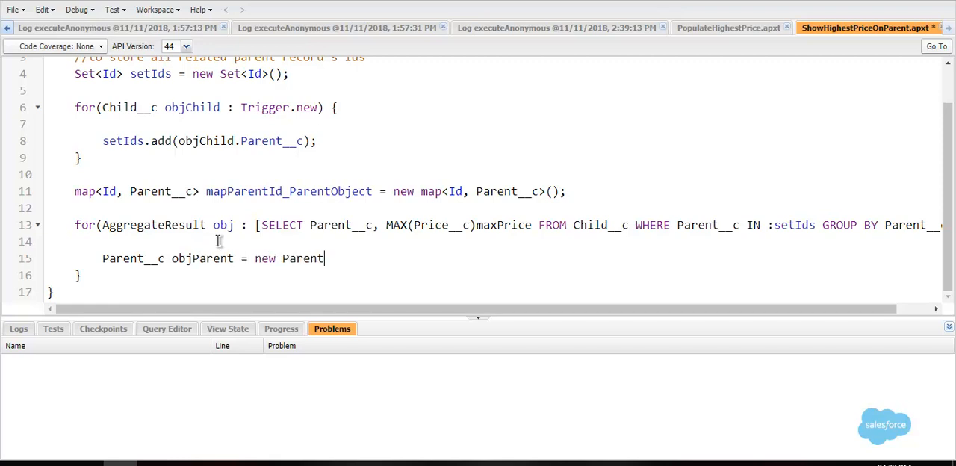
text(_c())
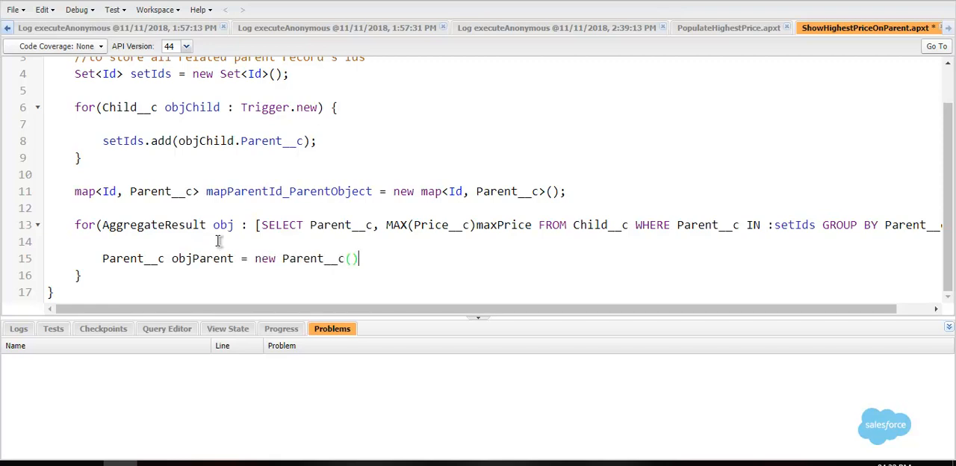
text(;)
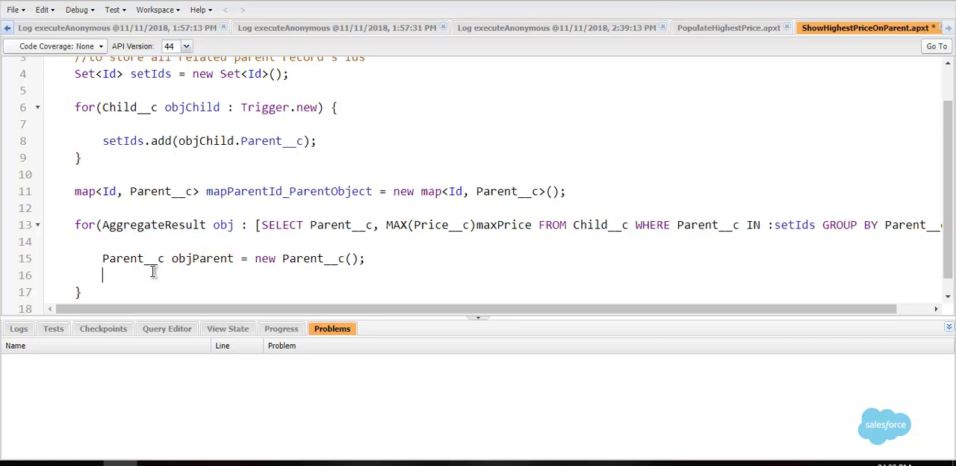
Assign objParent.Id from obj.Parent__c and Highest_Price__c from obj.get('maxPrice')
text(objParent.)
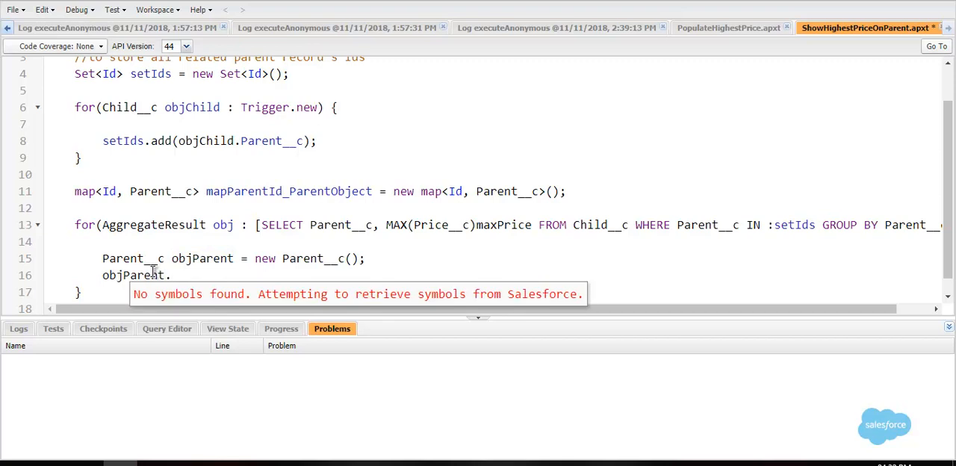
text(Id =)
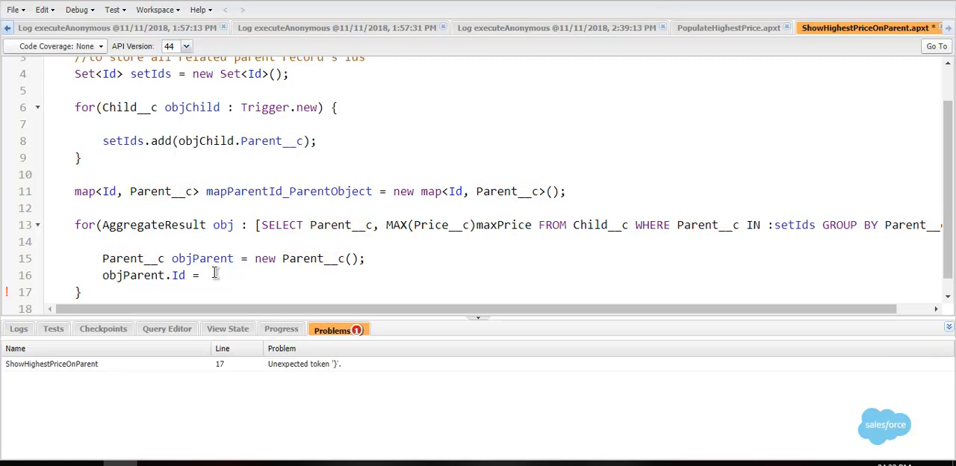
text(obj.Parent__c;)
text(objParent.Highest_Price__c)
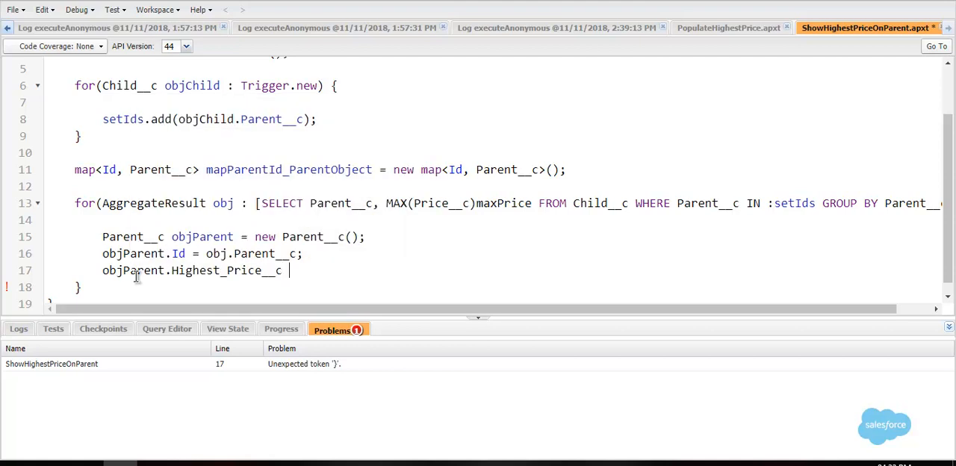
text(=)
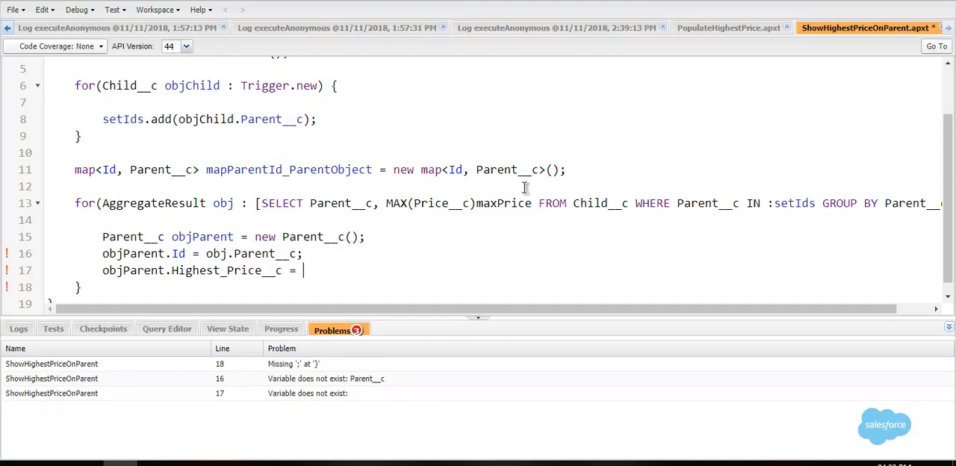
mouse_move(226, 204)
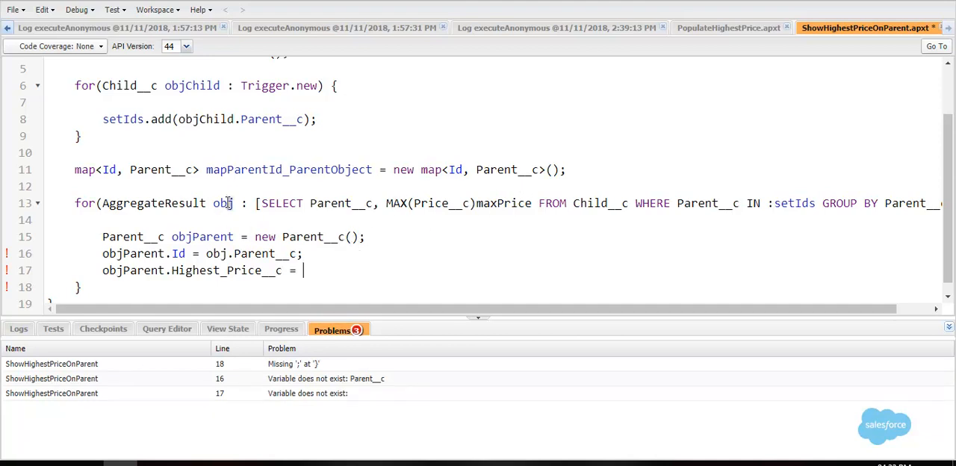
text(obj)
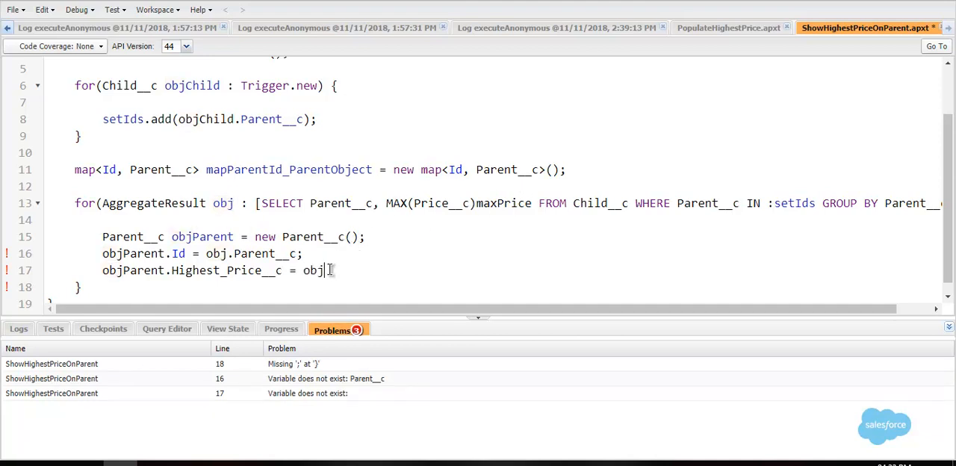
text(.get())
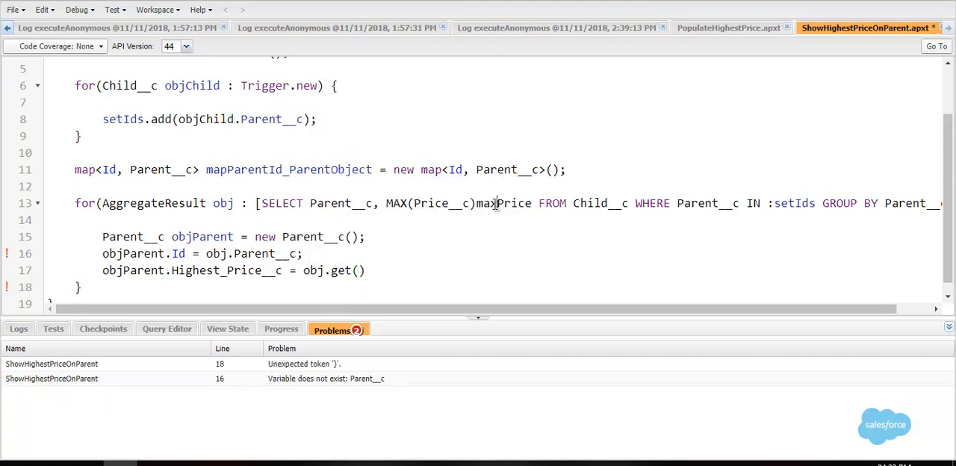
text('')
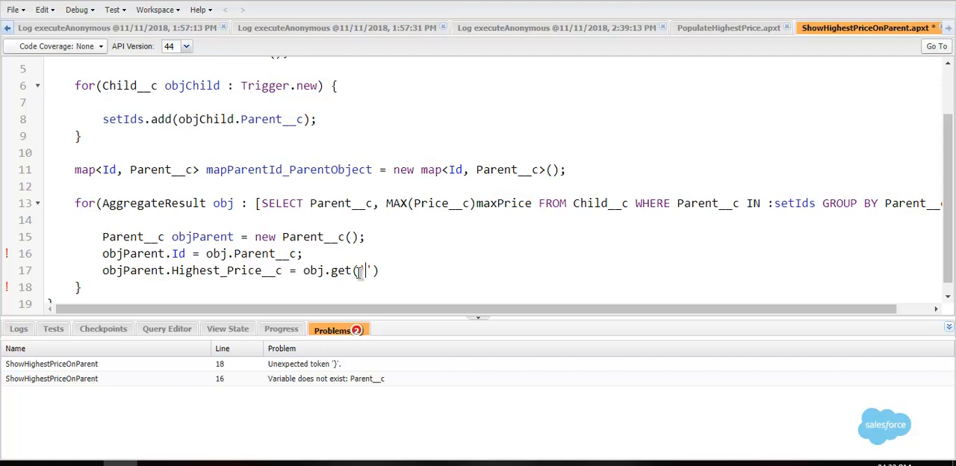
text(maxPrice)
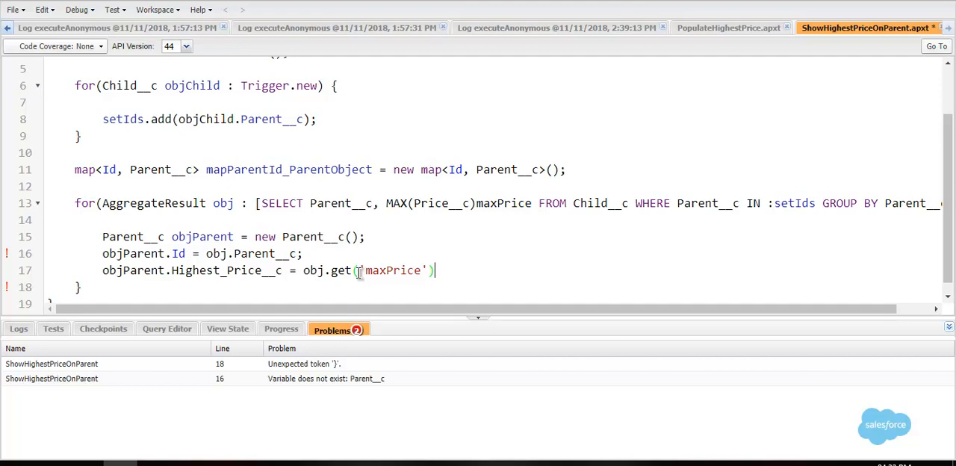
key(Backspace)
text(;)
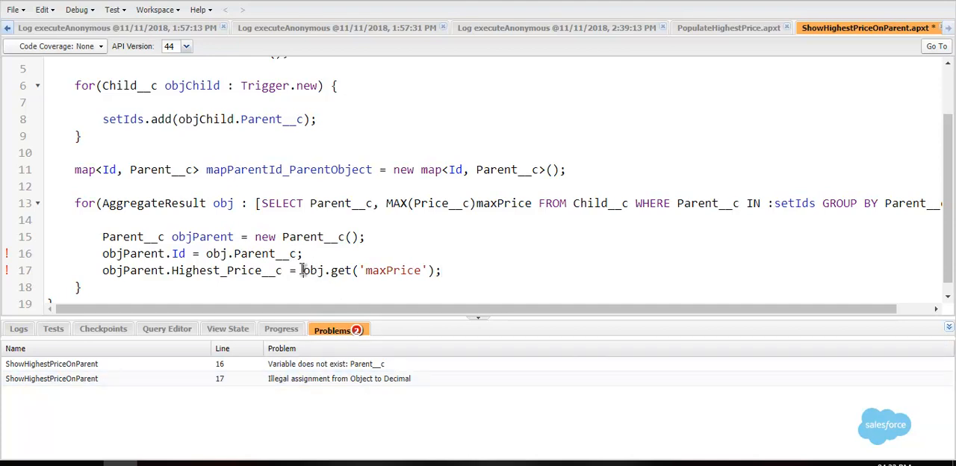
Cast maxPrice to (Double), read the Id as (Id)obj.get('Parent__c'), and save
text(())
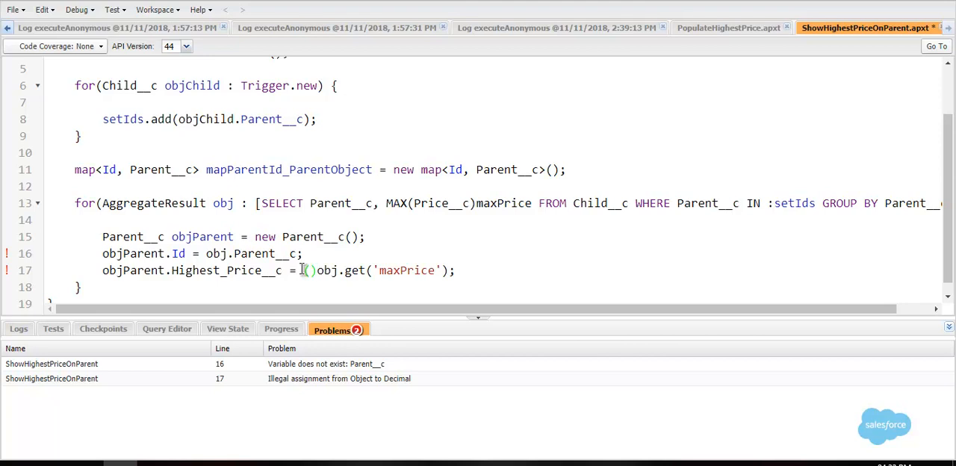
text(Double)
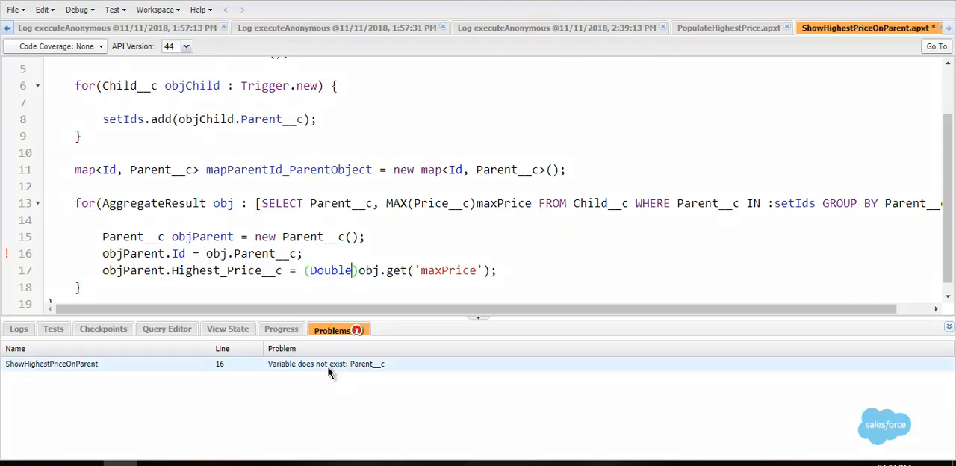
mouse_move(367, 370)
text(()
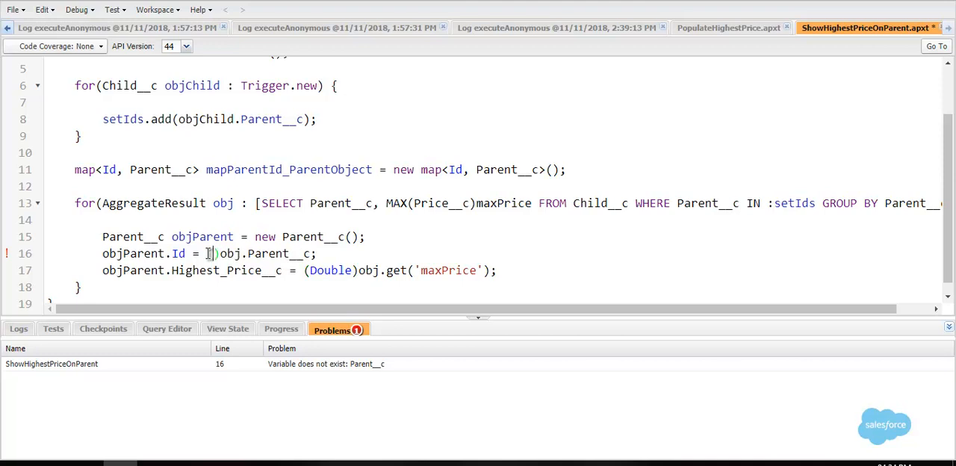
text(Id)
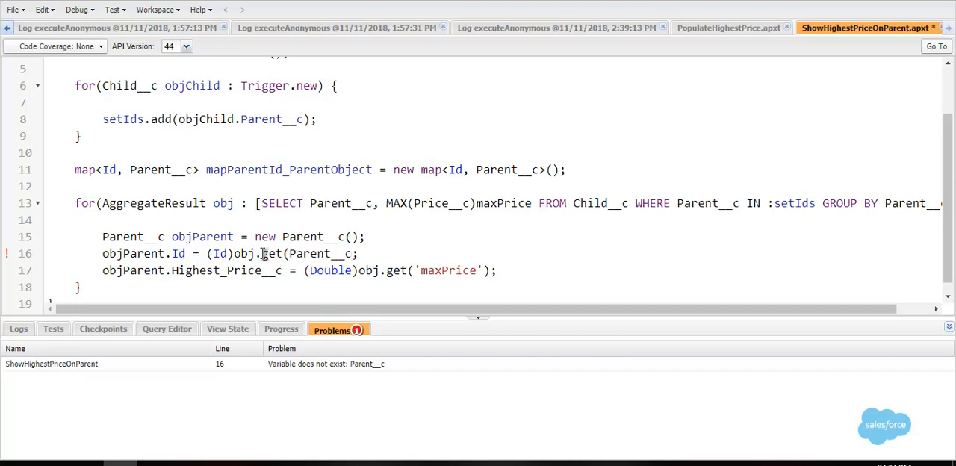
key(ctrl+s)
text())
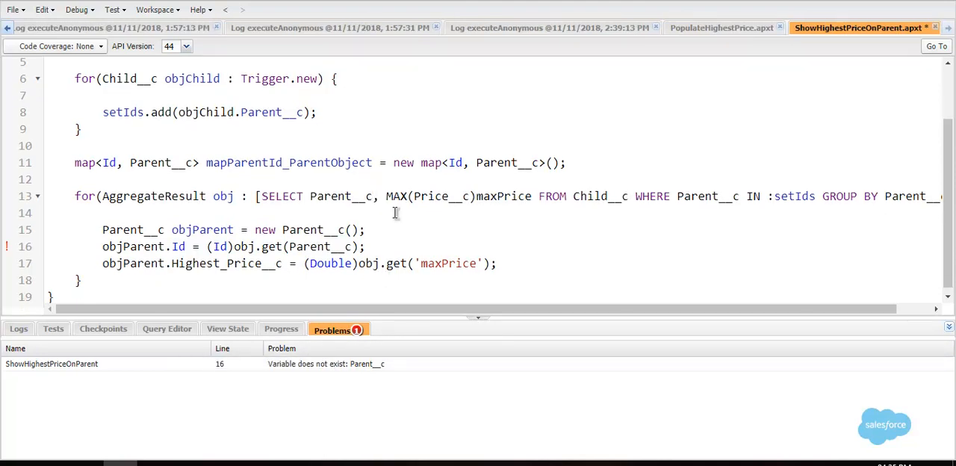
mouse_move(427, 181)
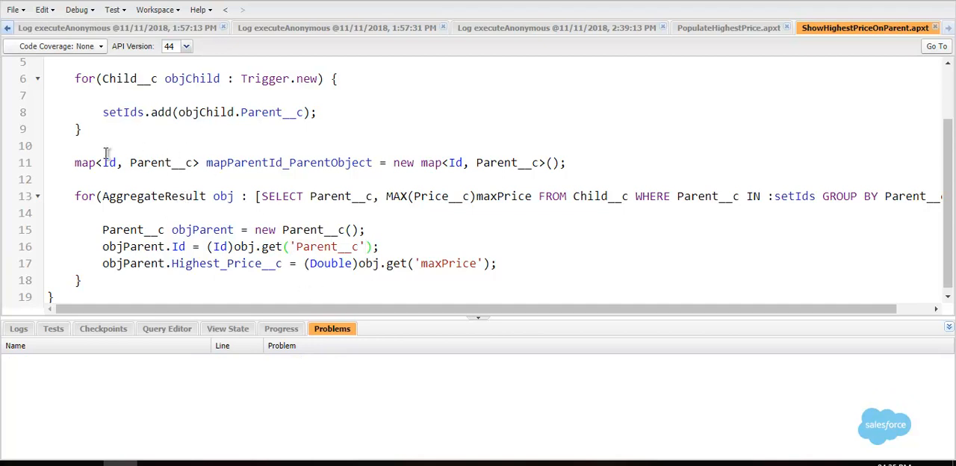
mouse_move(185, 279)
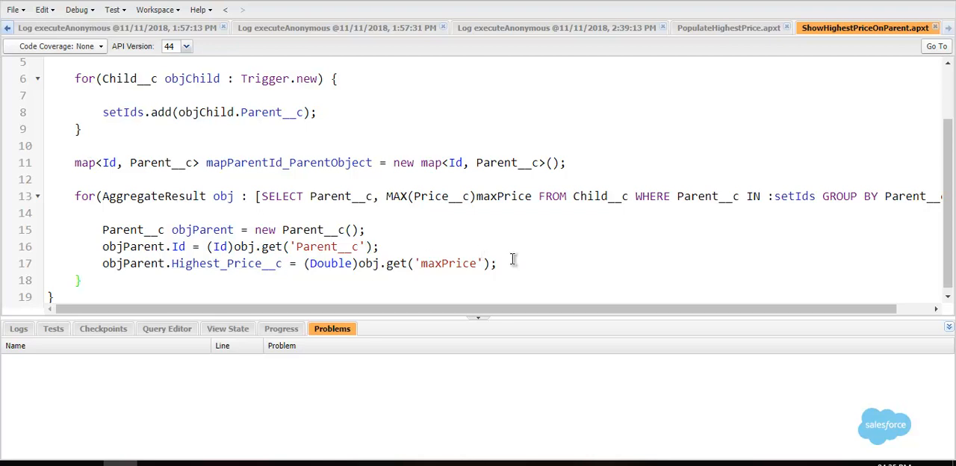
Add mapParentId_ParentObject.put(objParent.Id, objParent); on a new line in the loop
key(enter)
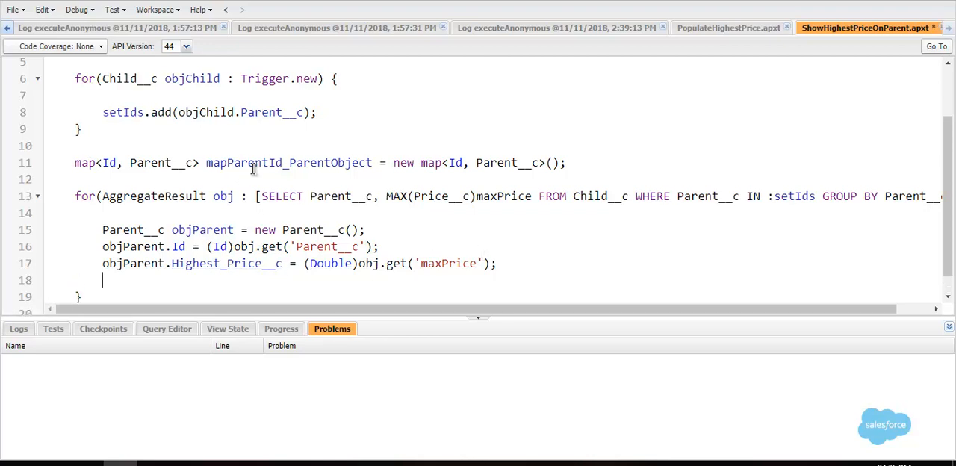
text(mapParentId_ParentObject)
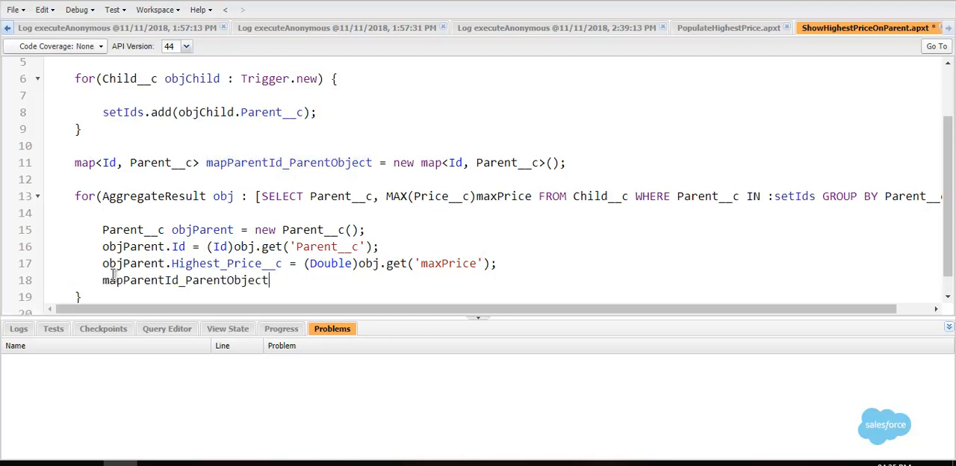
text(.put())
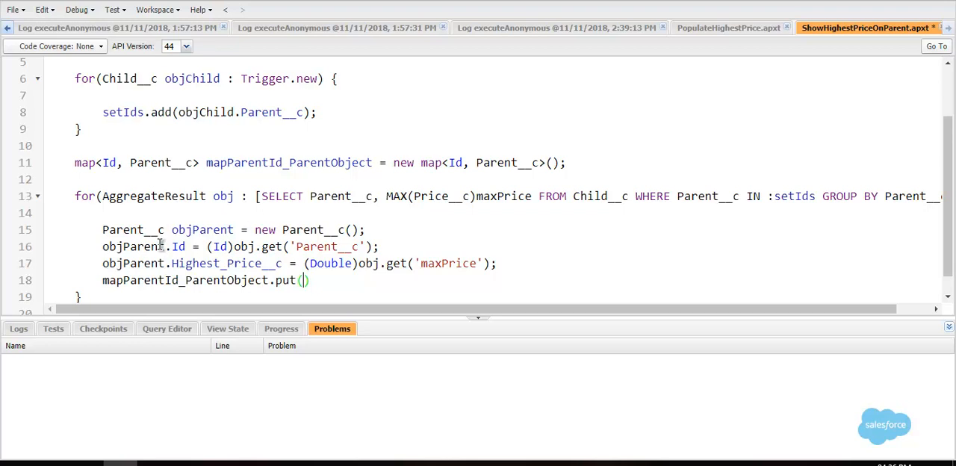
double_click(133, 247)
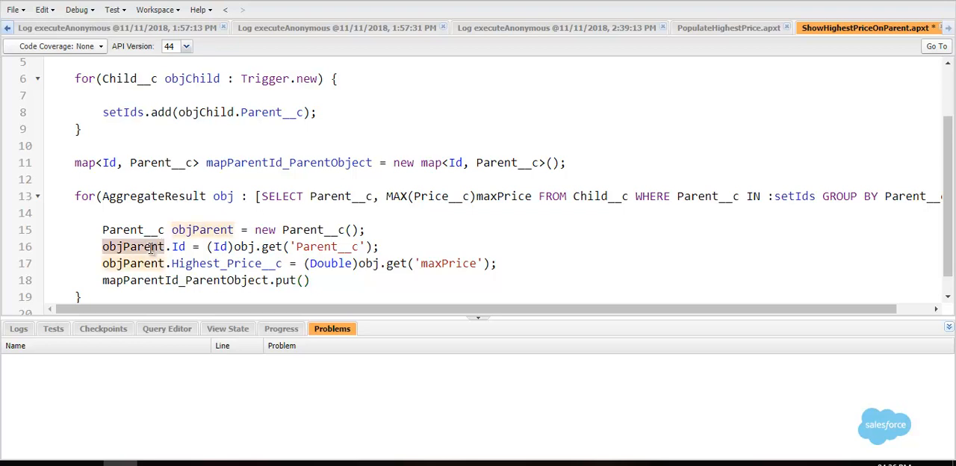
text(objParent)
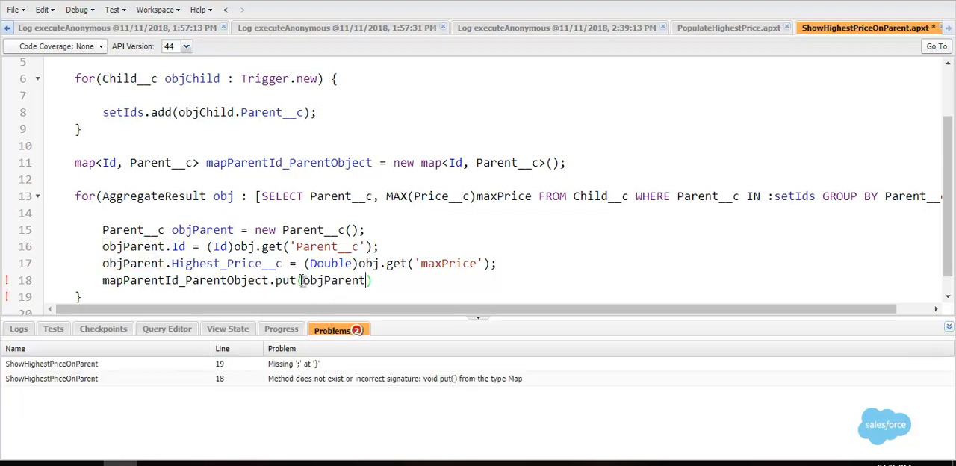
text(.Id,)
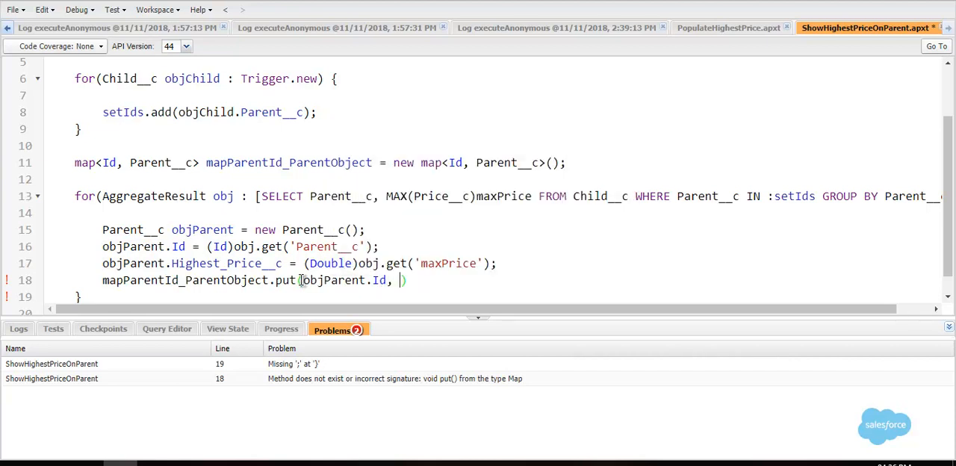
text(objParent))
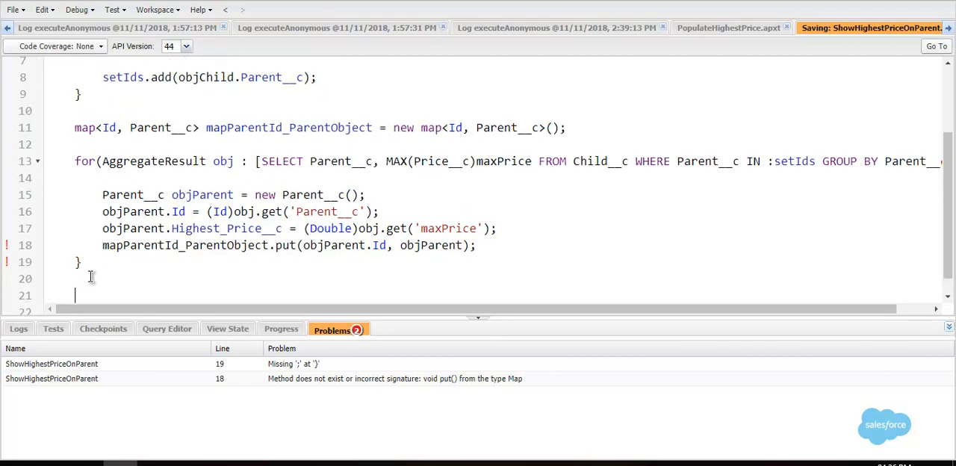
Add if(mapParentId_ParentObject.size() > 0) update mapParentId_ParentObject.values(); and save
text(if(objParent))
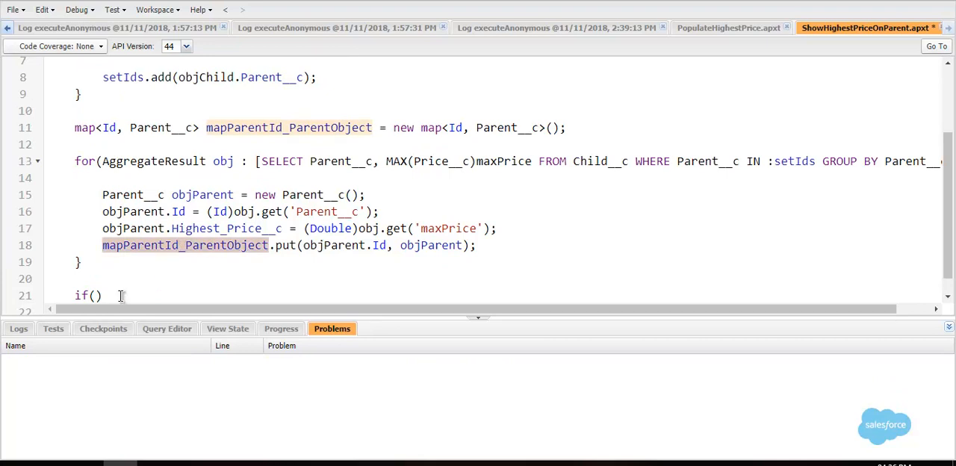
text(mapParentId_ParentObject.size()
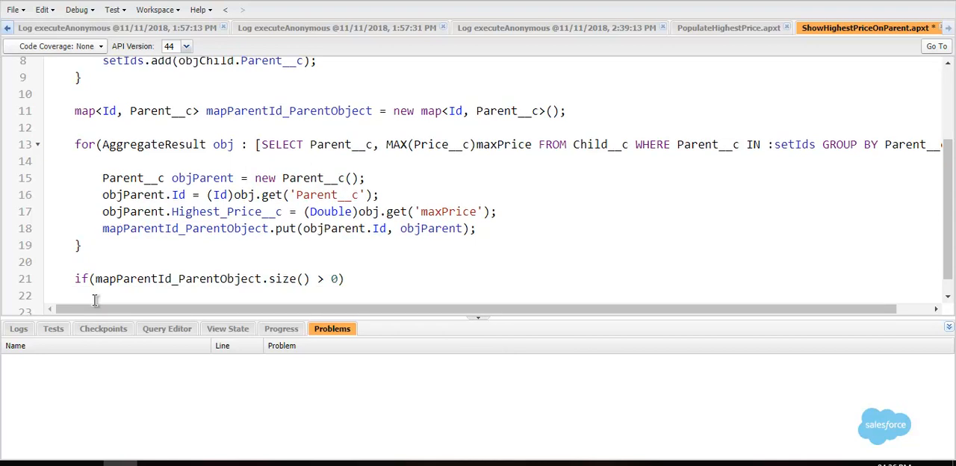
text(mapParentId_ParentObject)
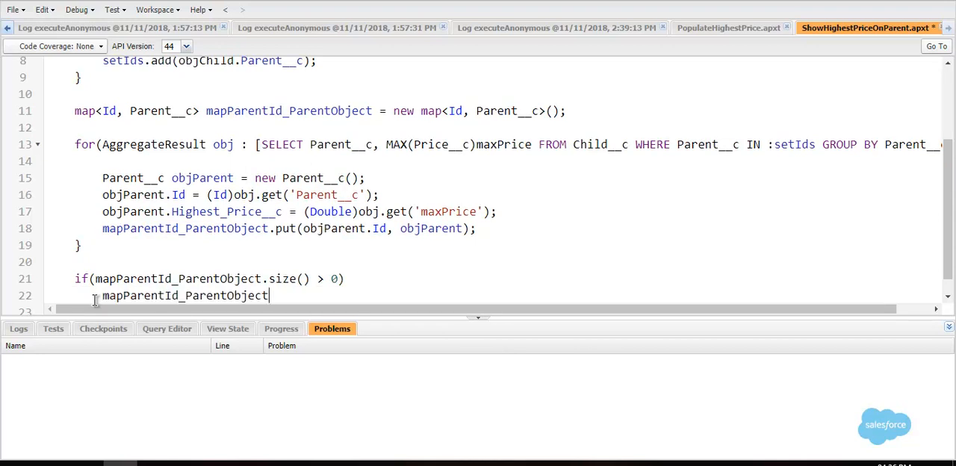
text(;)
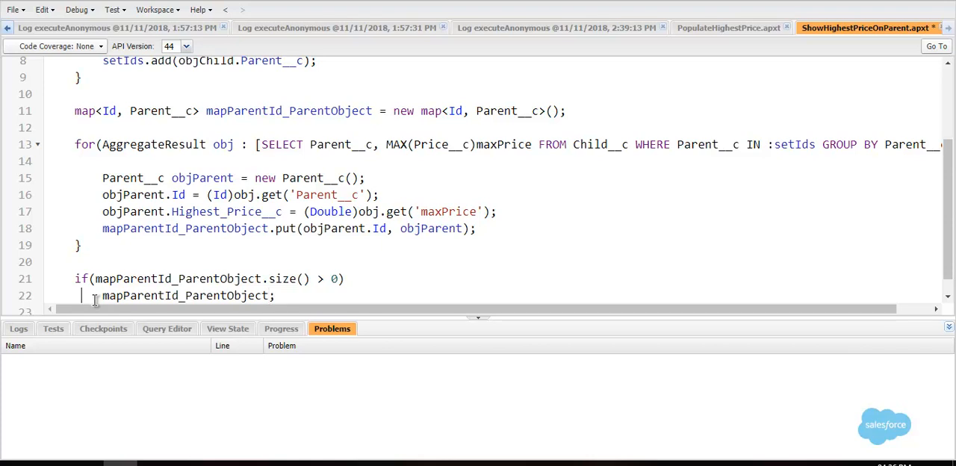
click(86, 295)
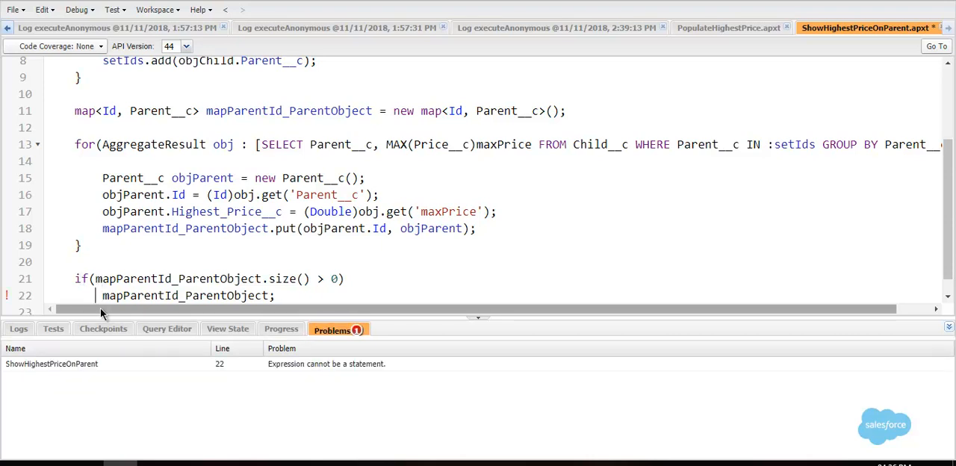
text(update)
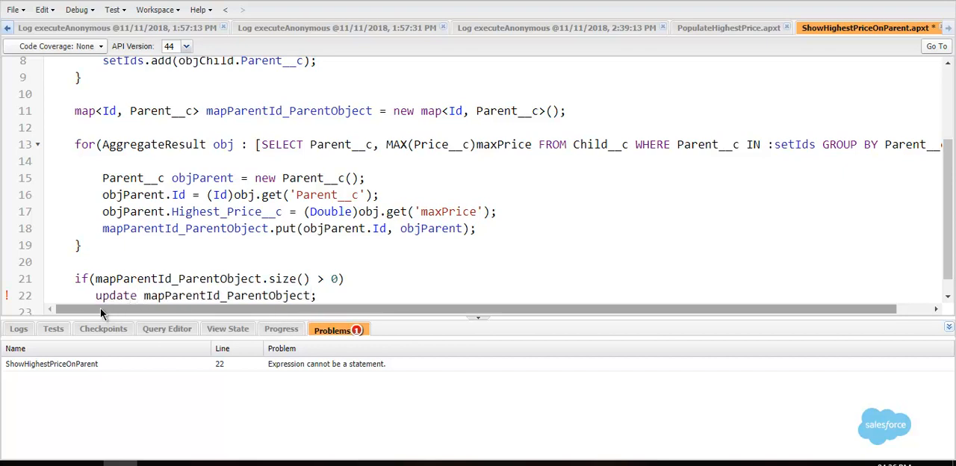
text(.values()
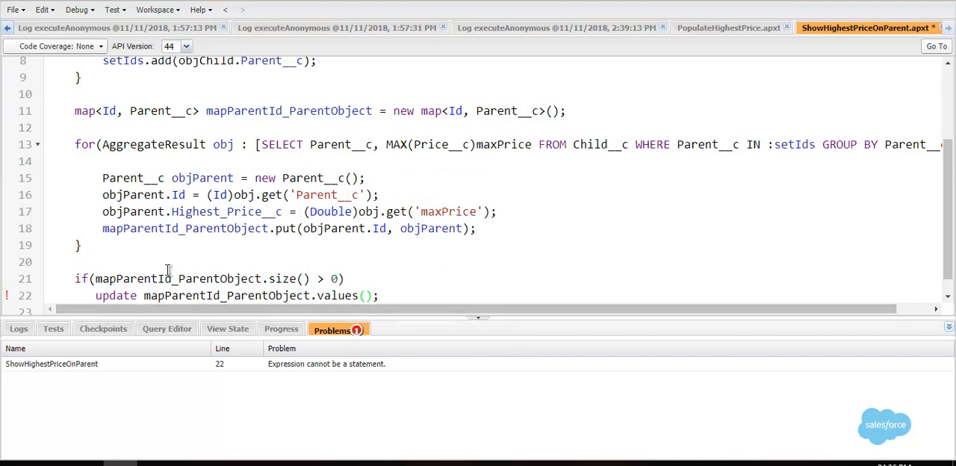
key(ctrl+s)
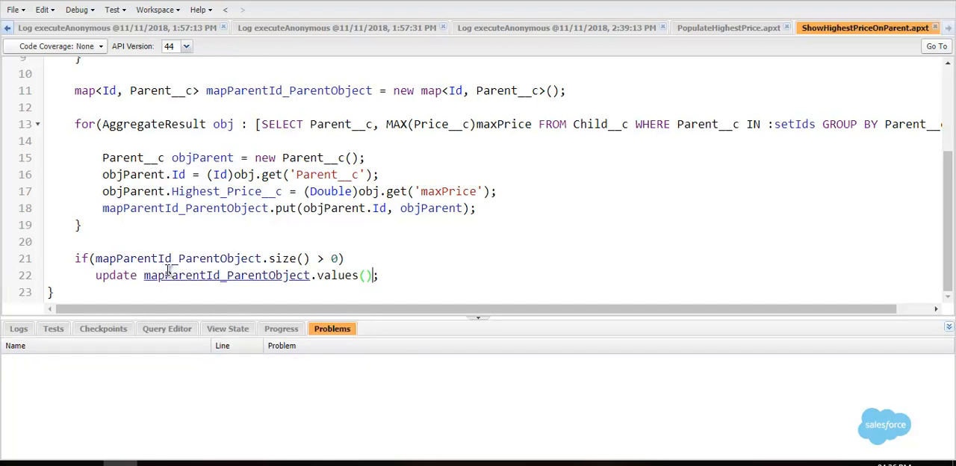
scroll(up, 3)
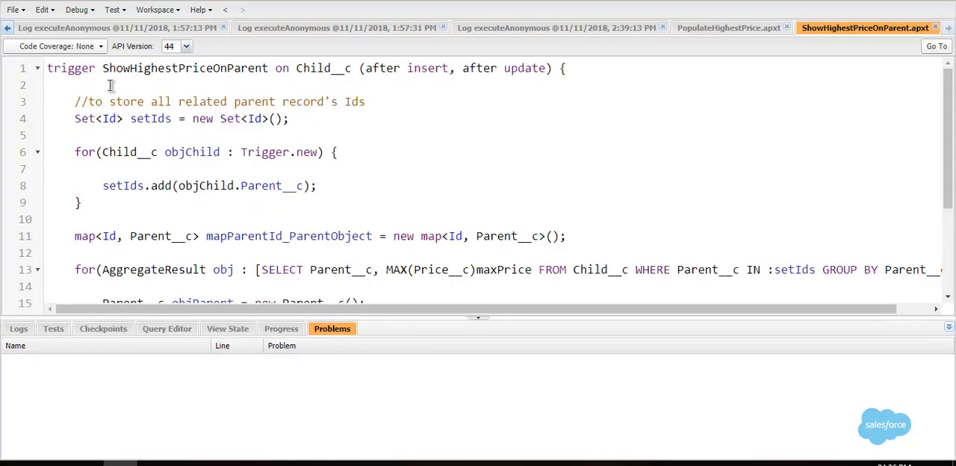
Wrap the trigger body in if(Trigger.isInsert || Trigger.isUpdate && Trigger.isAfter){} and save
text(if)
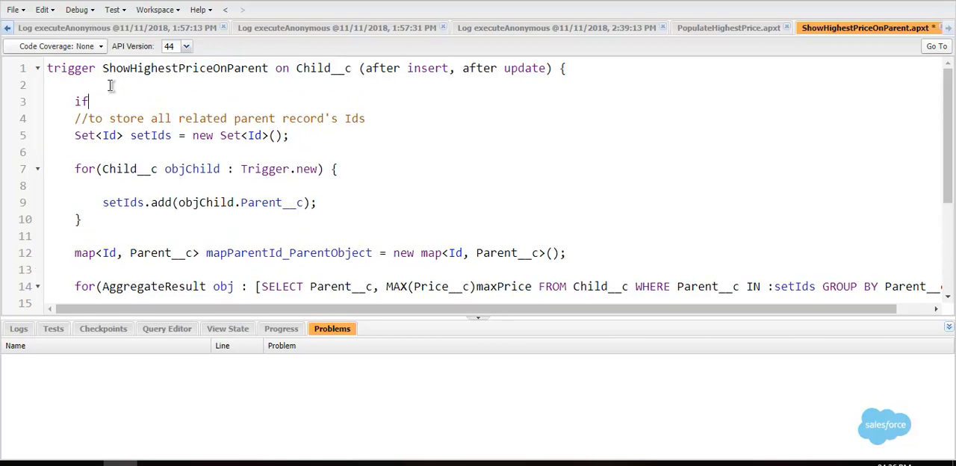
text((Trigger.)
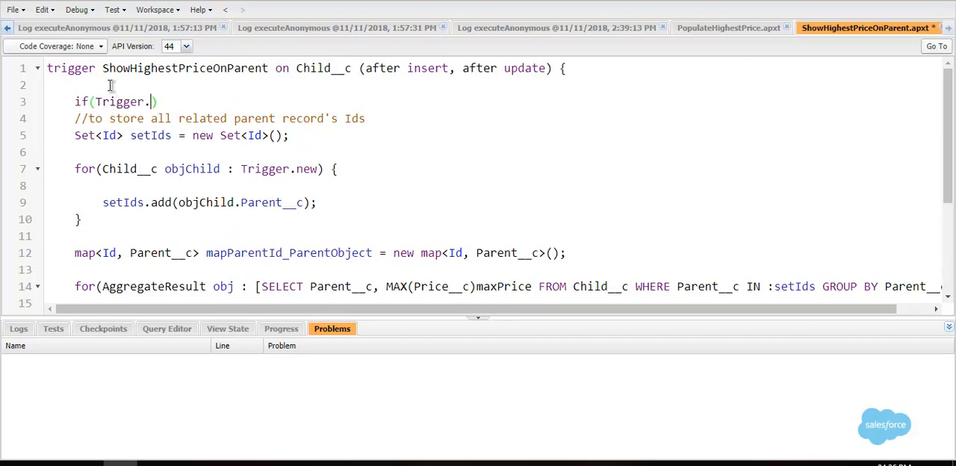
text(isInsert)
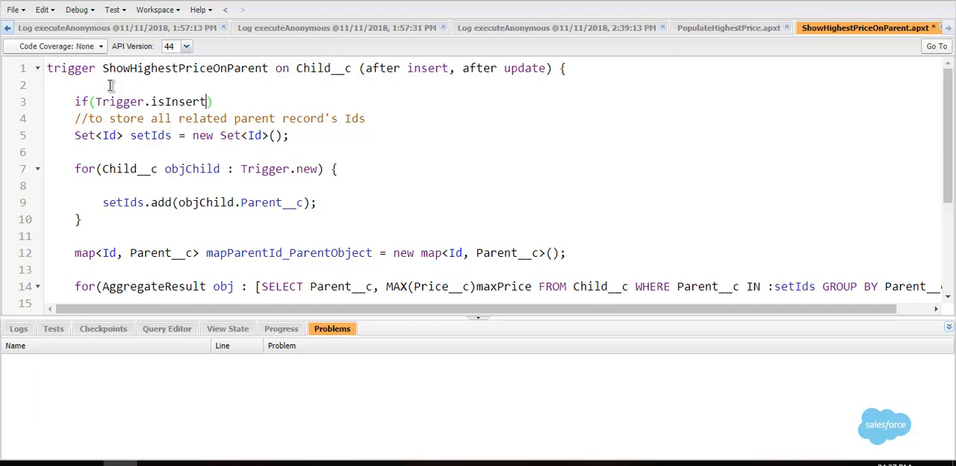
text(|| Tr)
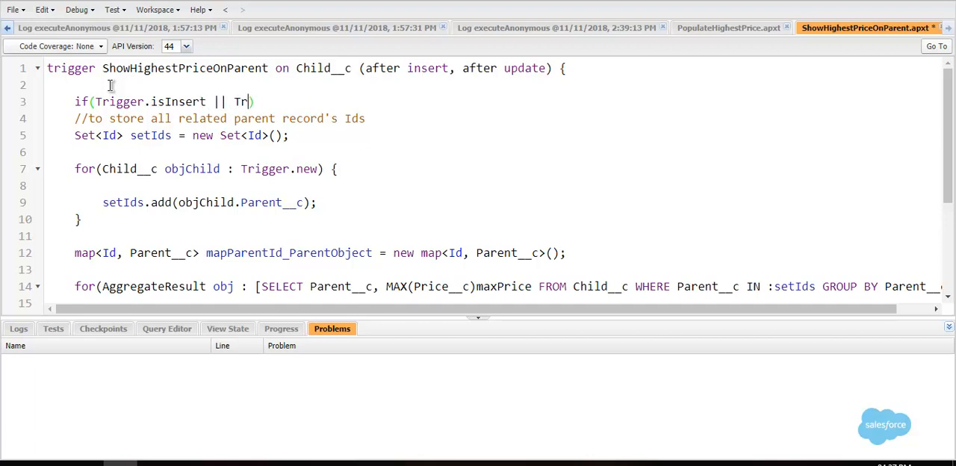
text(igger.isUp)
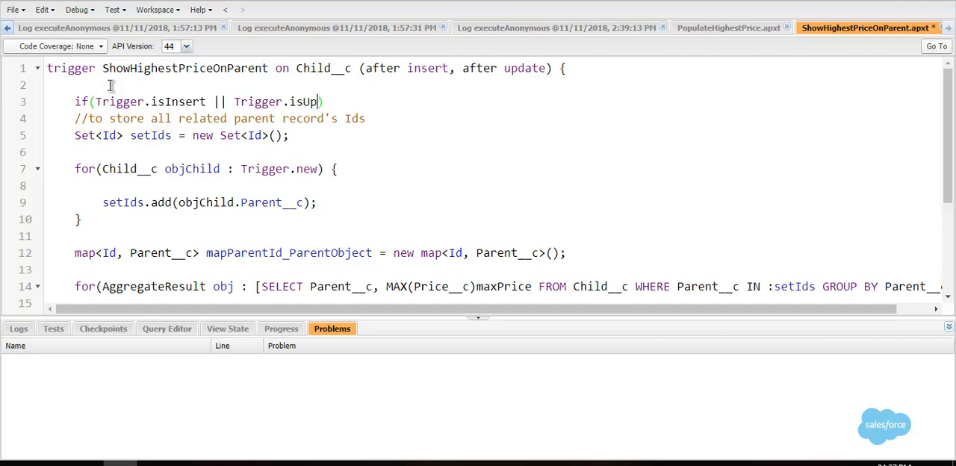
text(date &&)
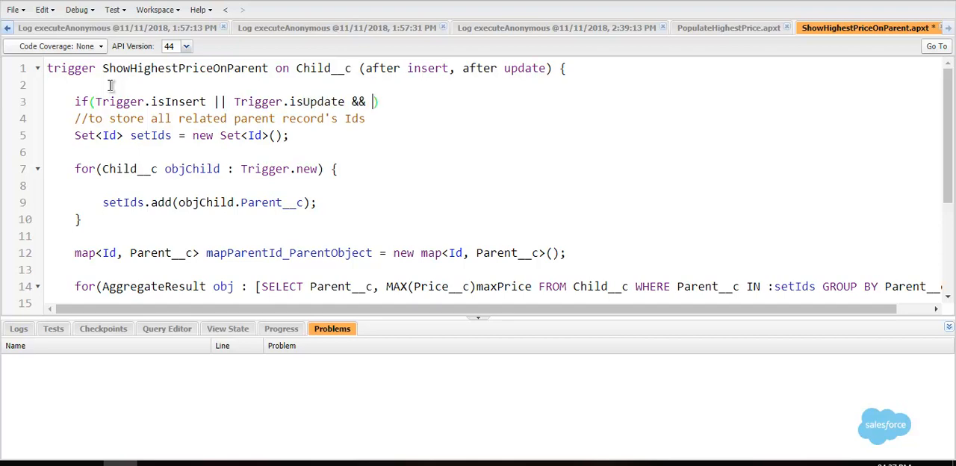
text(Trigger.isAf)
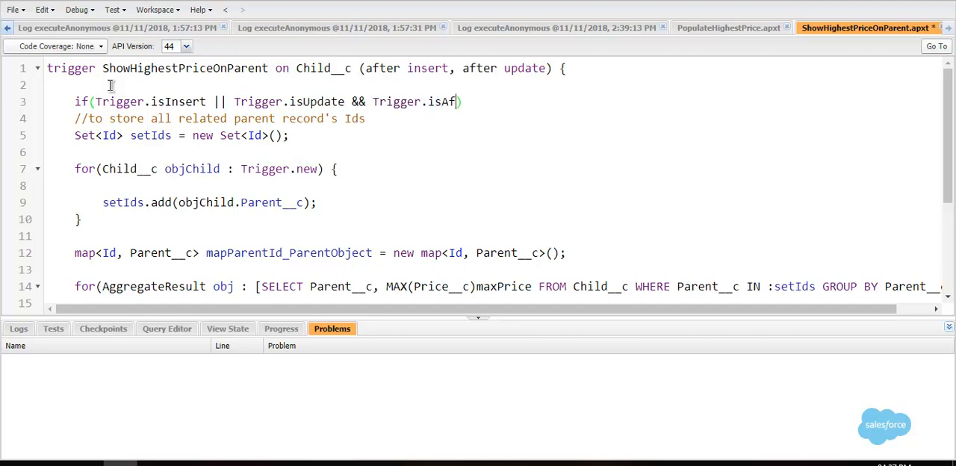
text(ter){})
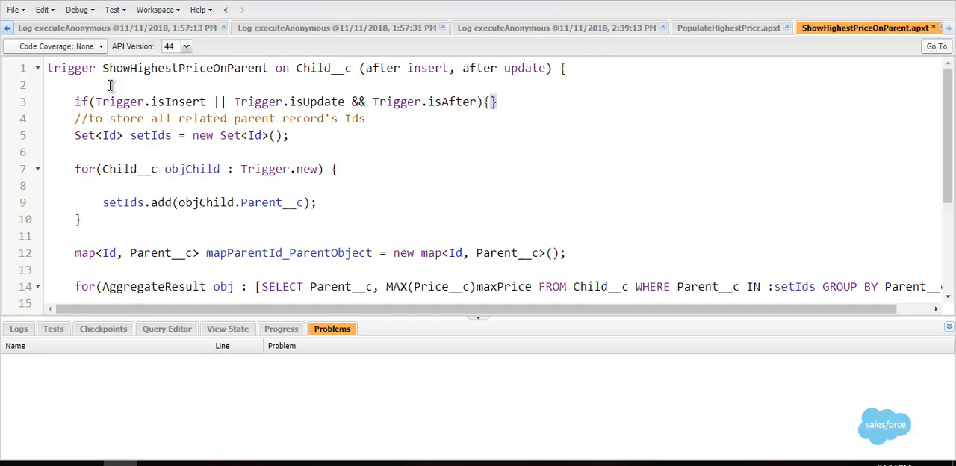
scroll(down, 3)
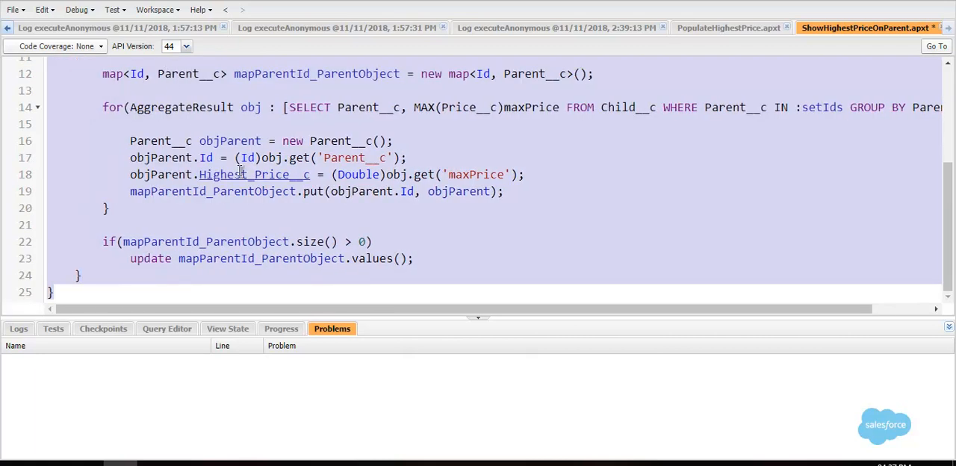
key(ctrl+s)
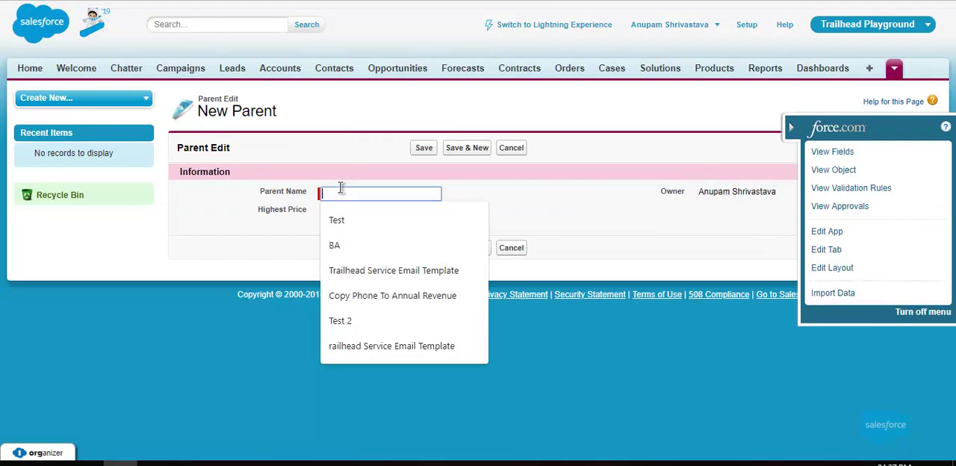
Enter 'Test' as the Parent Name and save the record
text(Test)
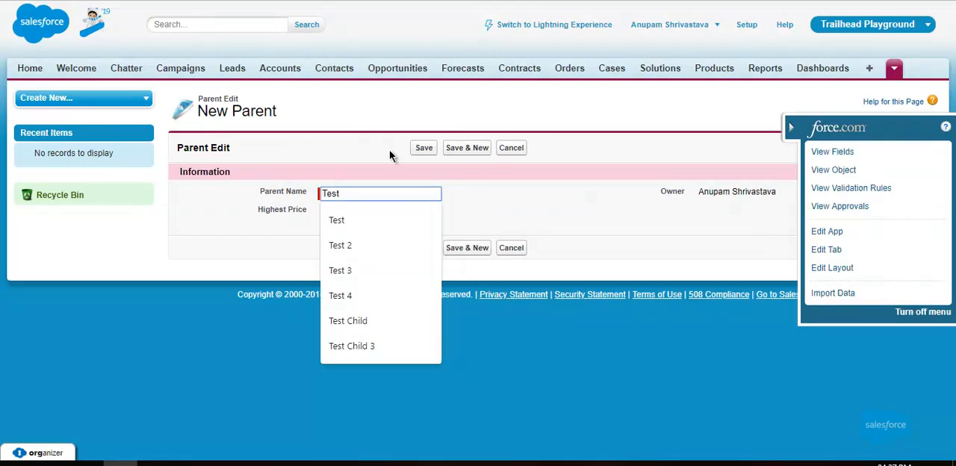
click(423, 147)
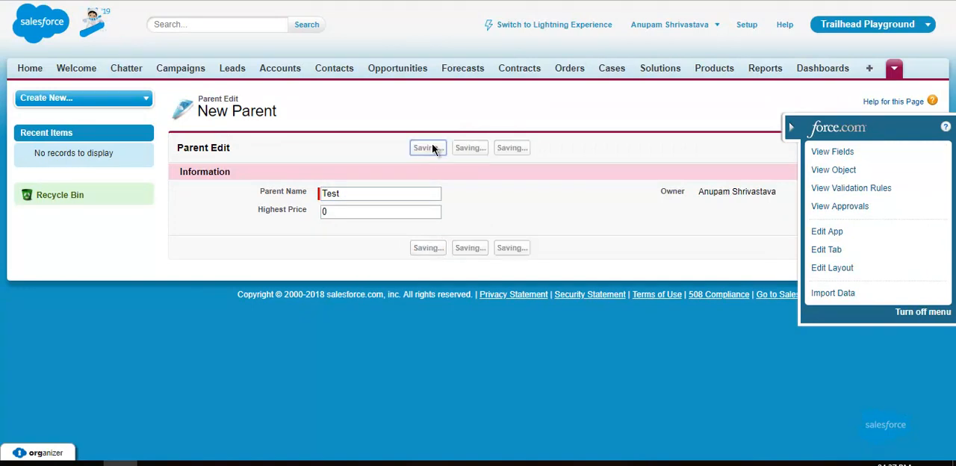
click(428, 147)
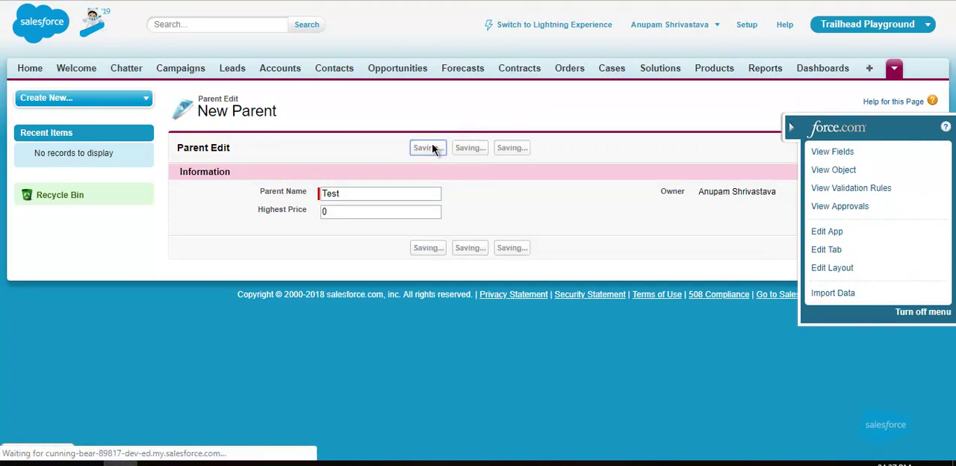
click(428, 147)
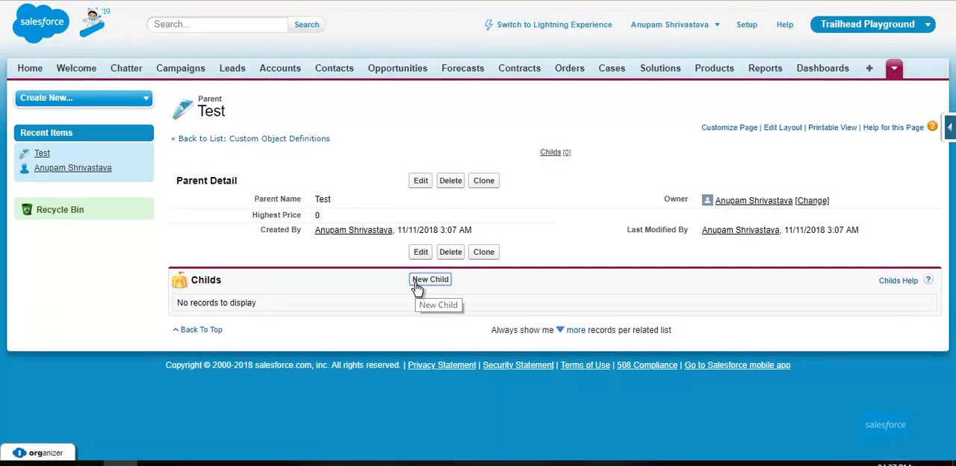
Create and save child 'Test 1' with price 50 under parent Test
click(431, 279)
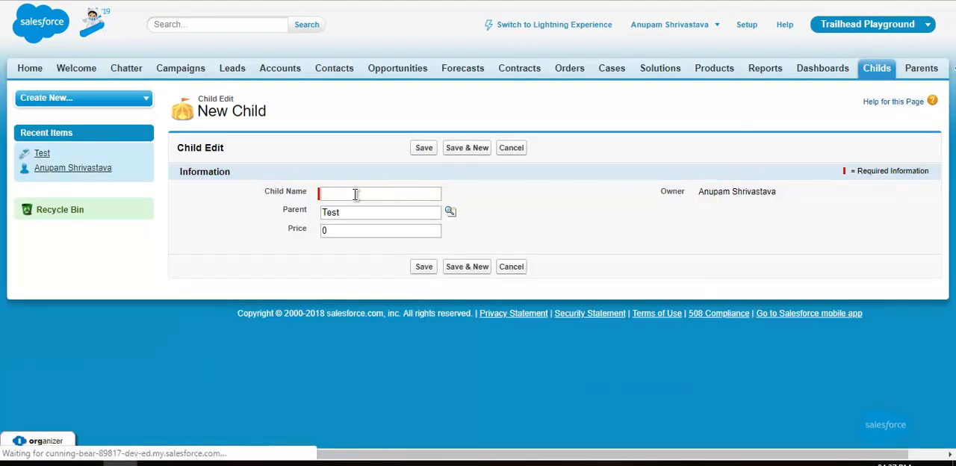
text(Test 1)
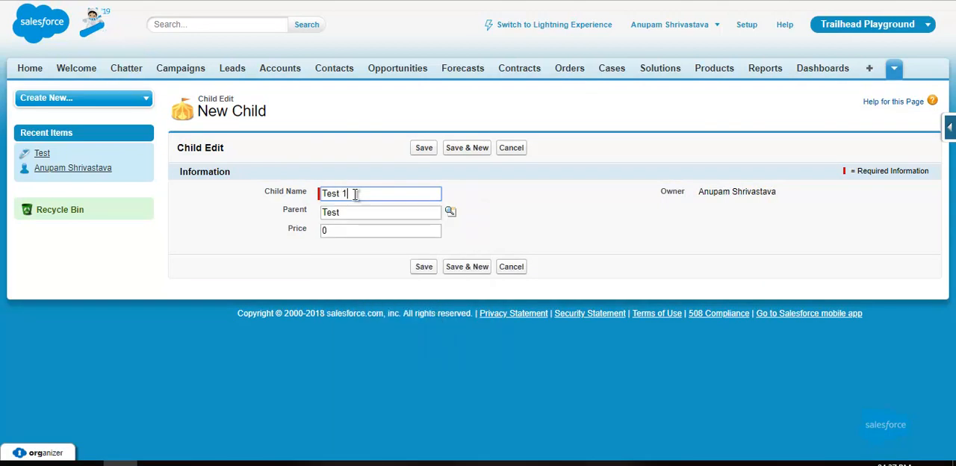
text(50)
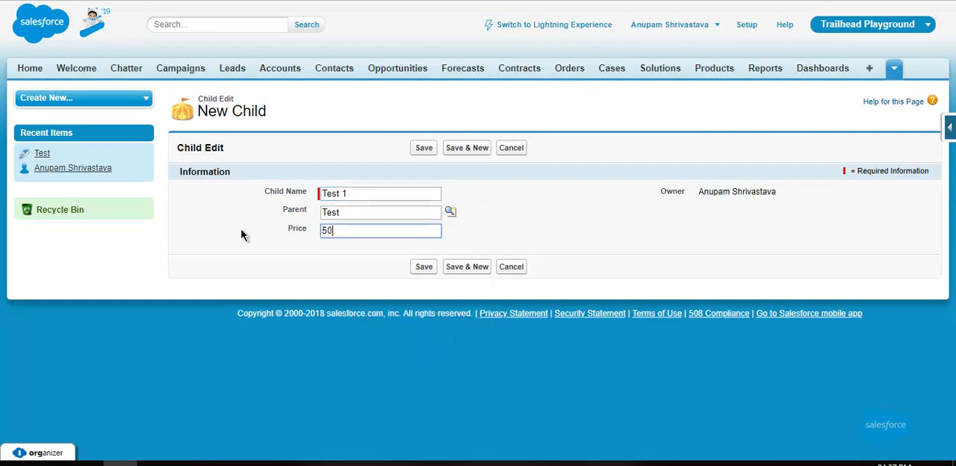
click(423, 267)
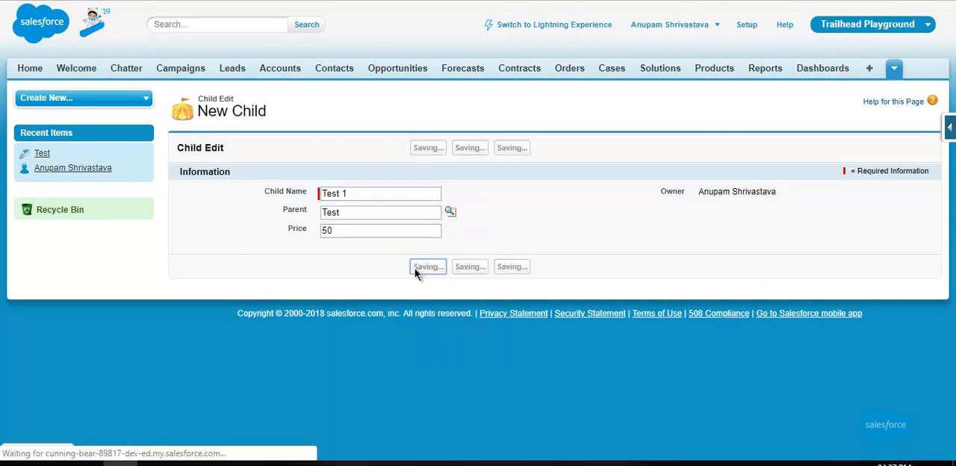
click(428, 266)
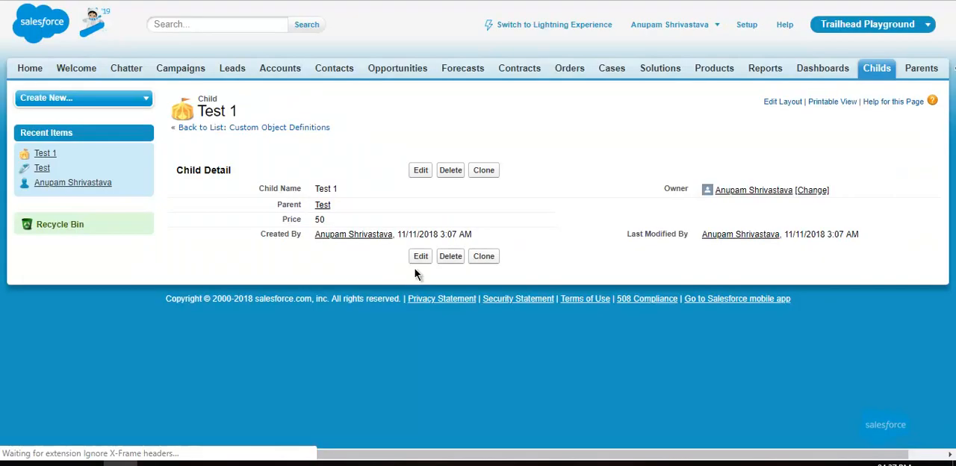
Return to parent Test, confirm Highest Price is 50, and start another child
click(323, 205)
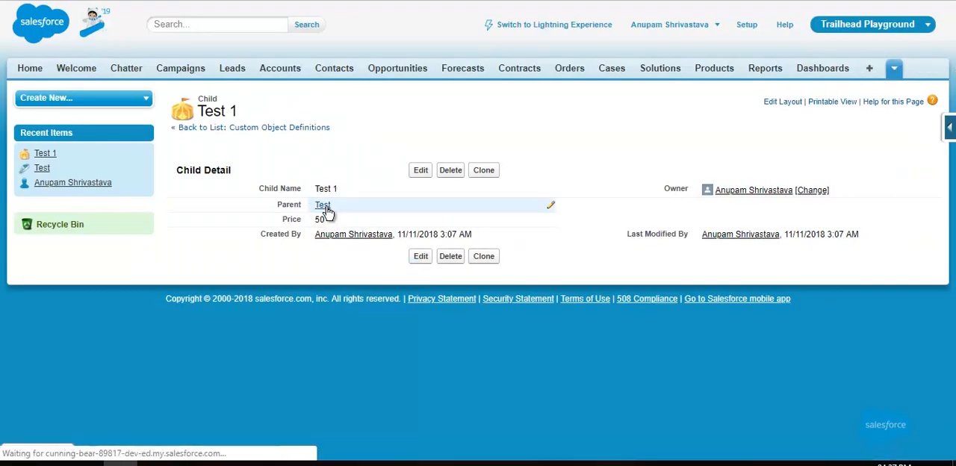
click(323, 205)
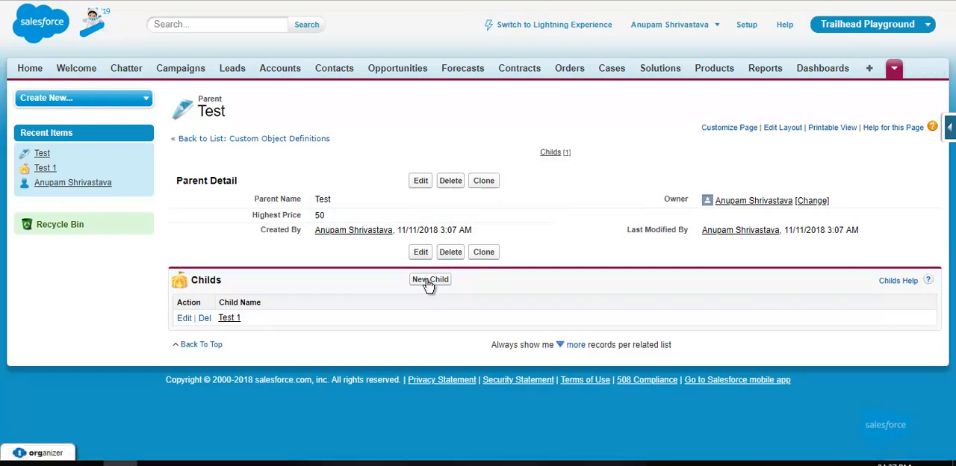
click(430, 278)
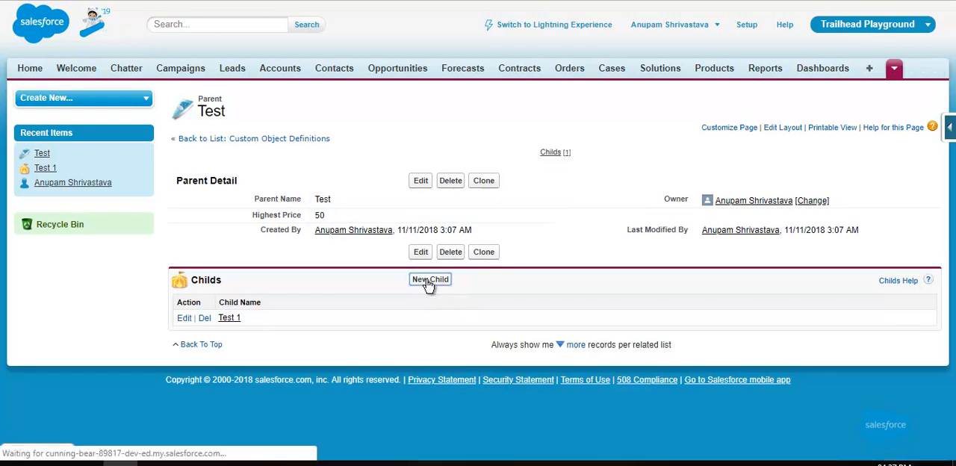
click(430, 279)
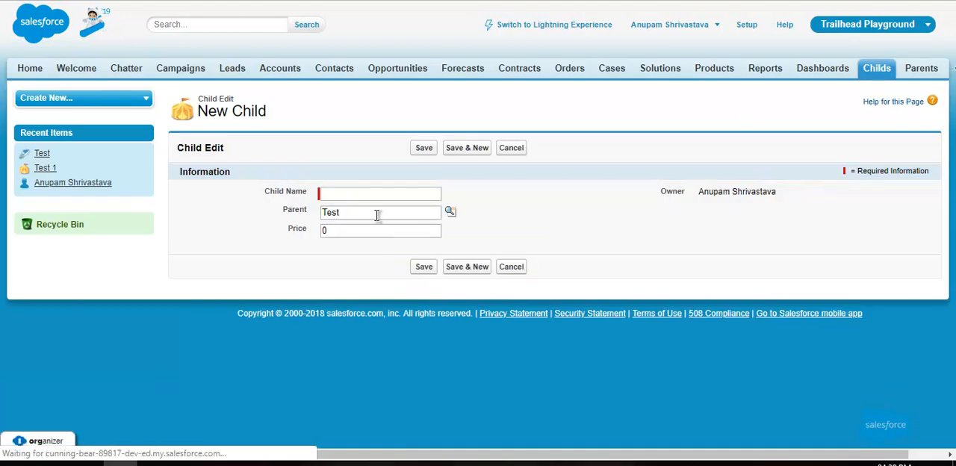
Save child 'Test 2' with price 100, then return to parent Test
text(Test)
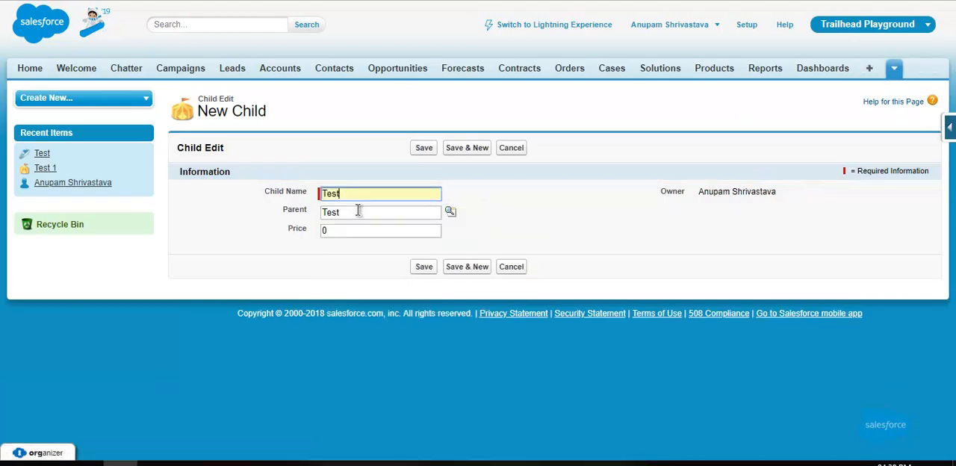
text(2)
click(380, 230)
text(100)
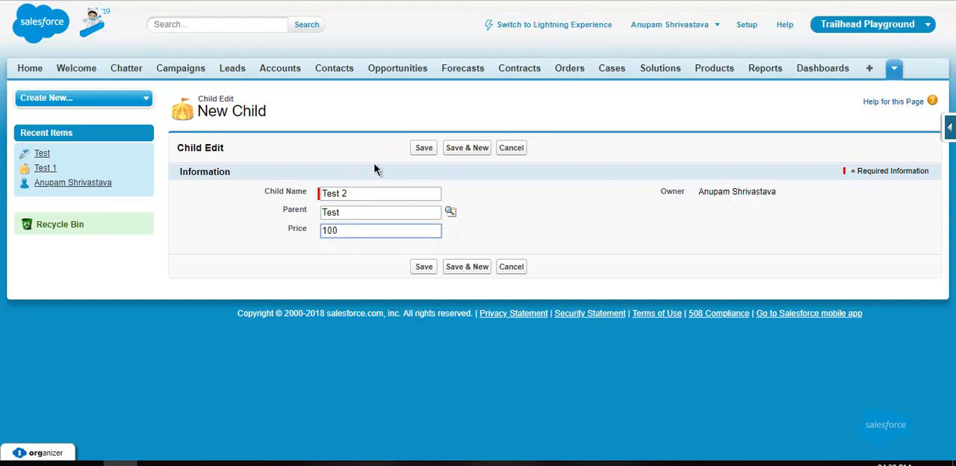
click(424, 147)
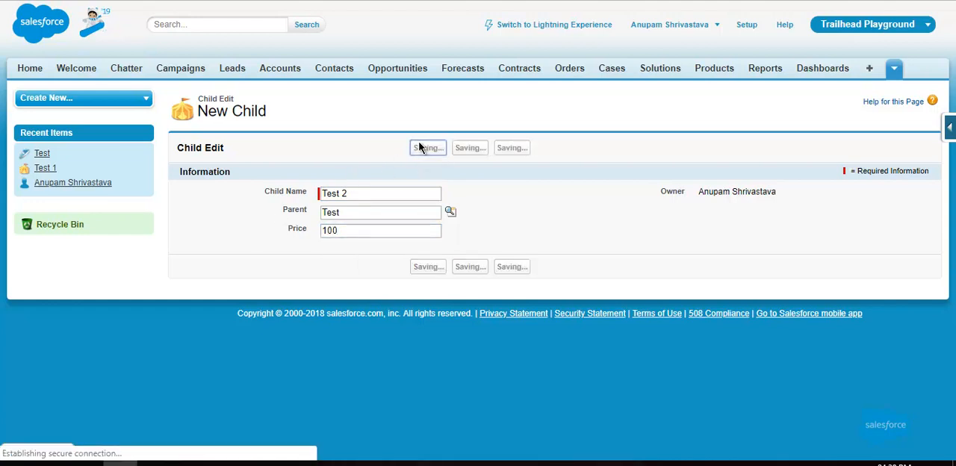
click(428, 147)
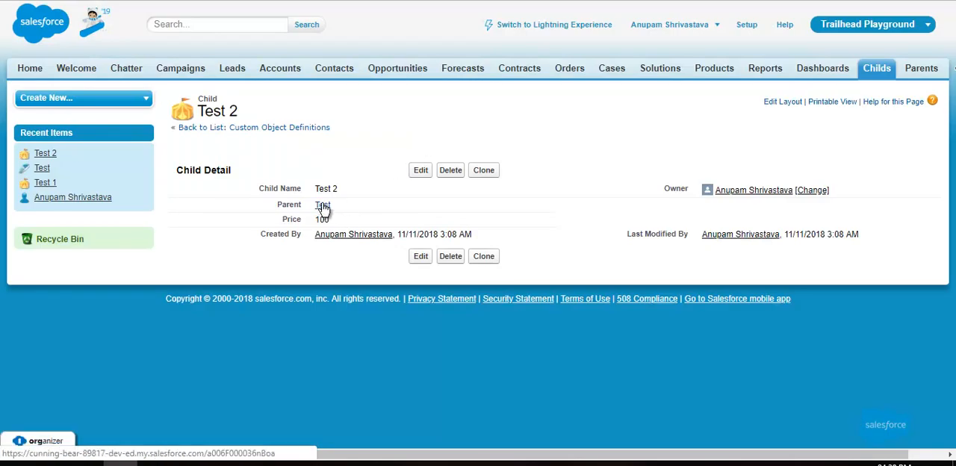
click(323, 205)
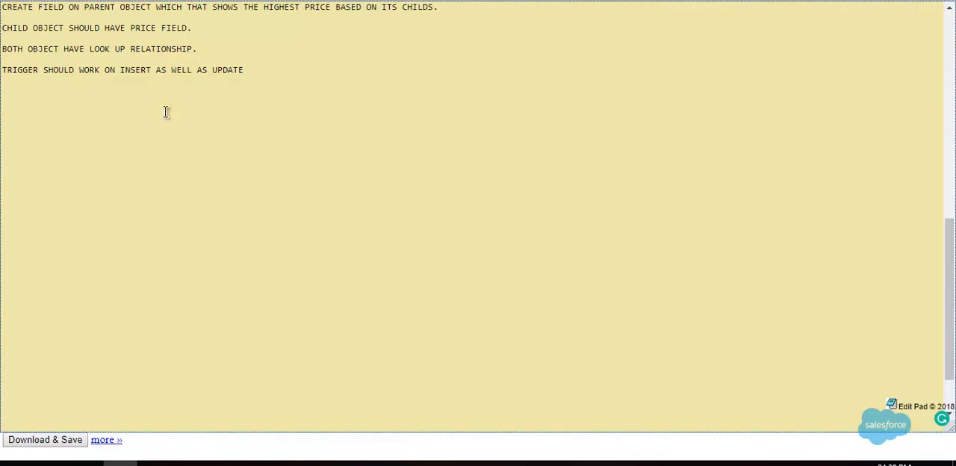
Select the requirements text in EditPad and scroll to the lookup and insert/update lines
key(ctrl+a)
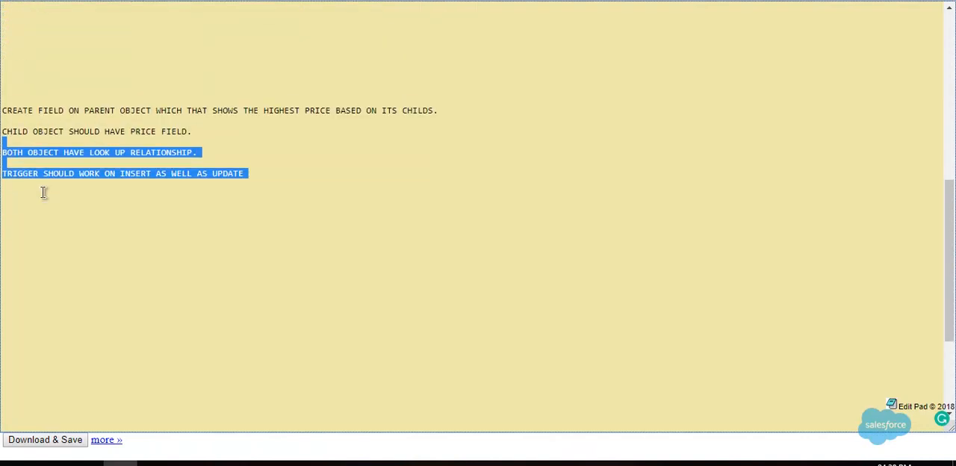
scroll(up, 3)
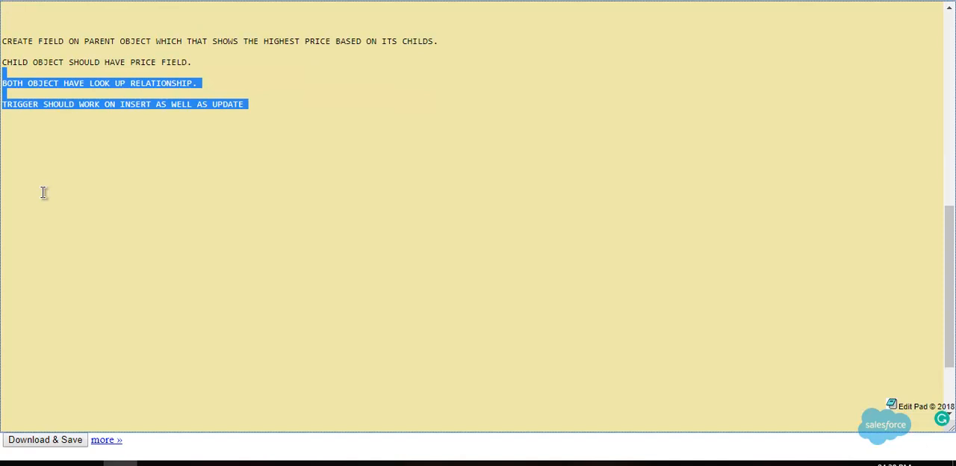